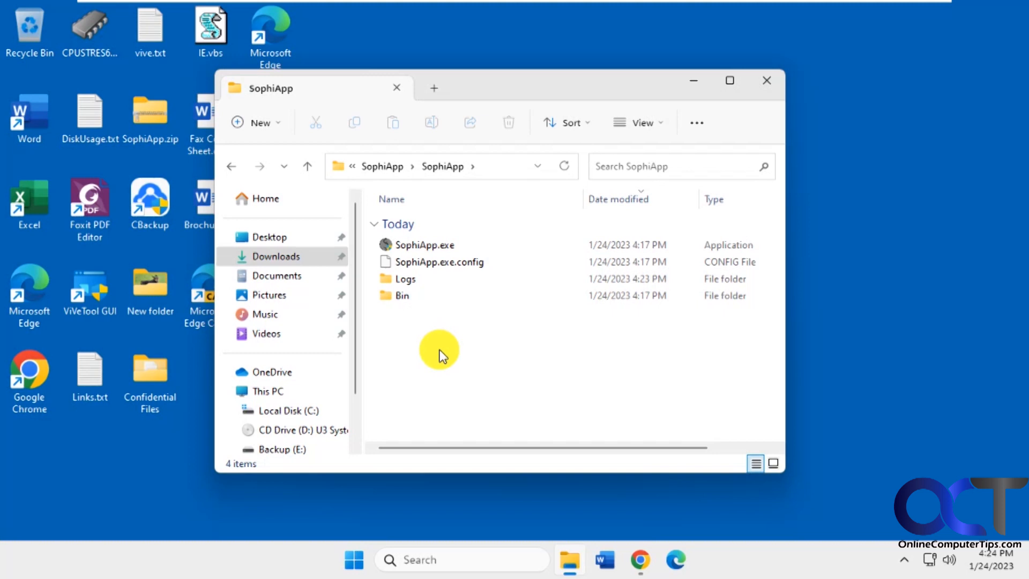
mouse_move(447, 349)
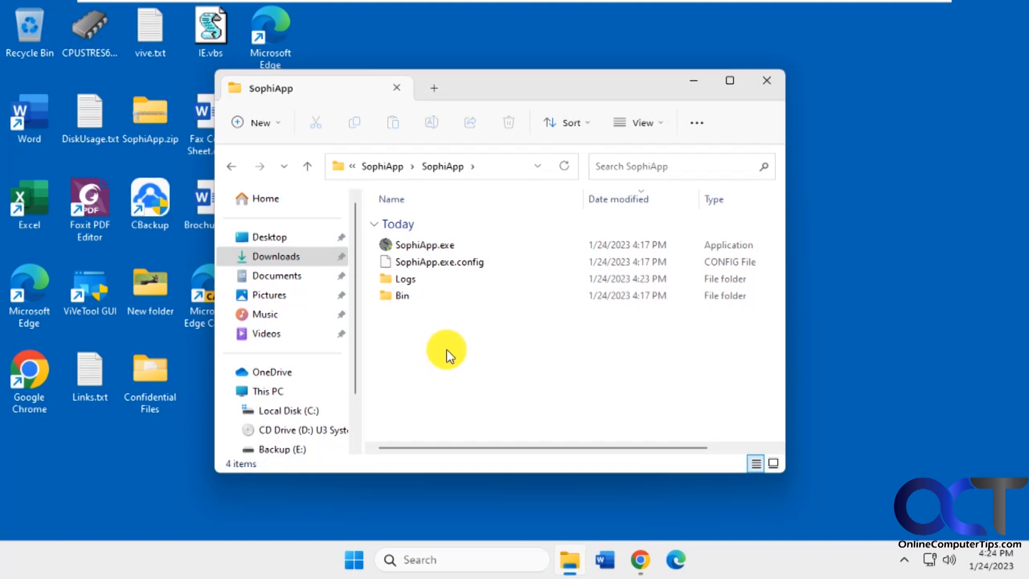
mouse_move(450, 342)
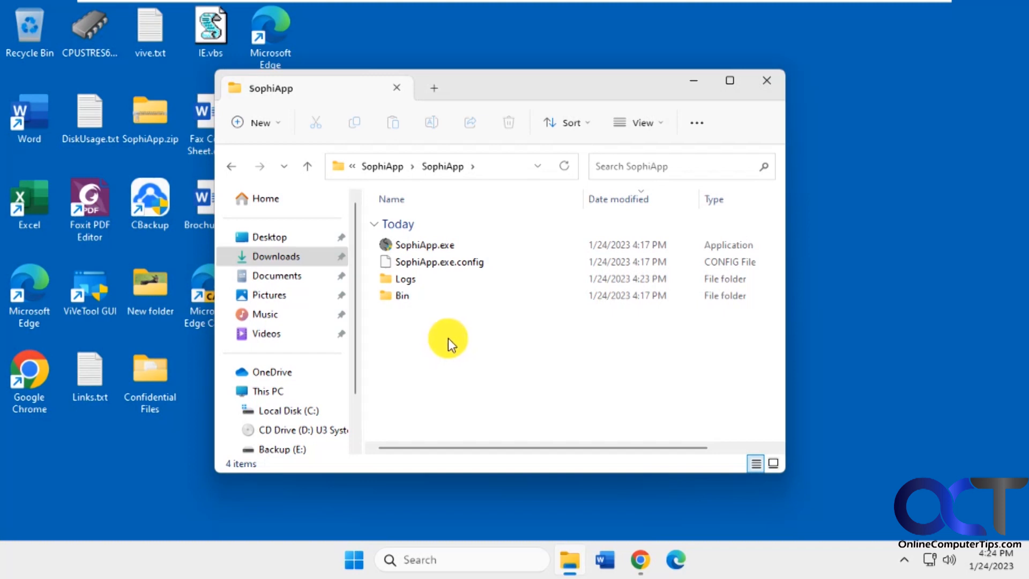
mouse_move(462, 365)
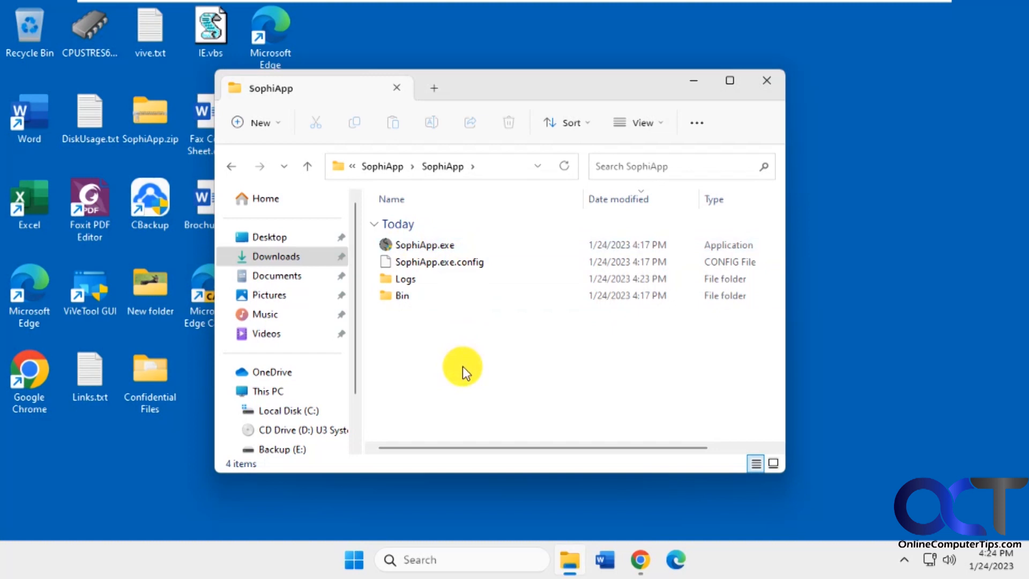
mouse_move(477, 366)
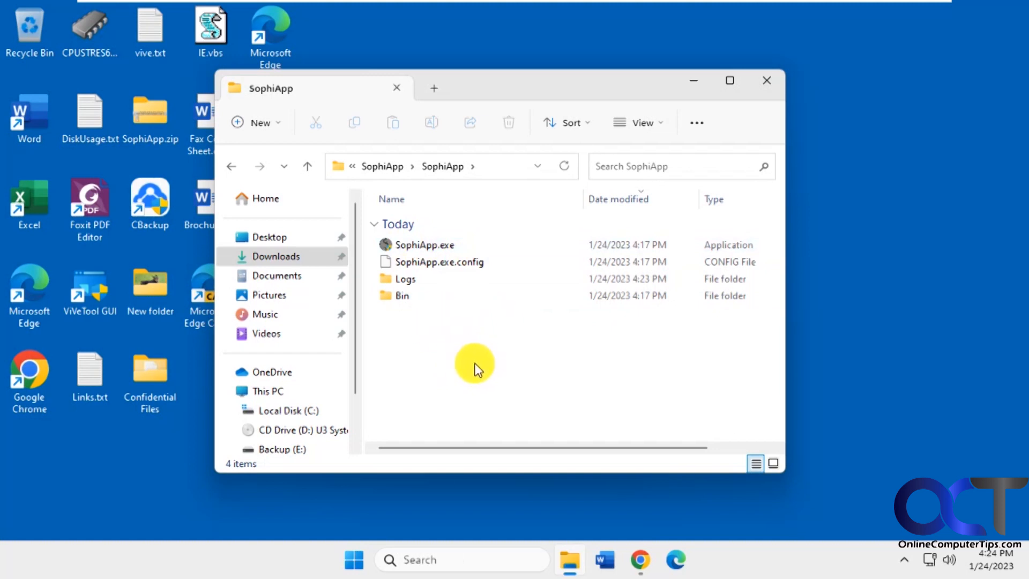
Step: Launch SophiApp.exe and scroll through its Privacy telemetry and diagnostic data options
left_click(424, 245)
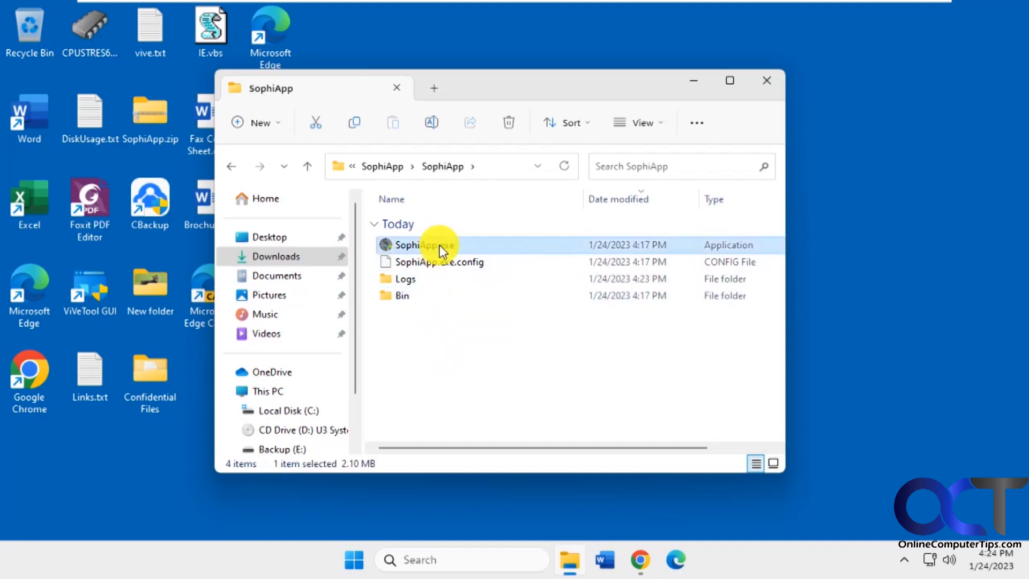
mouse_move(461, 415)
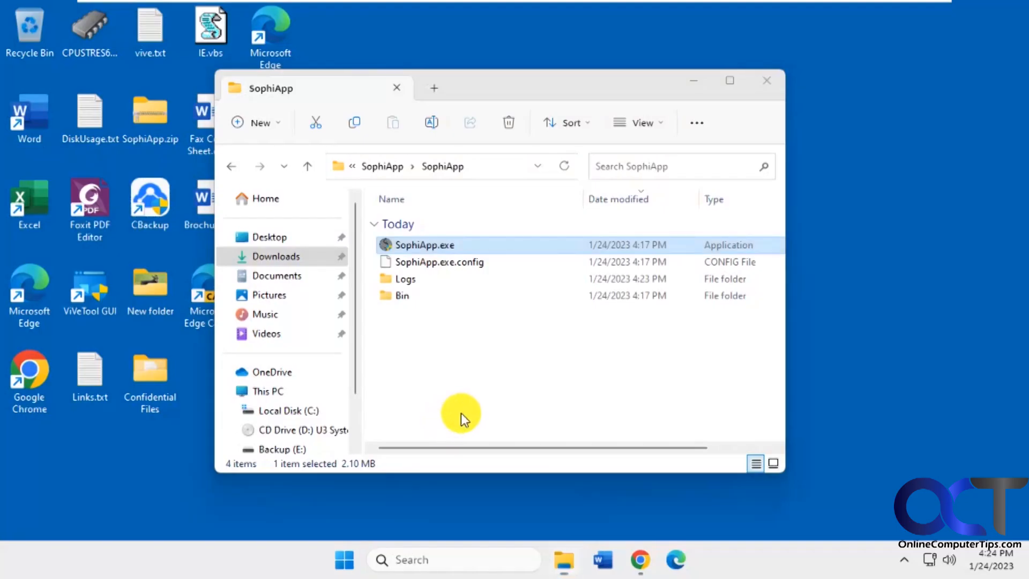
double_click(425, 245)
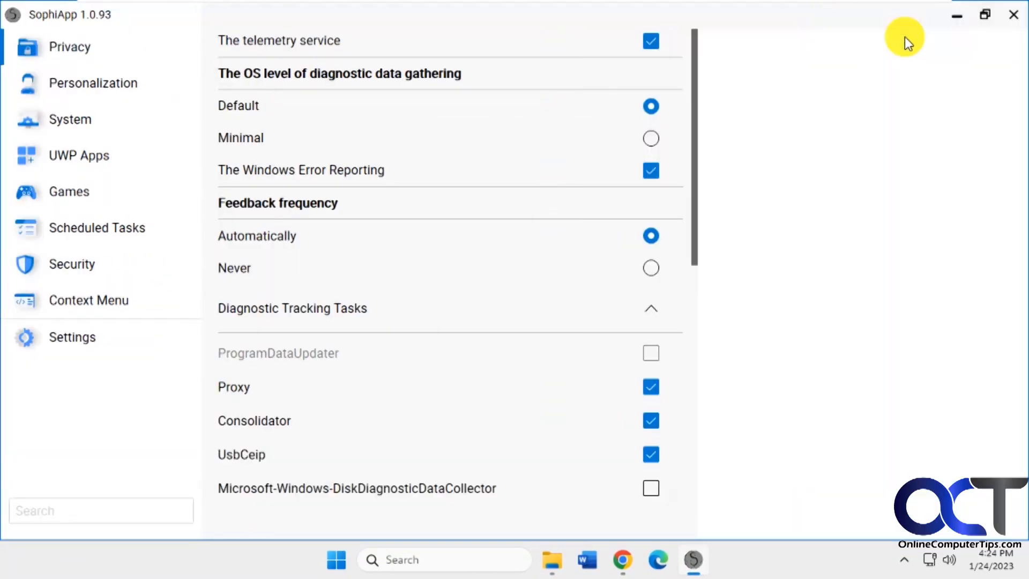
mouse_move(84, 440)
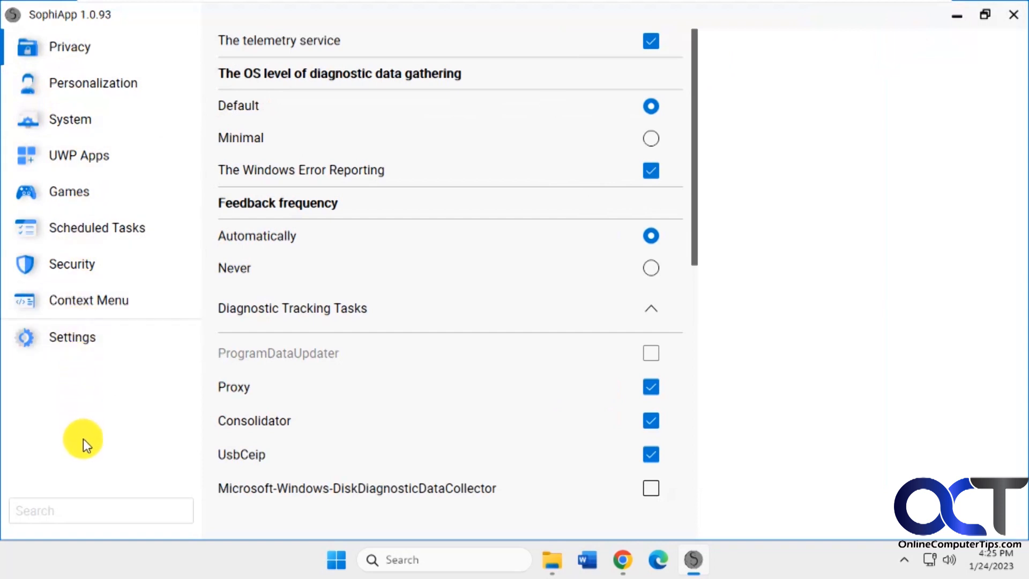
mouse_move(530, 175)
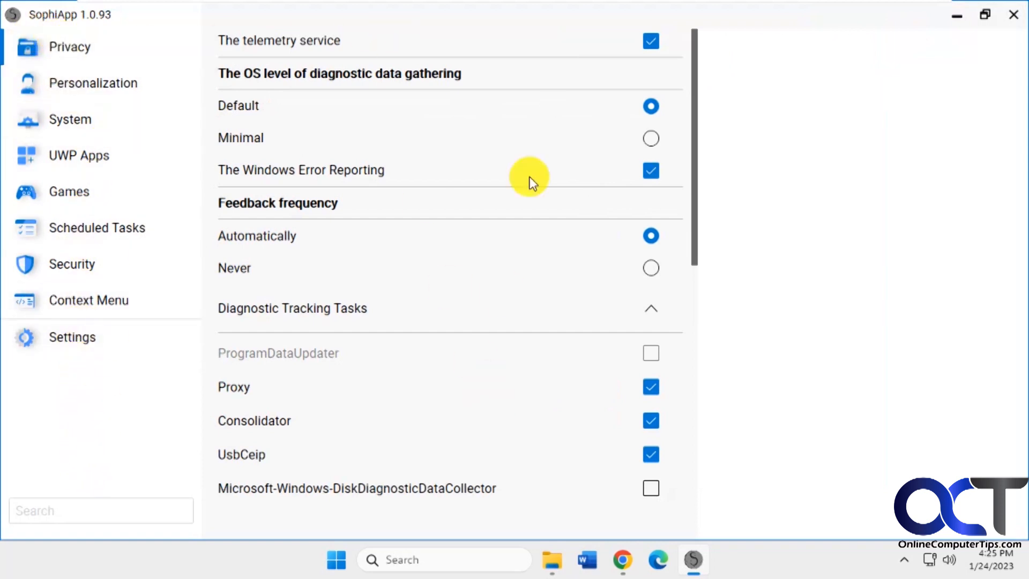
mouse_move(62, 82)
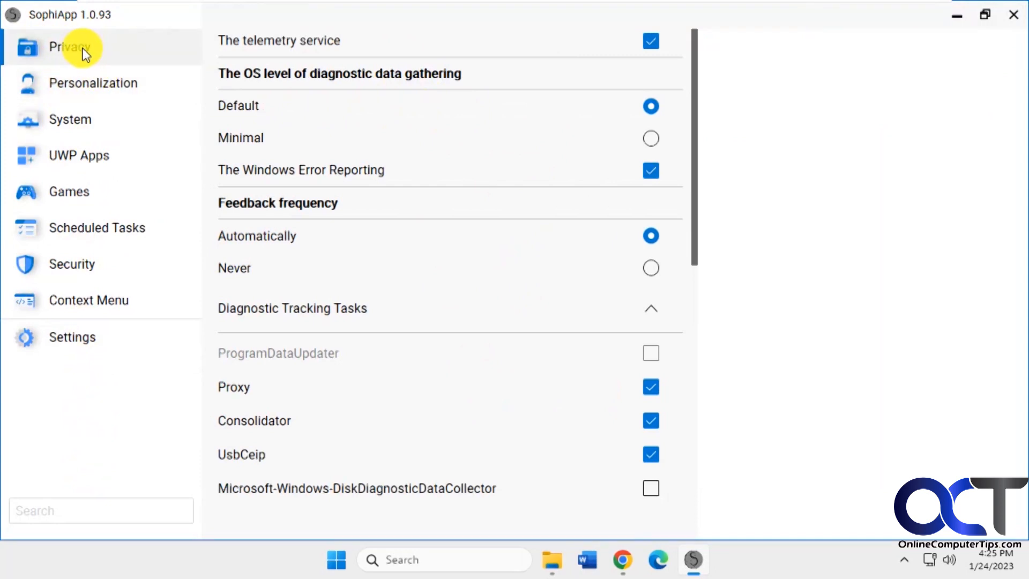
mouse_move(91, 51)
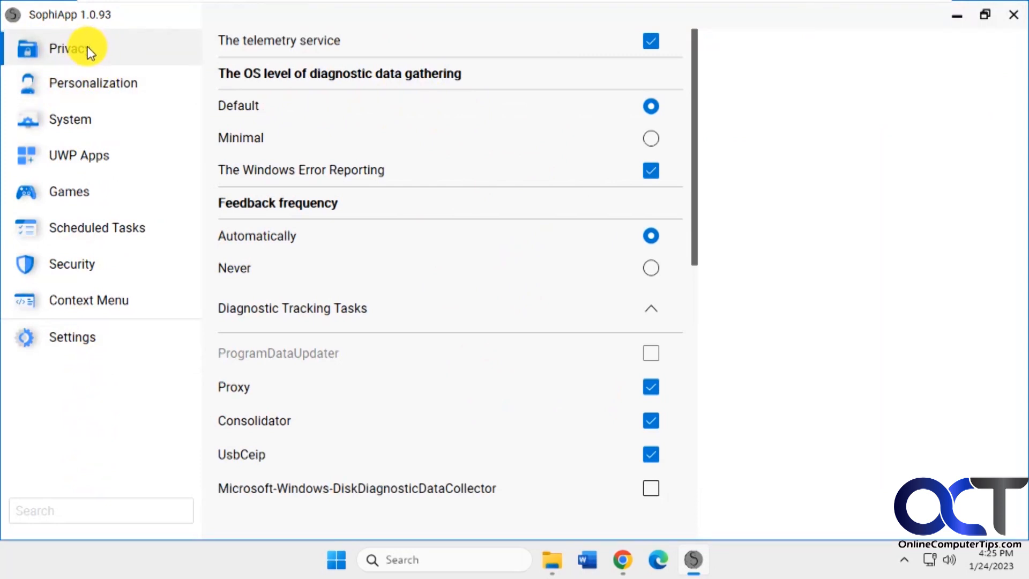
mouse_move(696, 109)
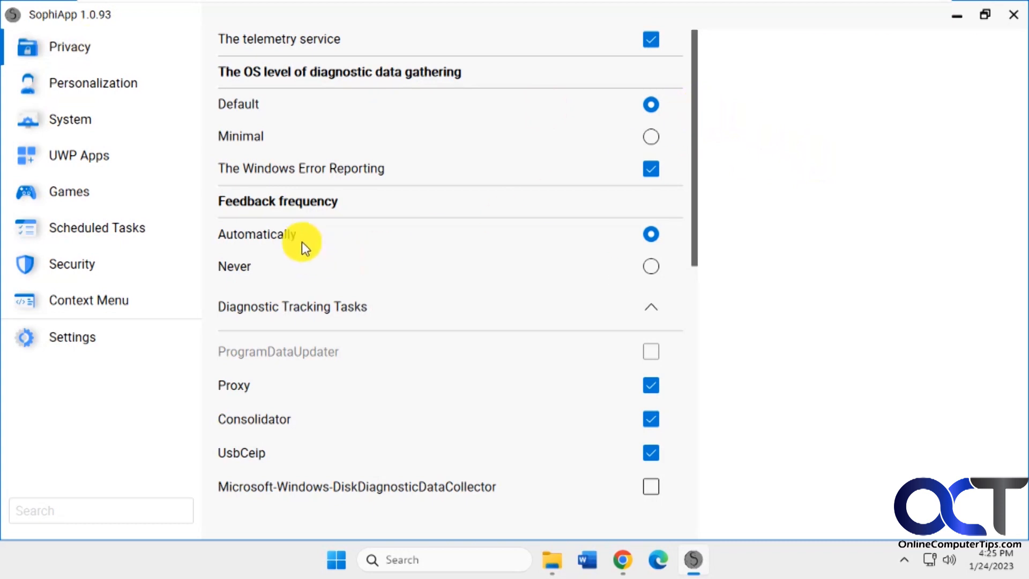
mouse_move(695, 123)
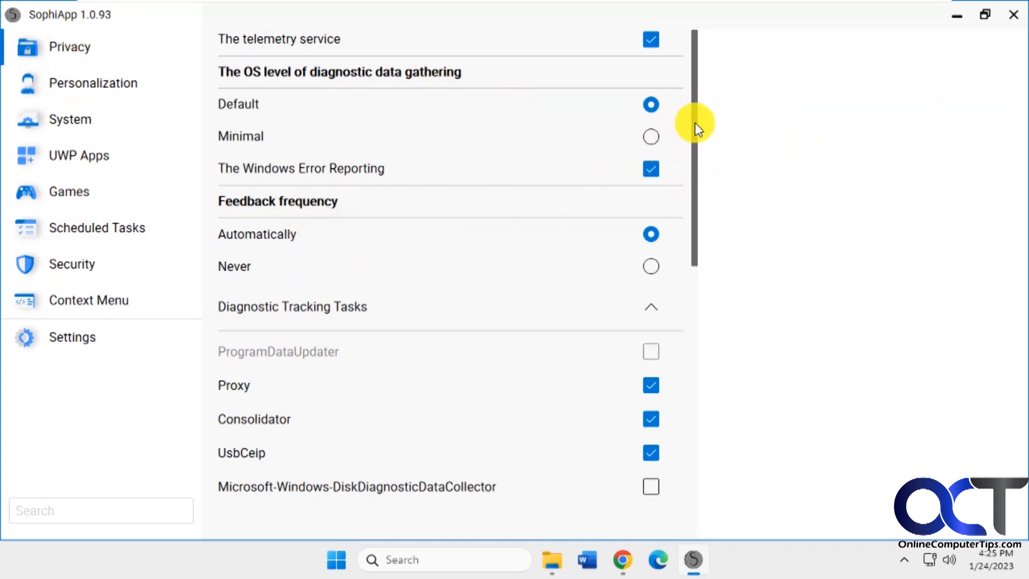
scroll("down", 3)
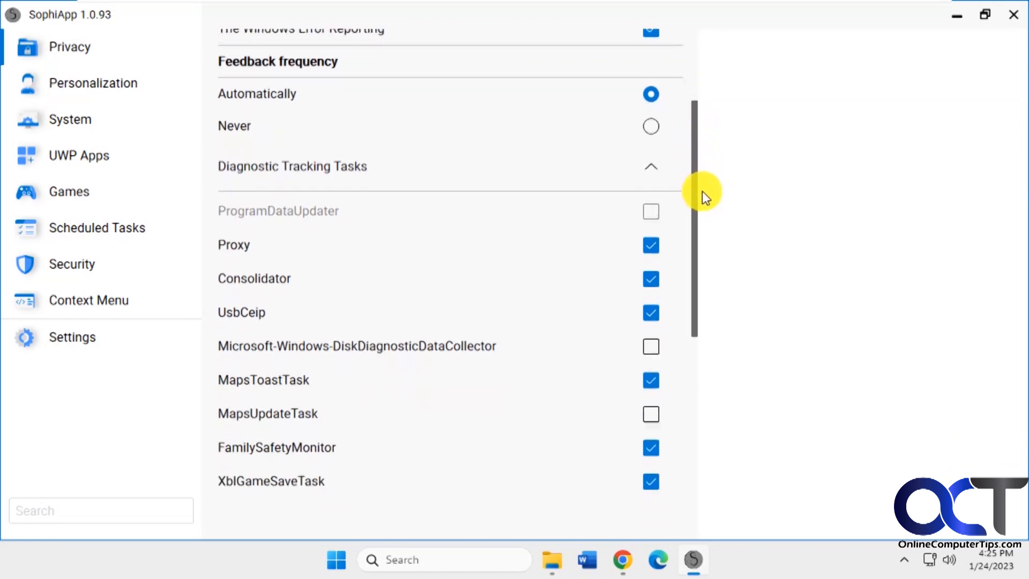
scroll("down", 3)
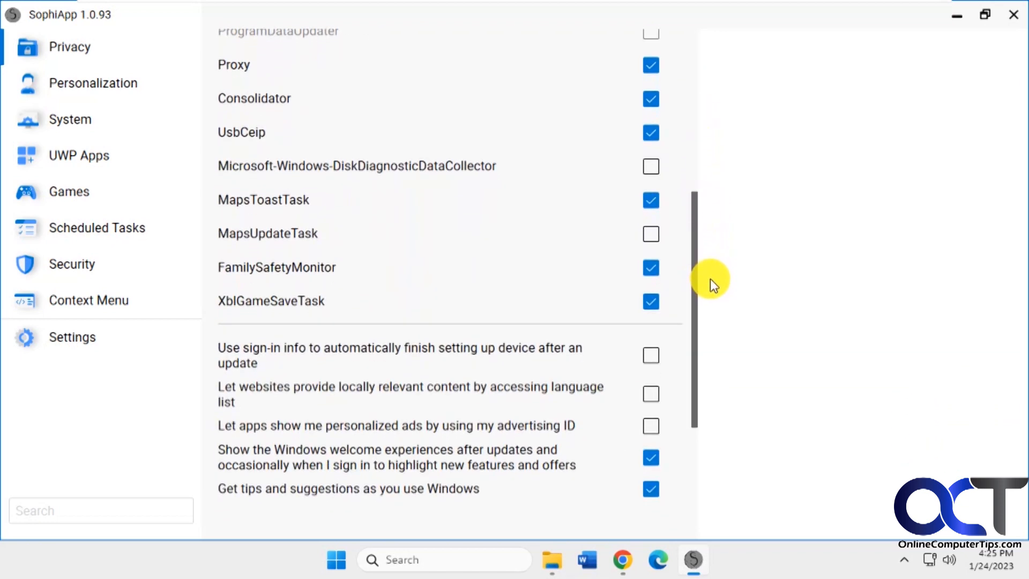
scroll("down", 3)
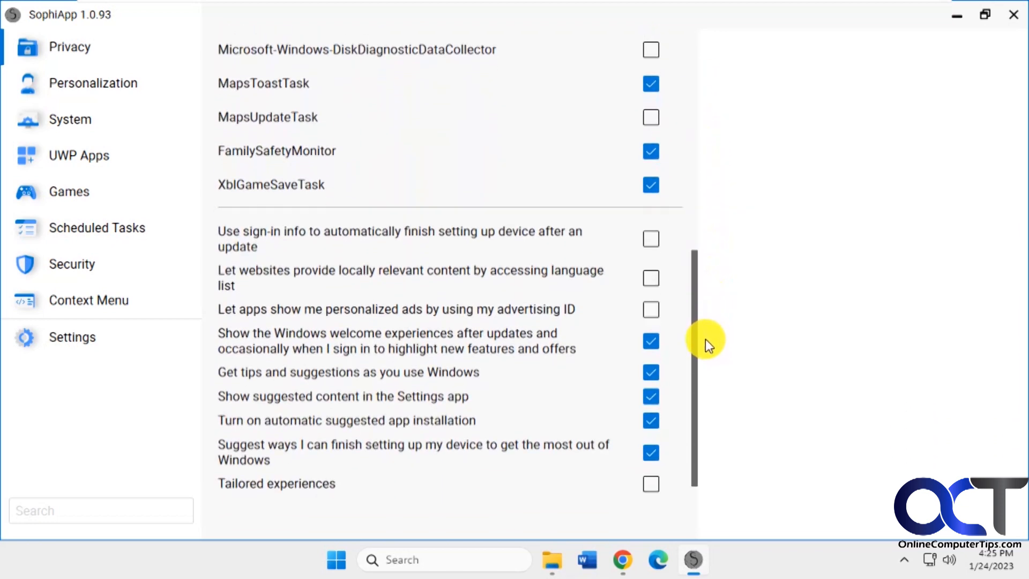
scroll("down", 3)
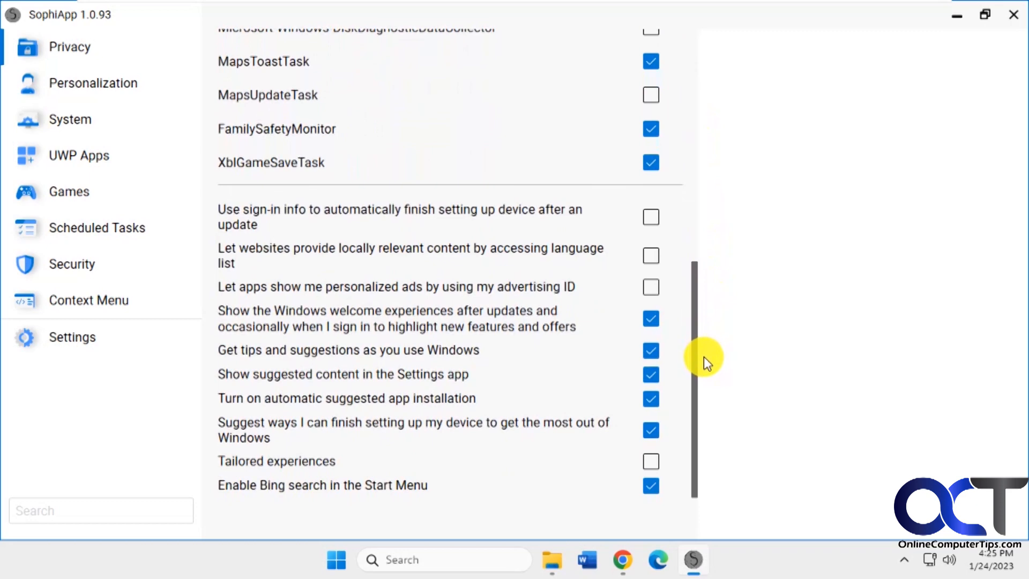
scroll("up", 3)
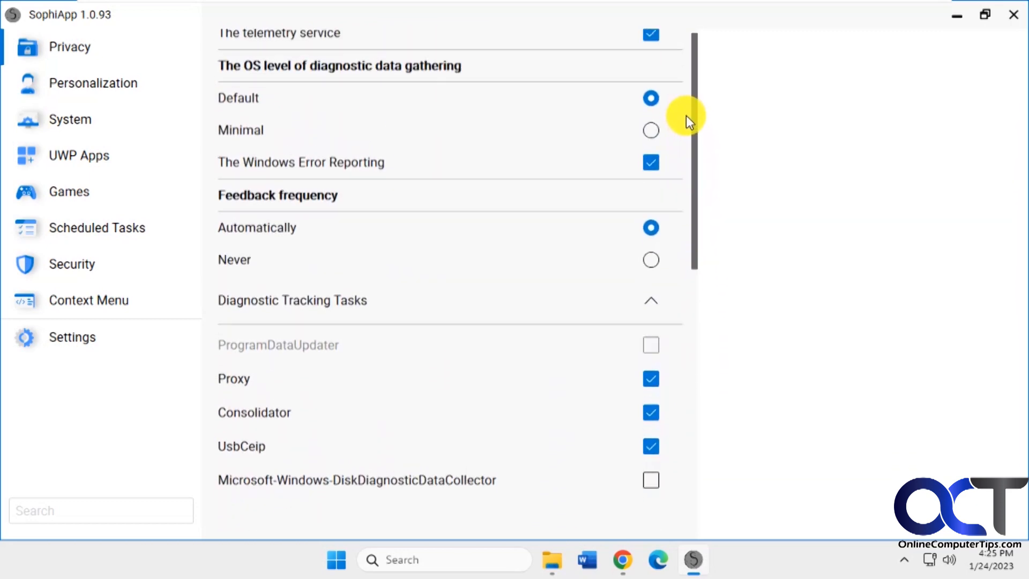
left_click(94, 83)
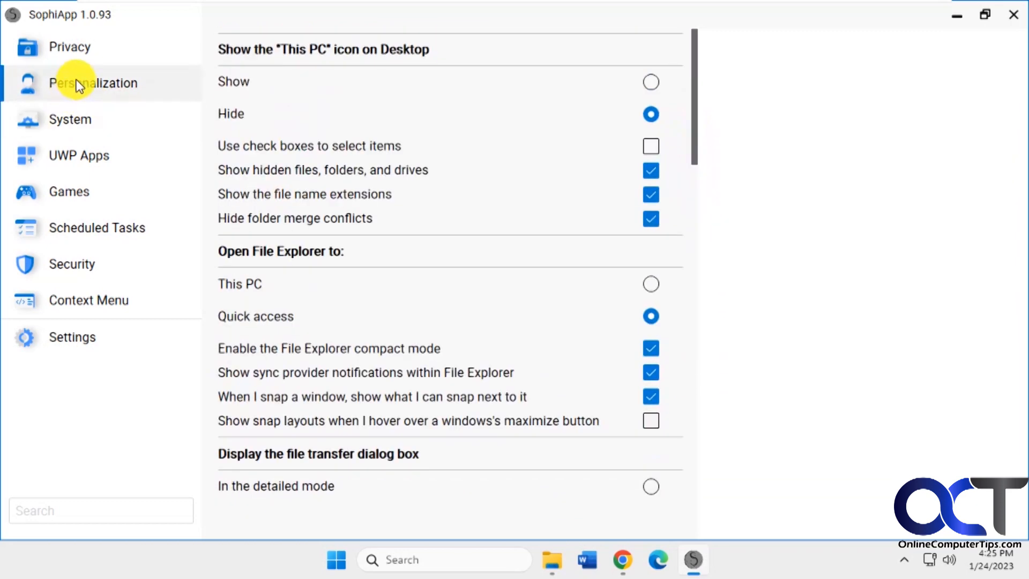
mouse_move(404, 127)
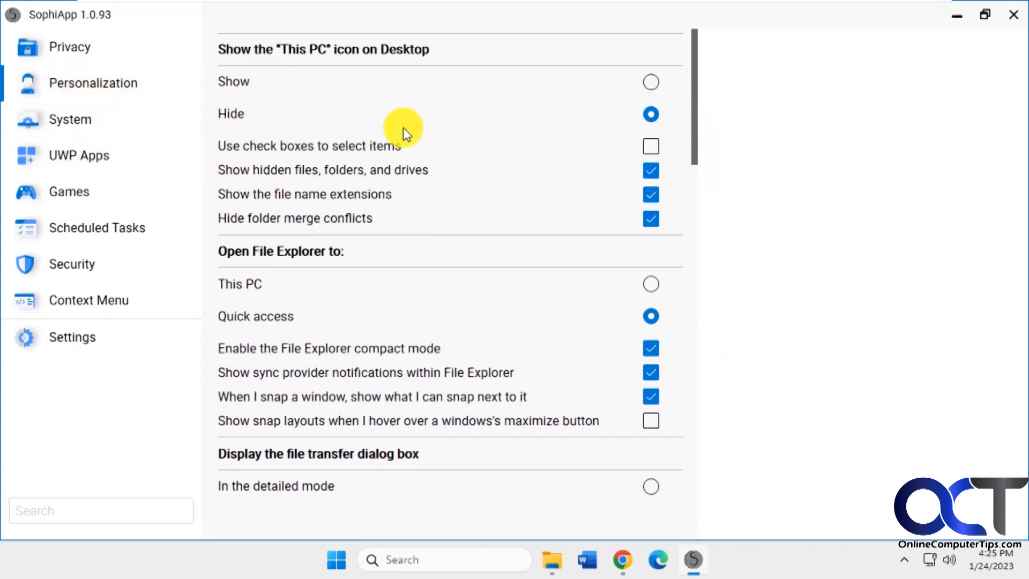
mouse_move(413, 166)
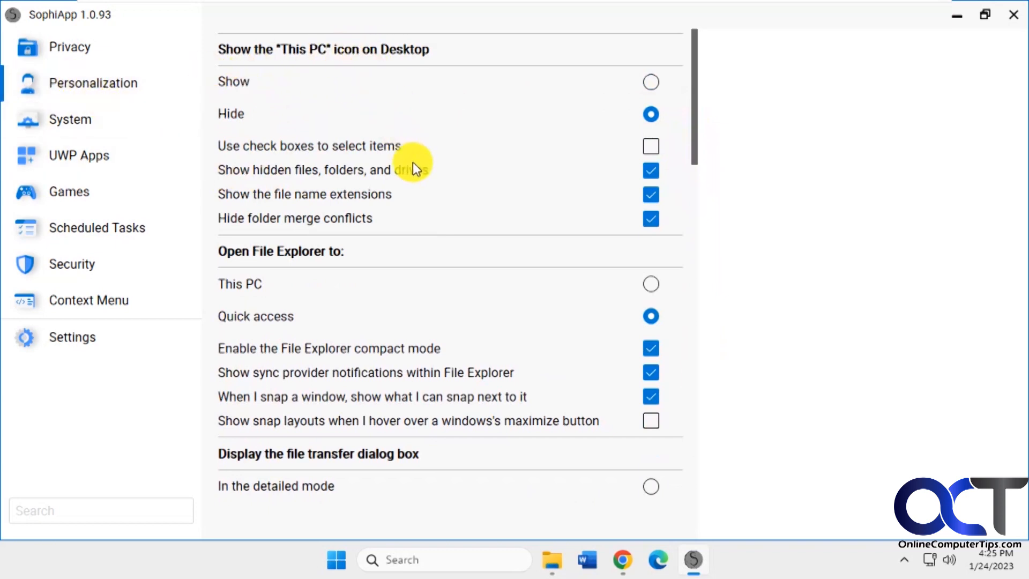
mouse_move(285, 153)
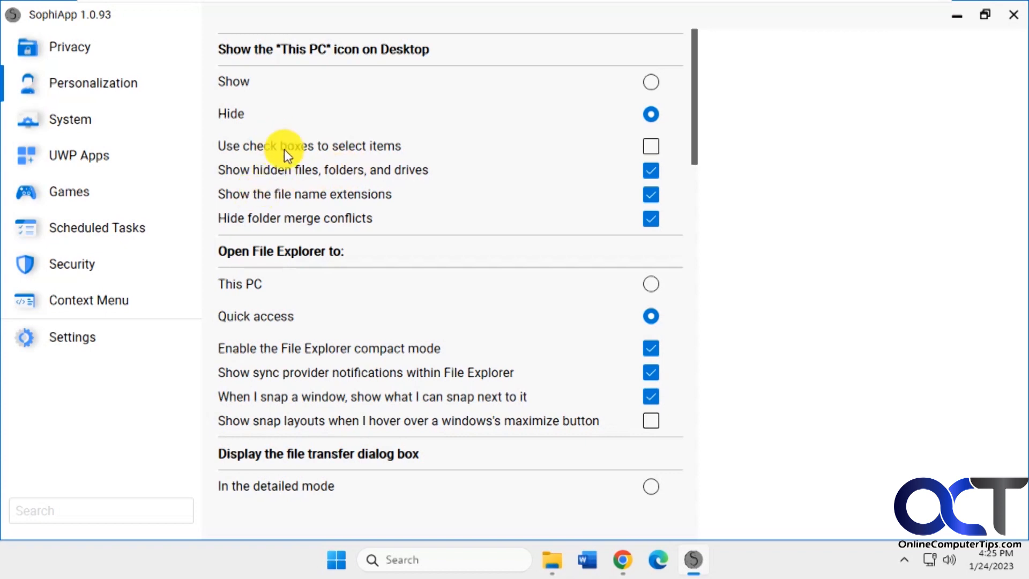
mouse_move(338, 310)
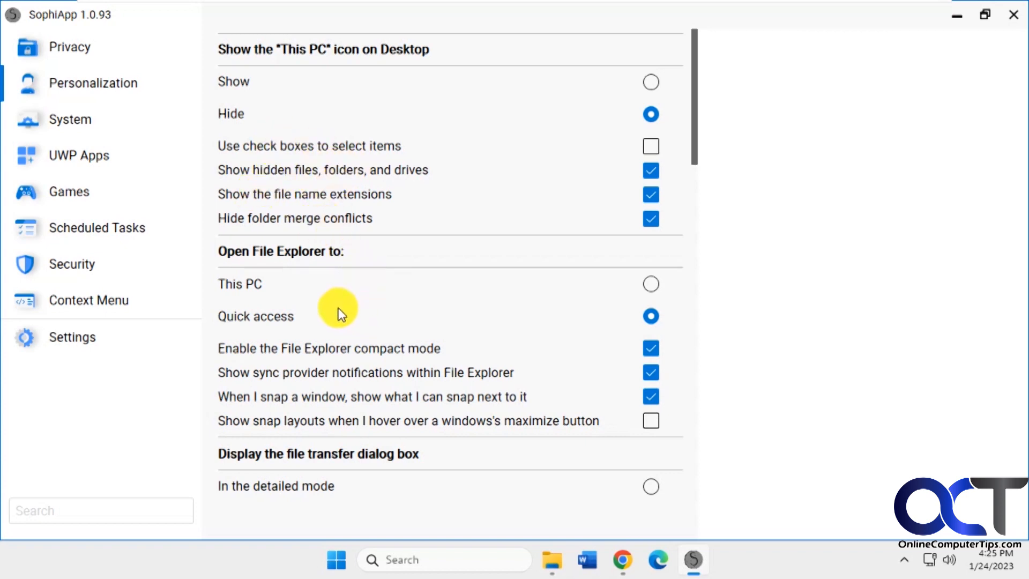
scroll("down", 3)
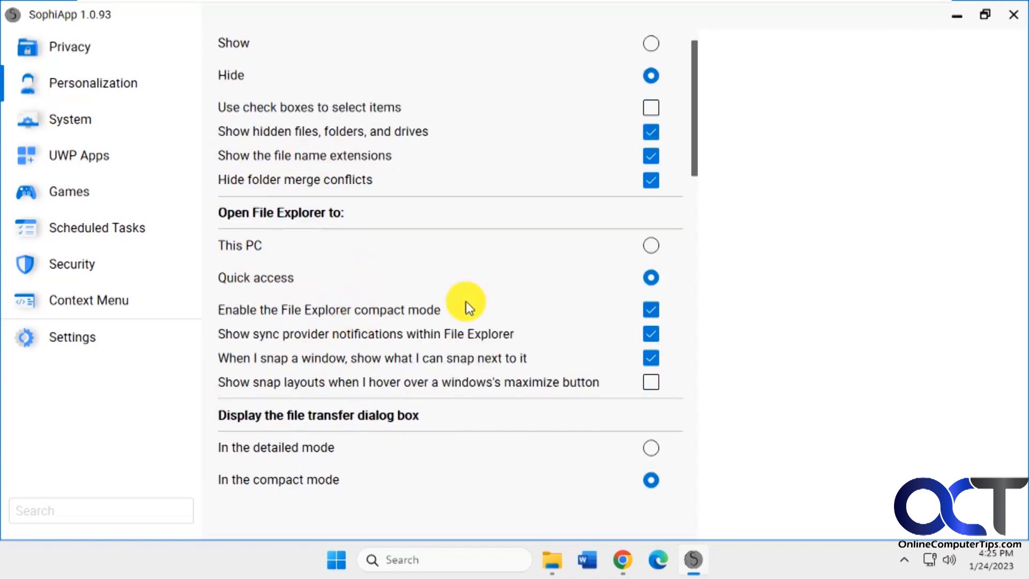
mouse_move(394, 317)
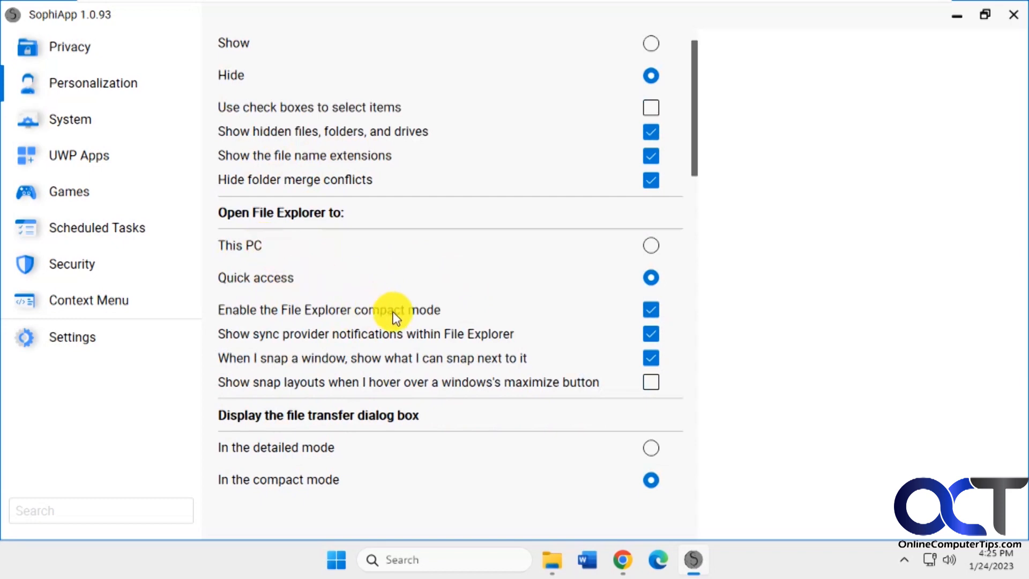
scroll("down", 3)
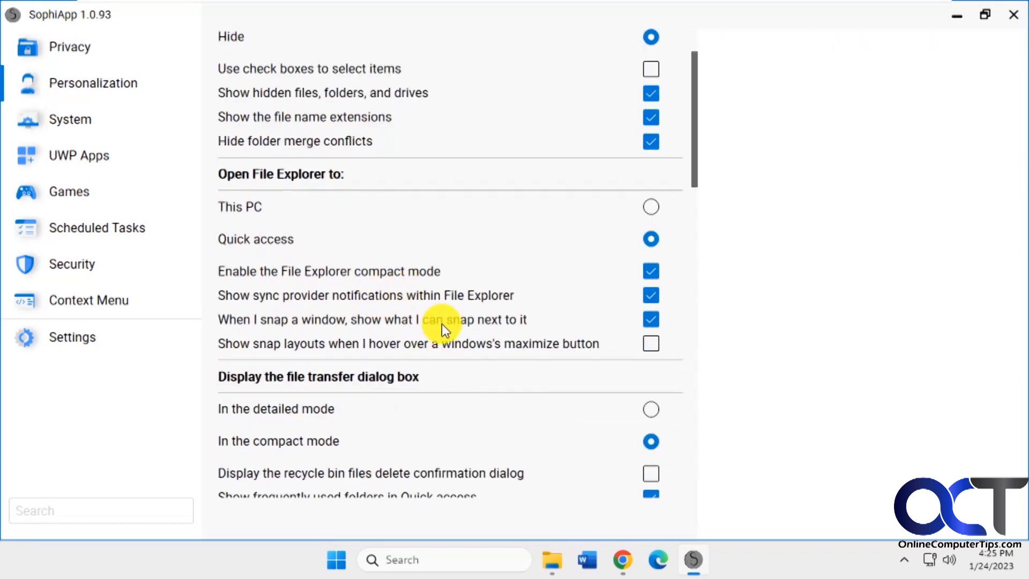
scroll("down", 3)
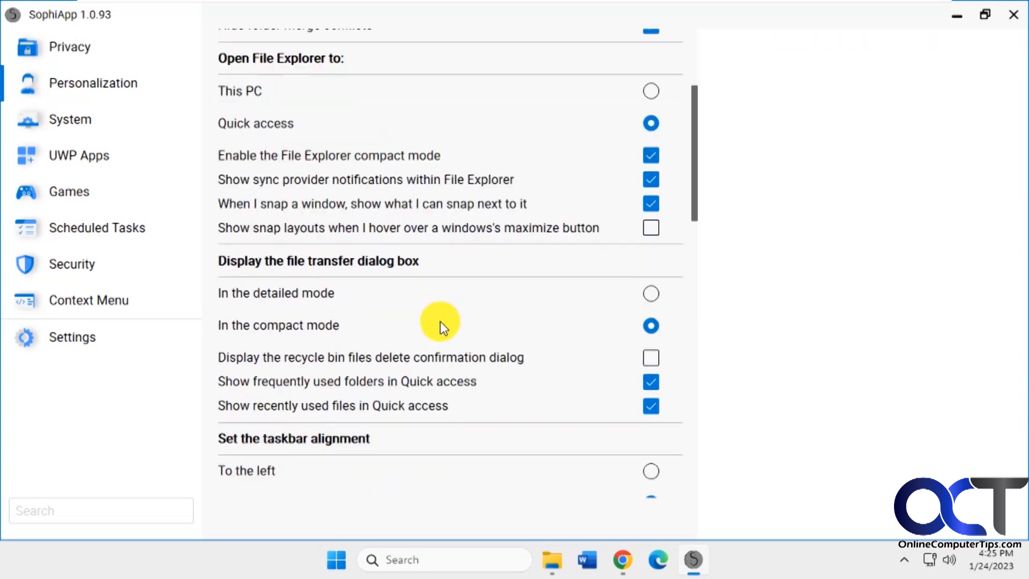
scroll("down", 3)
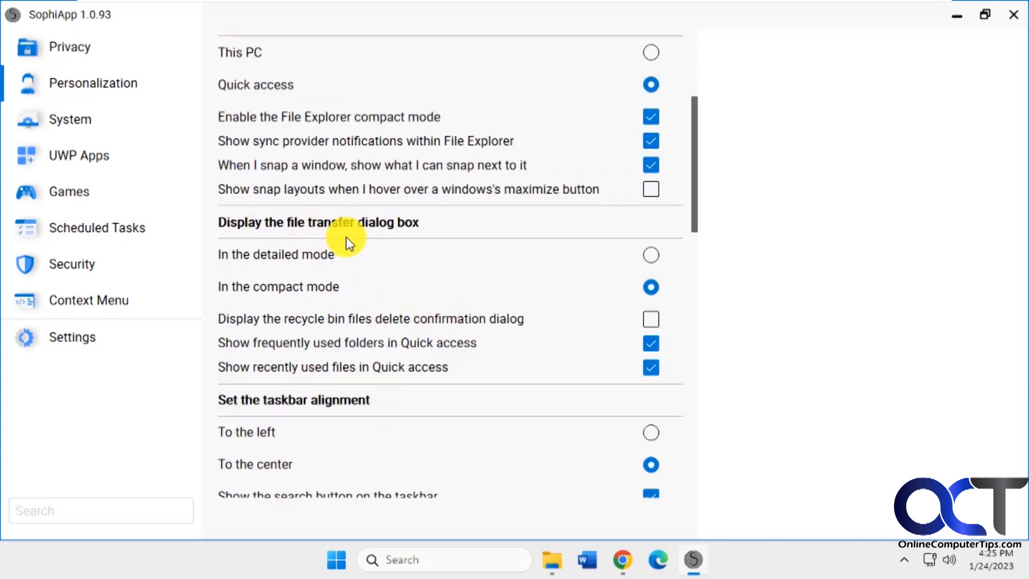
mouse_move(357, 355)
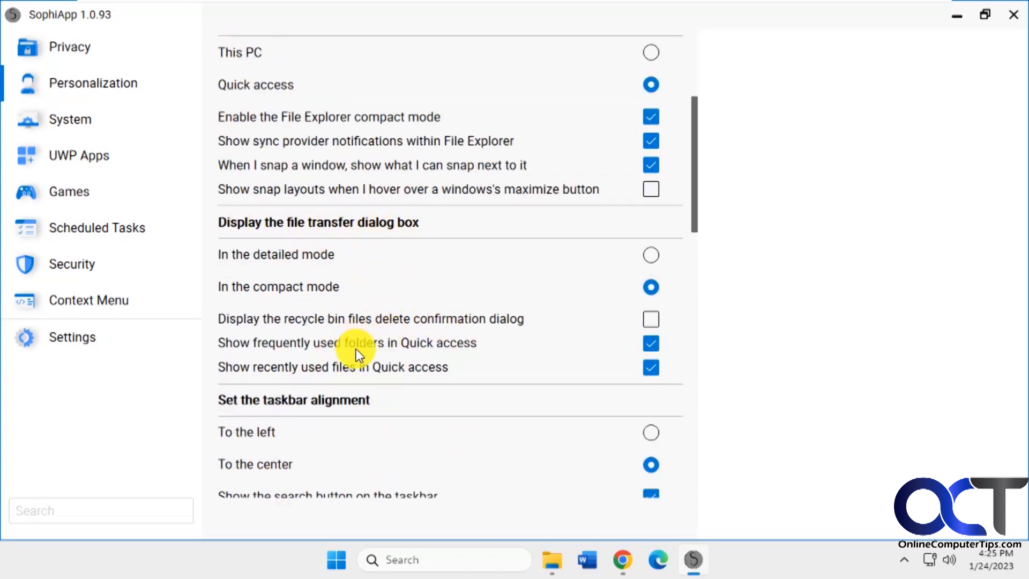
scroll("down", 3)
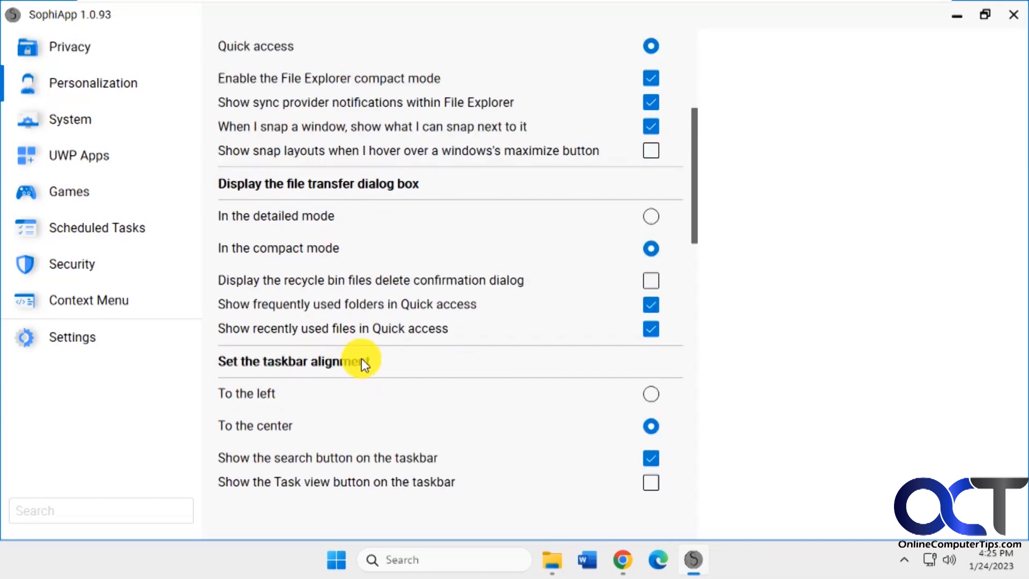
scroll("down", 3)
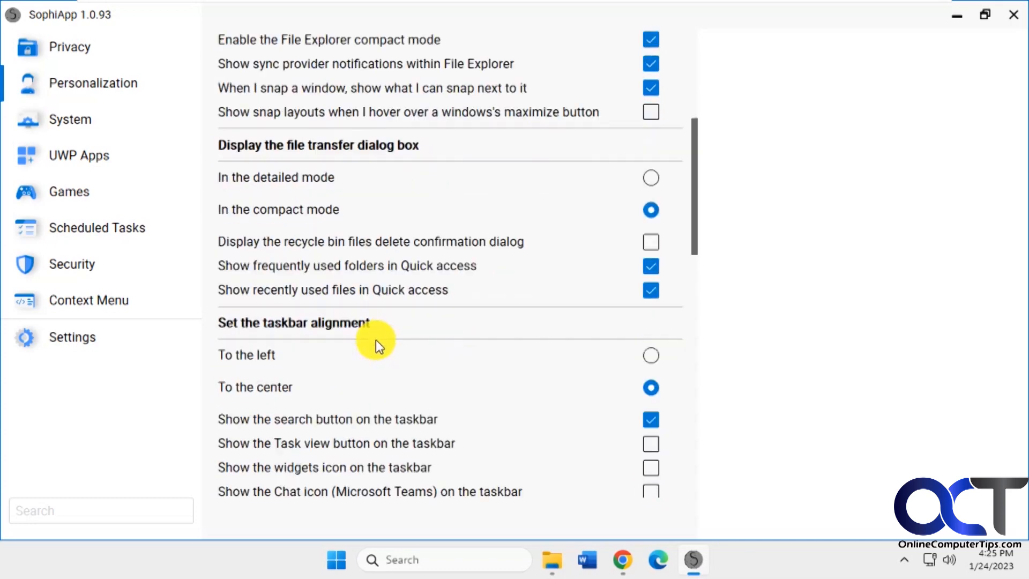
scroll("down", 3)
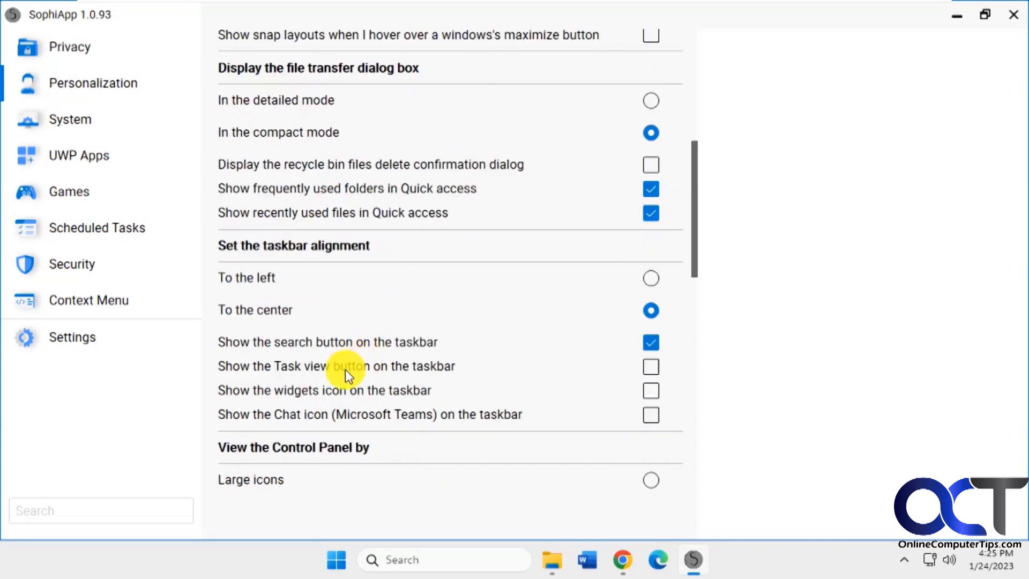
mouse_move(358, 453)
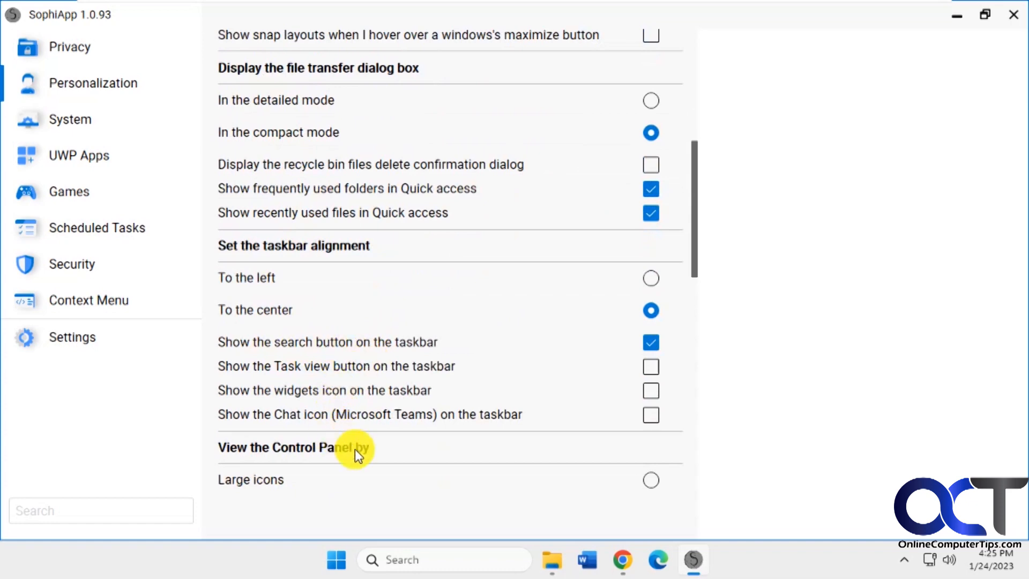
scroll("down", 3)
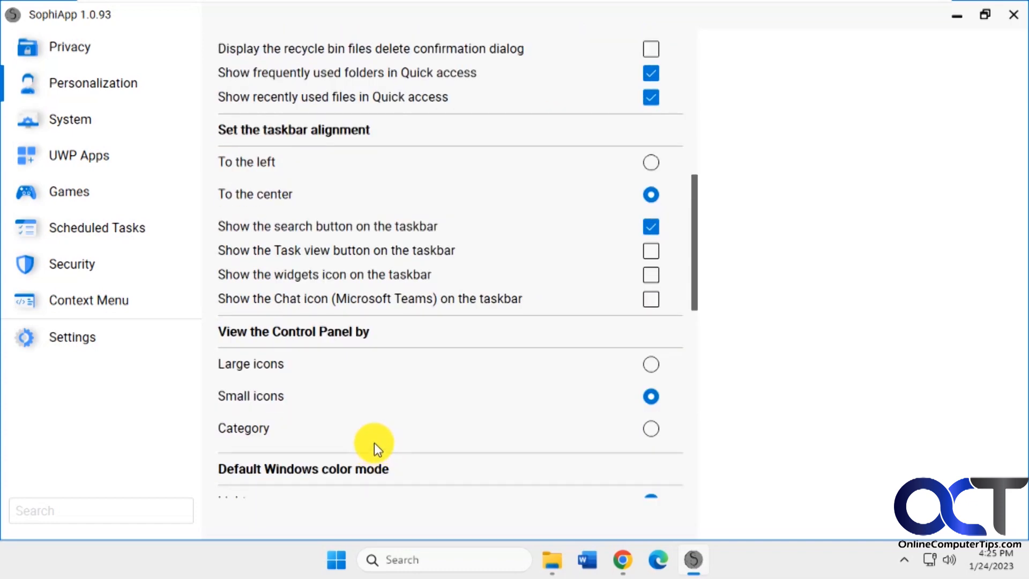
scroll("down", 3)
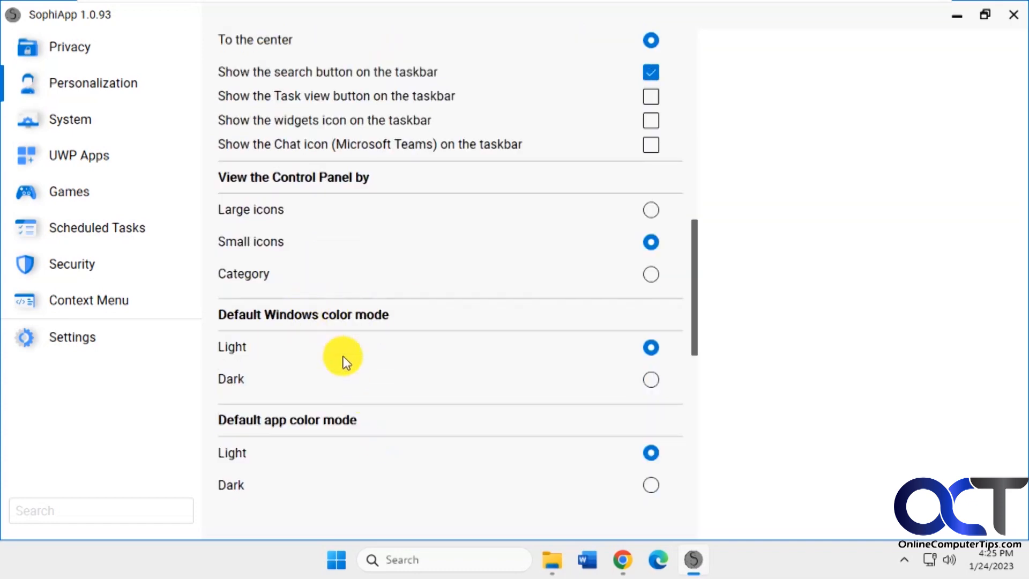
scroll("down", 3)
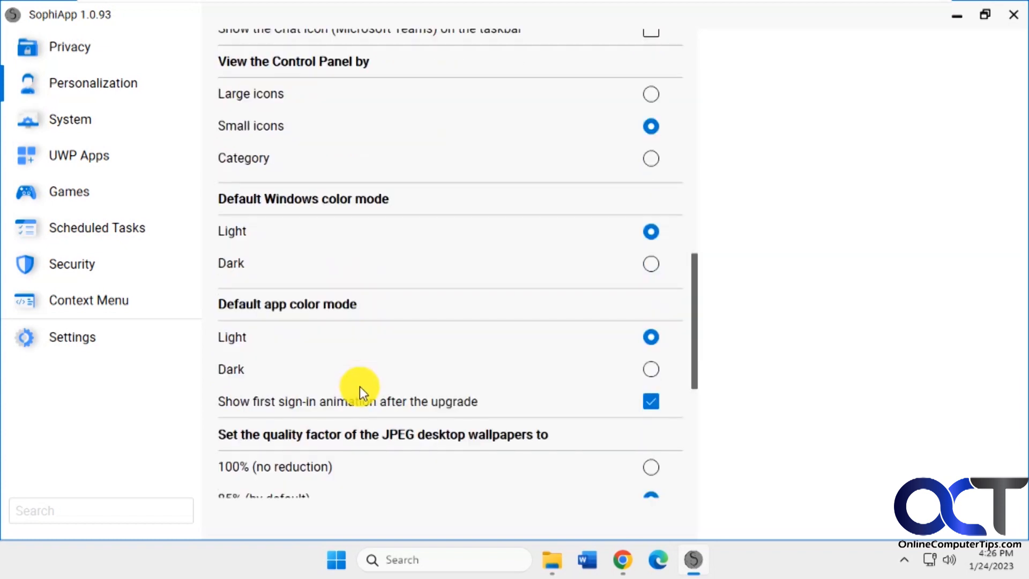
scroll("down", 3)
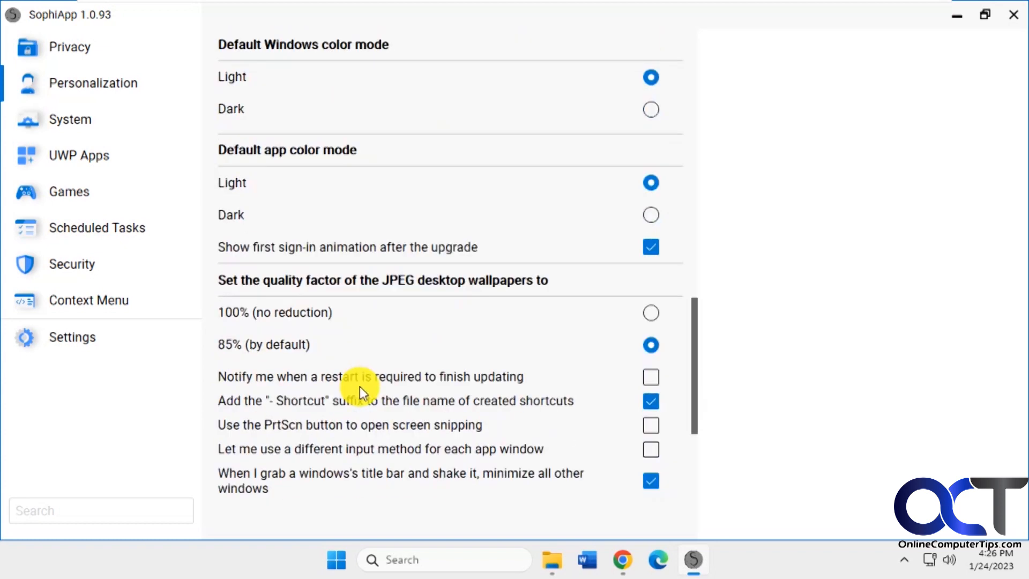
scroll("down", 3)
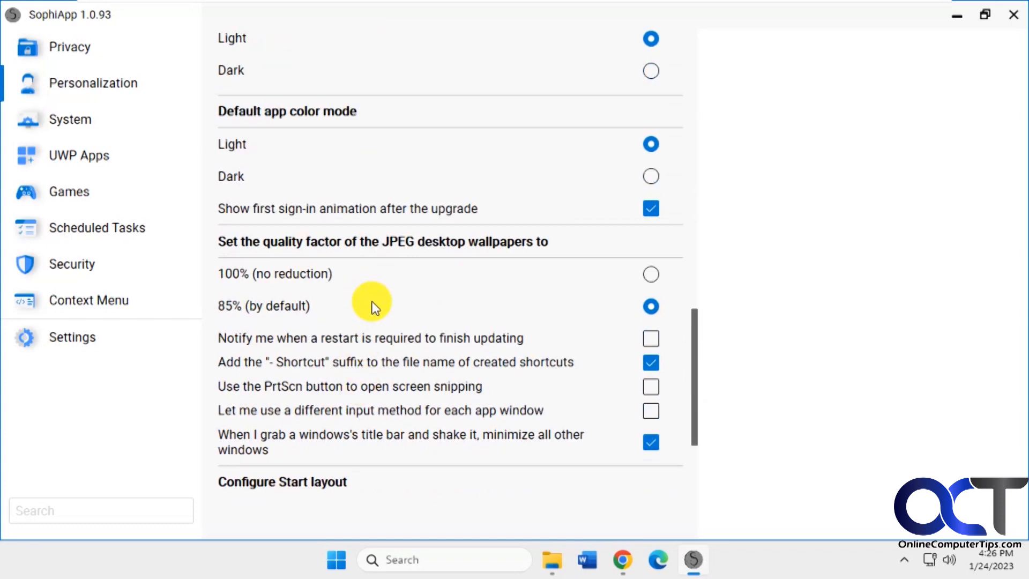
scroll("down", 3)
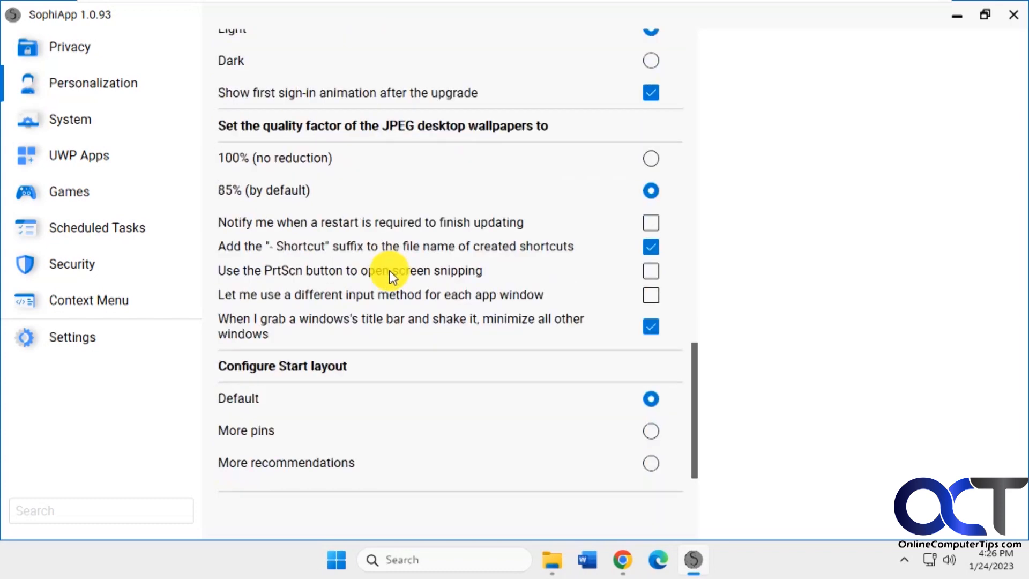
scroll("down", 3)
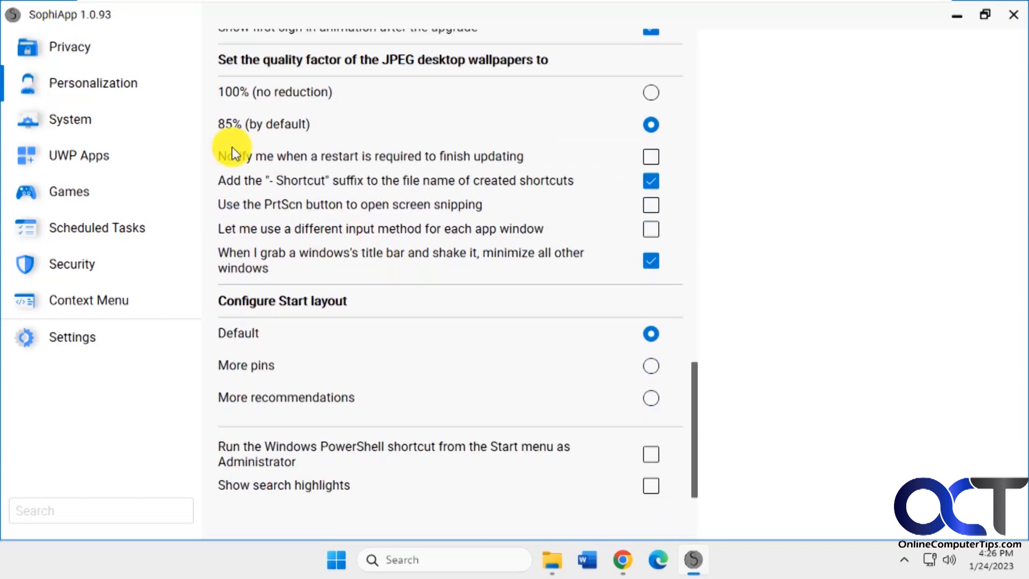
Step: Show the System tweaks and look over Storage Sense, hibernation and power plan options
left_click(70, 120)
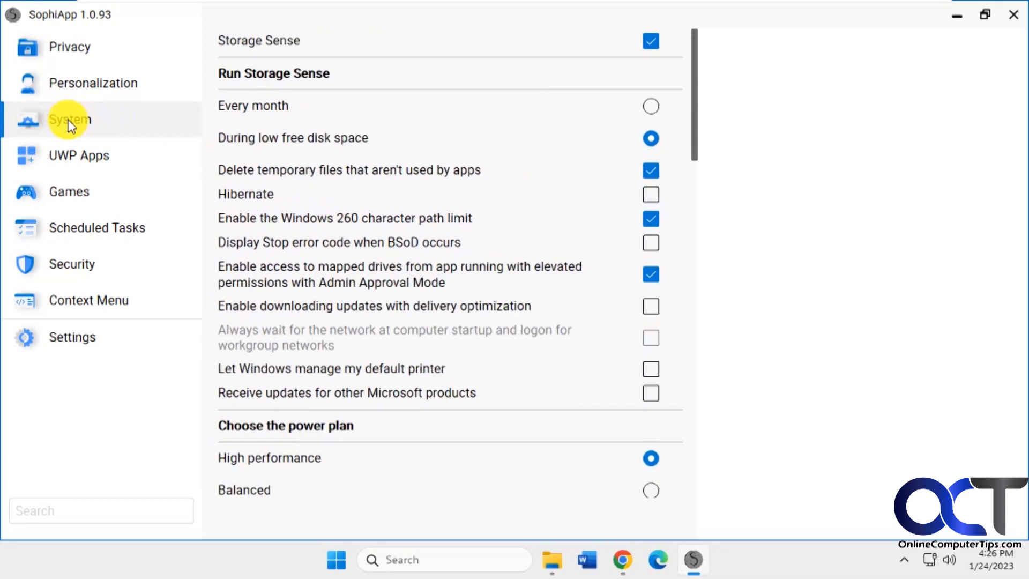
mouse_move(650, 41)
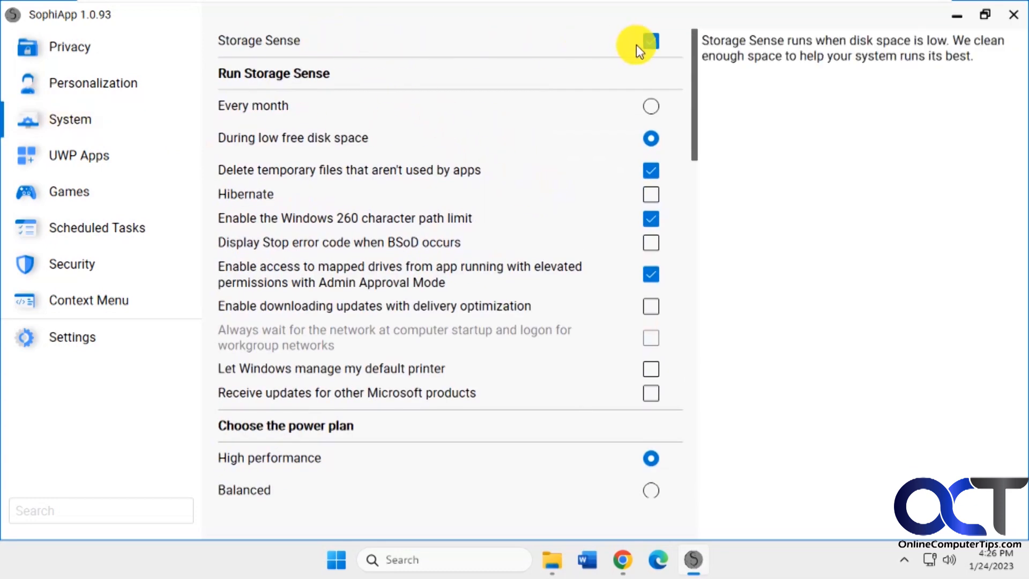
left_click(650, 41)
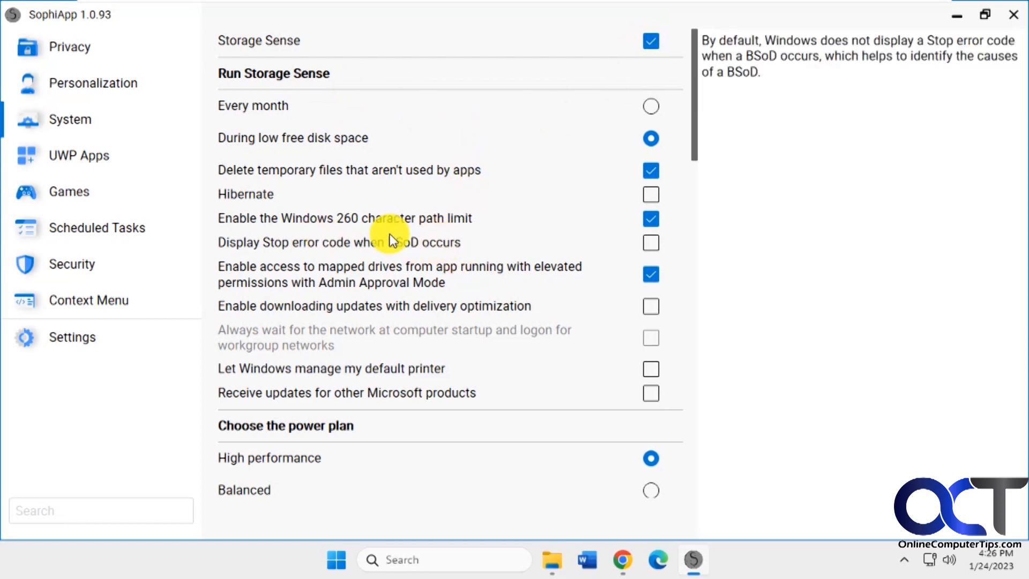
mouse_move(322, 255)
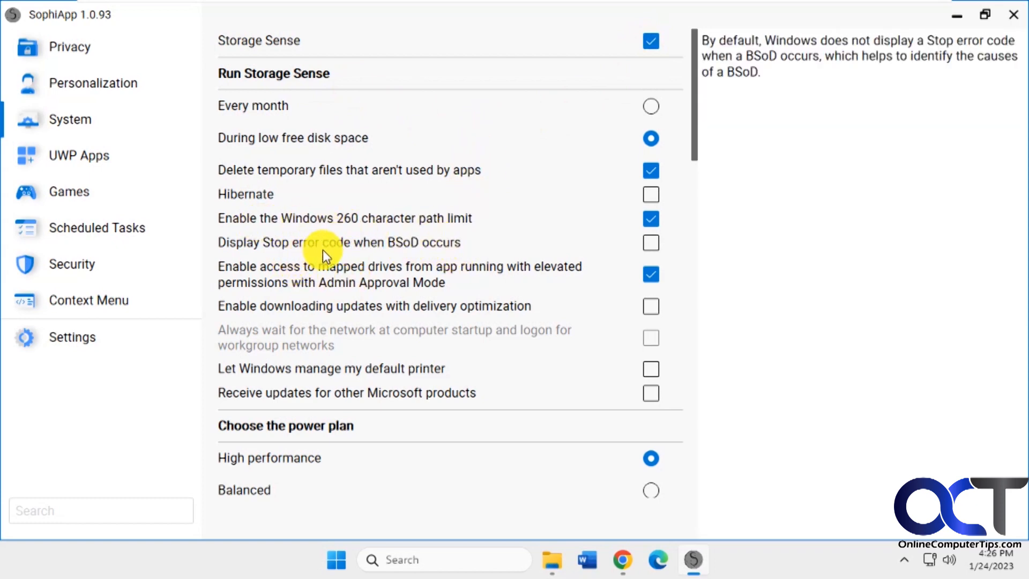
mouse_move(304, 365)
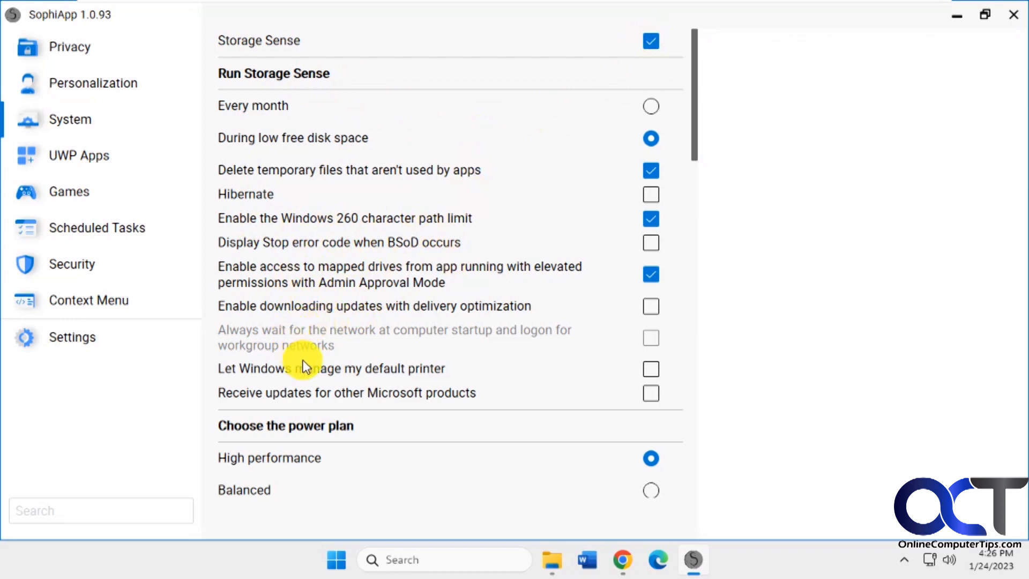
mouse_move(406, 406)
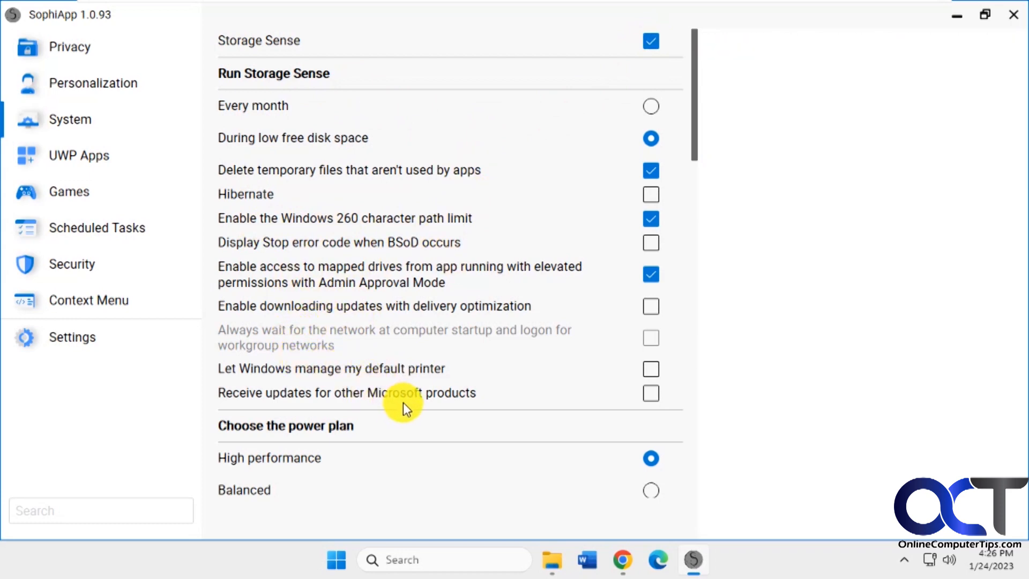
scroll("down", 3)
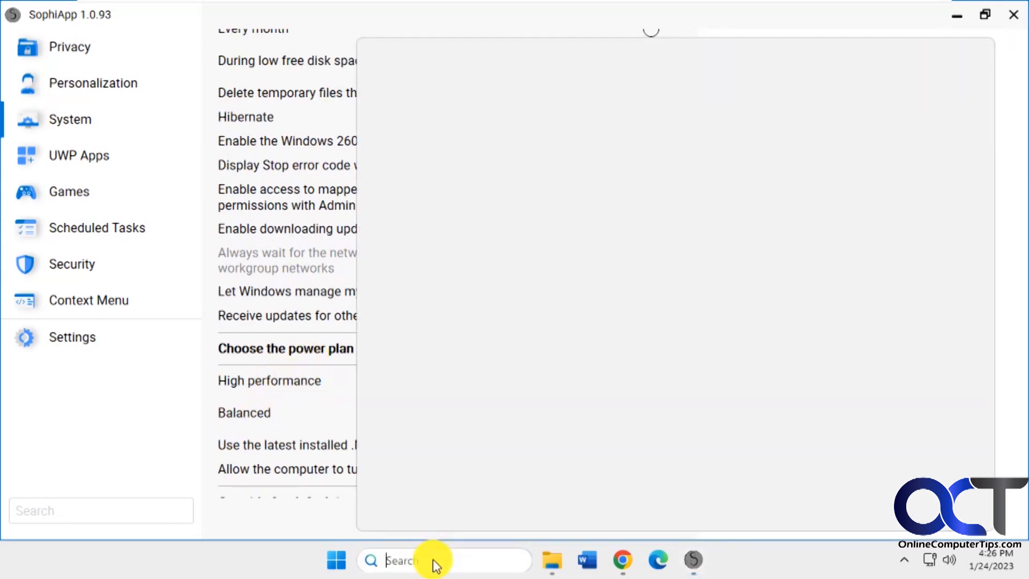
type("power")
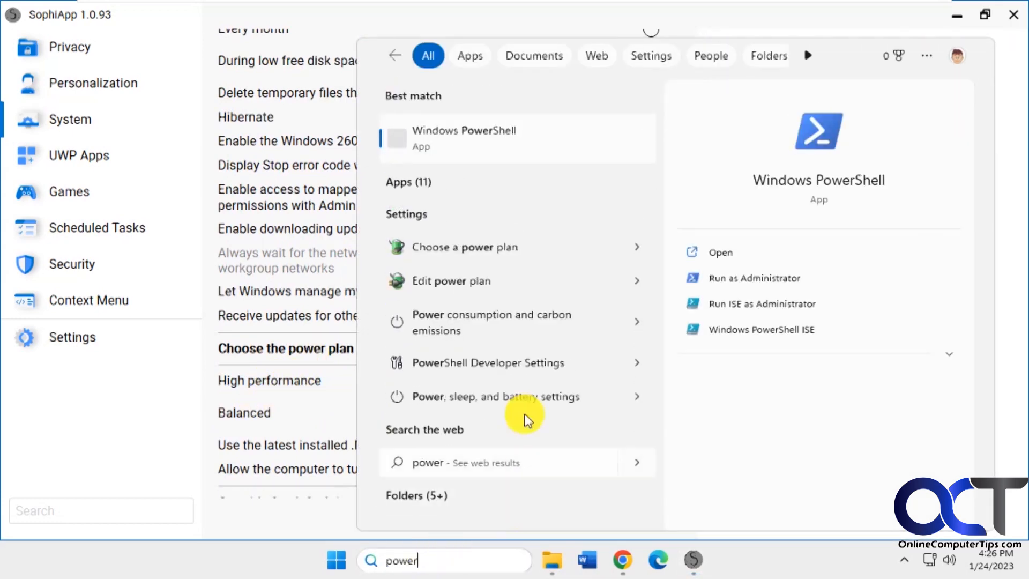
left_click(451, 281)
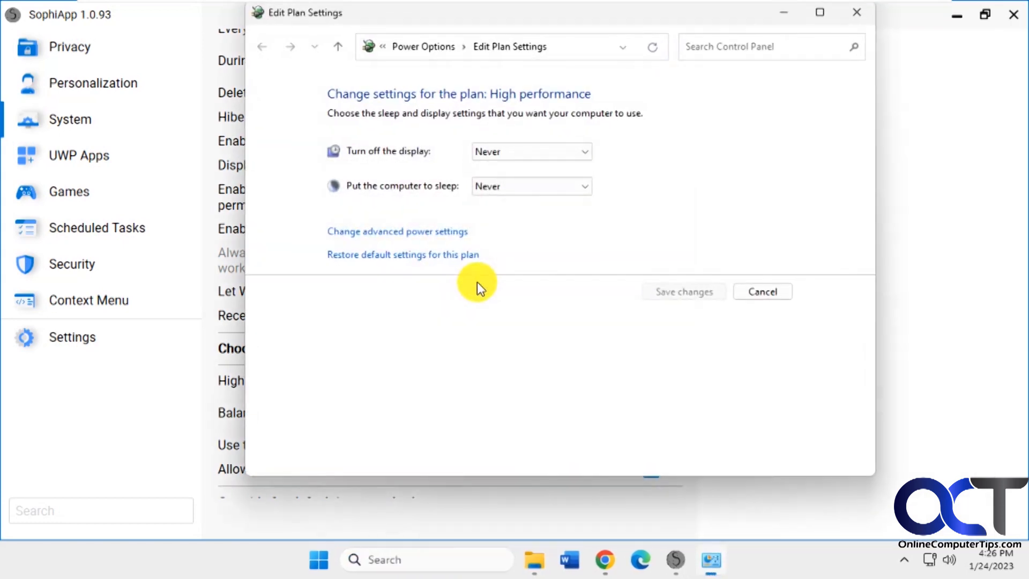
left_click(261, 47)
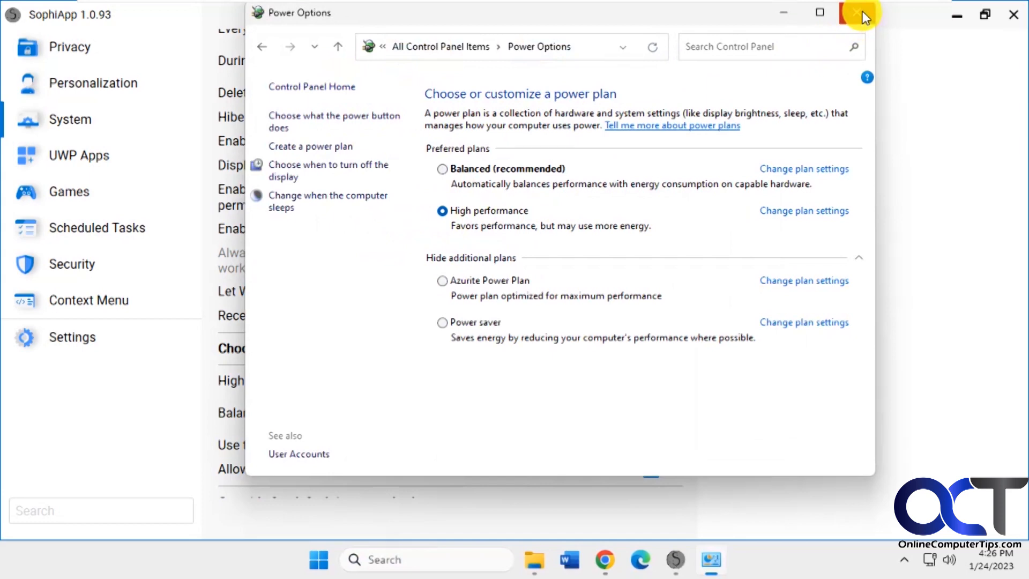
left_click(857, 12)
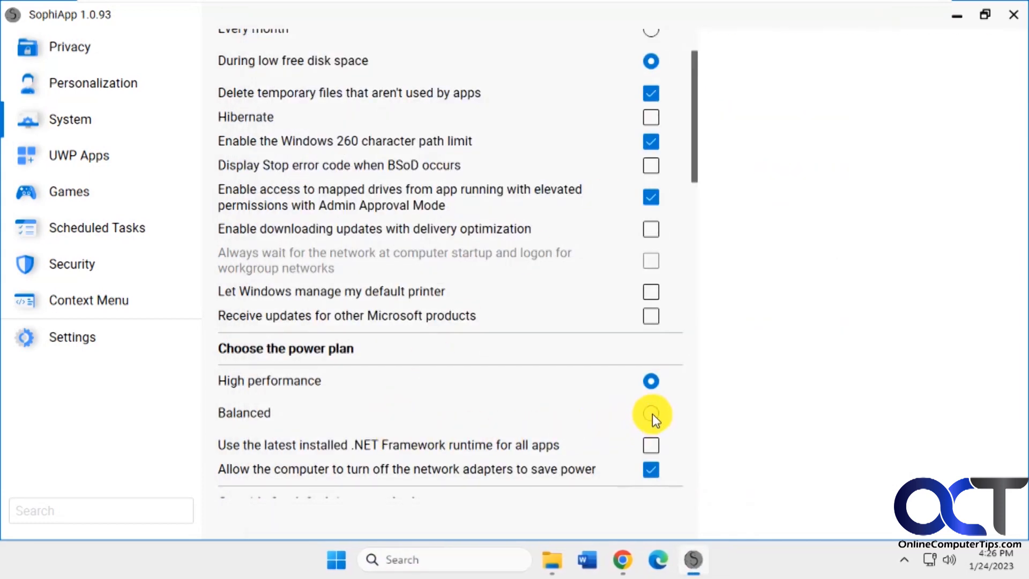
Step: Switch the power plan from High performance to Balanced
left_click(650, 413)
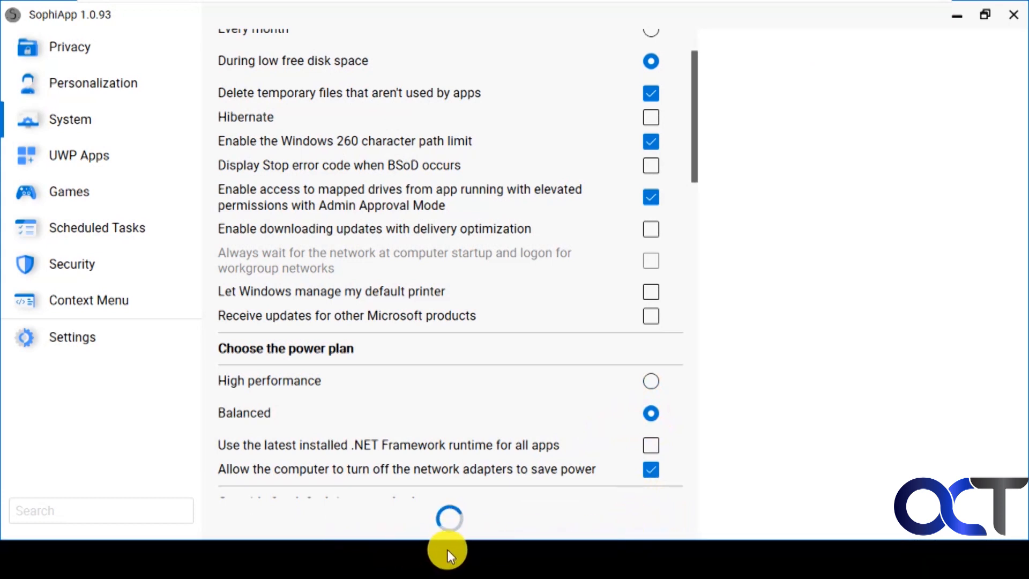
mouse_move(667, 542)
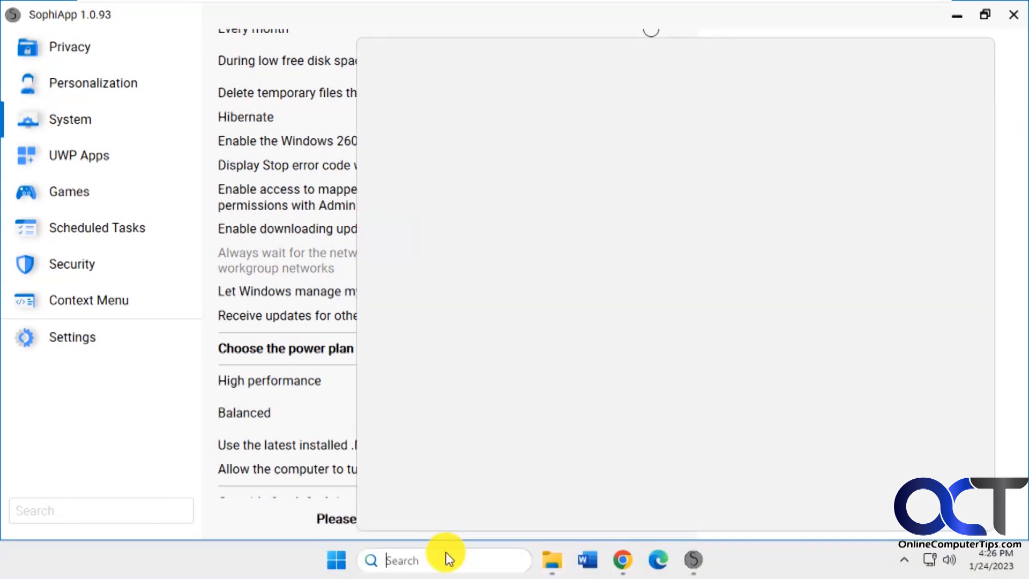
type("power")
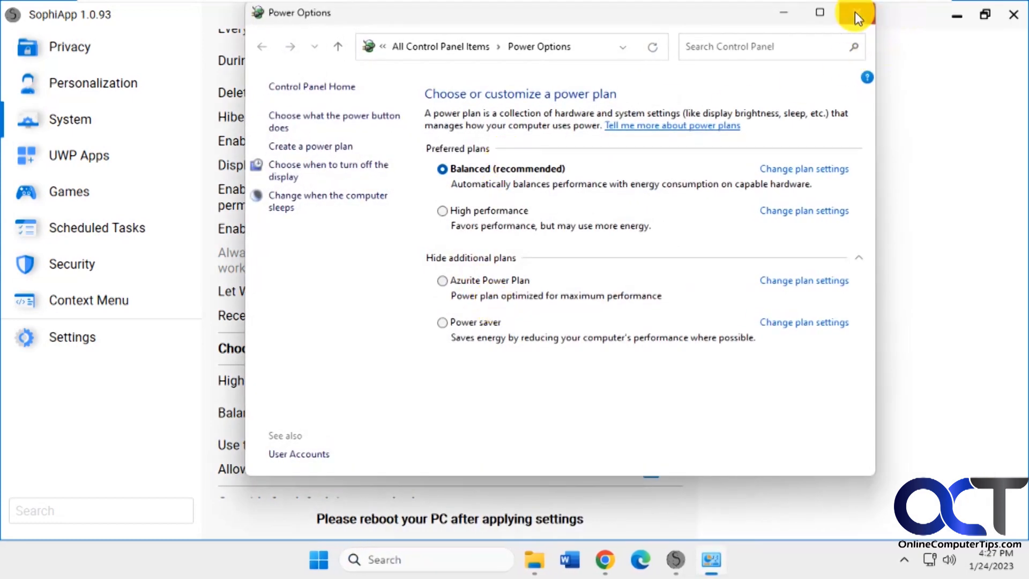
left_click(856, 17)
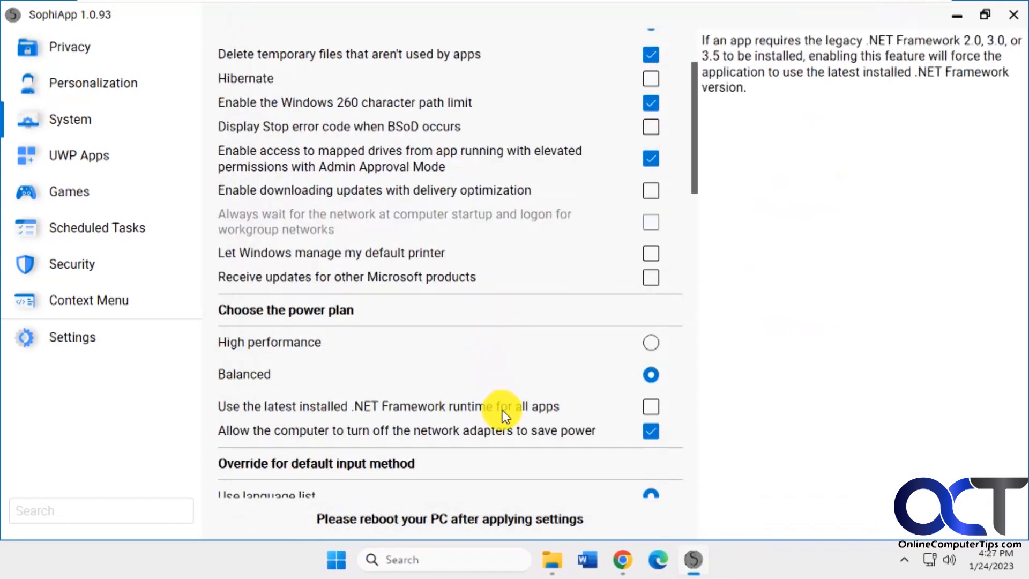
Step: Scroll the System tweaks down to the OneDrive, Visual C++ and .NET install options
scroll("down", 3)
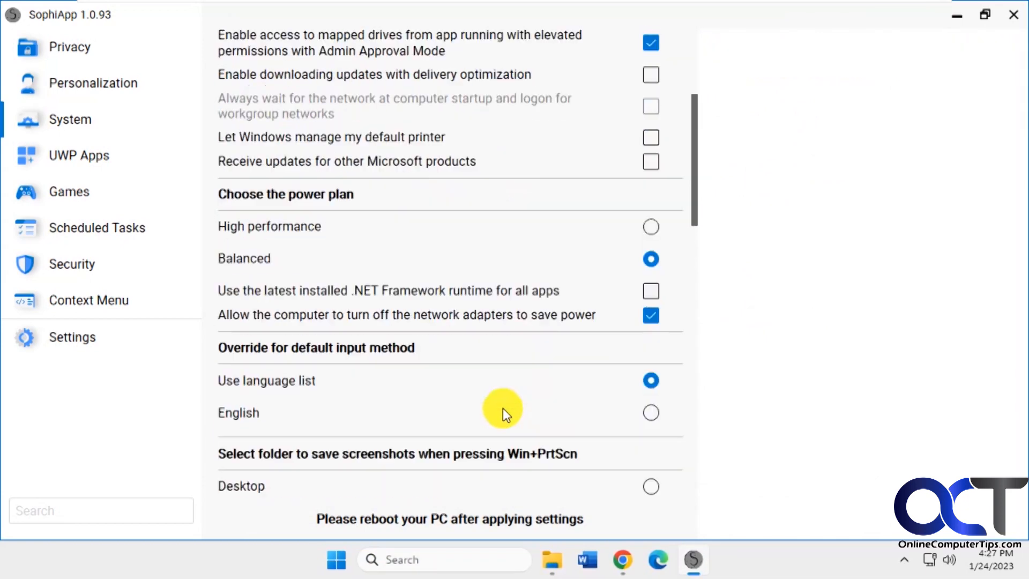
scroll("down", 3)
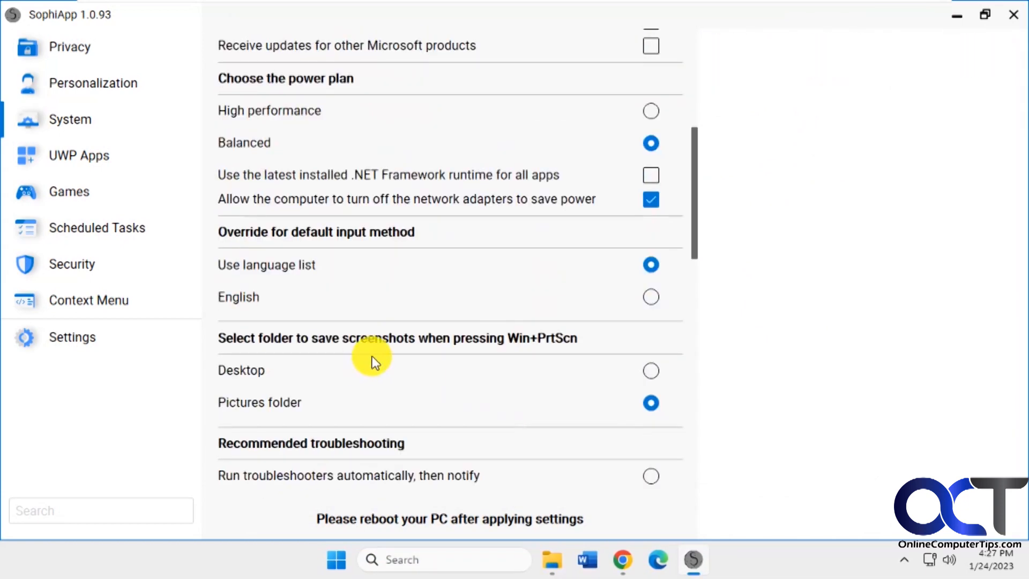
scroll("down", 3)
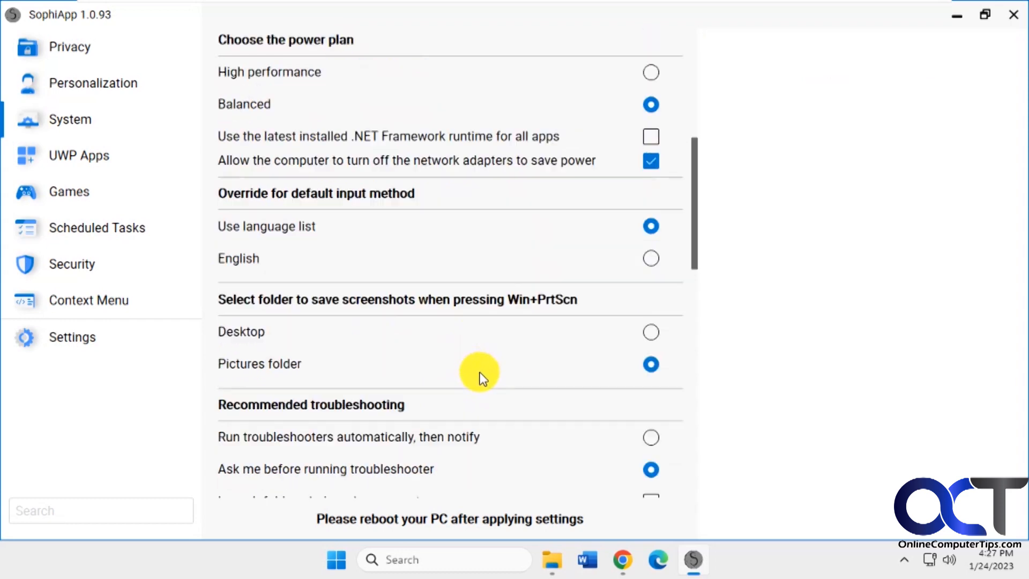
mouse_move(506, 343)
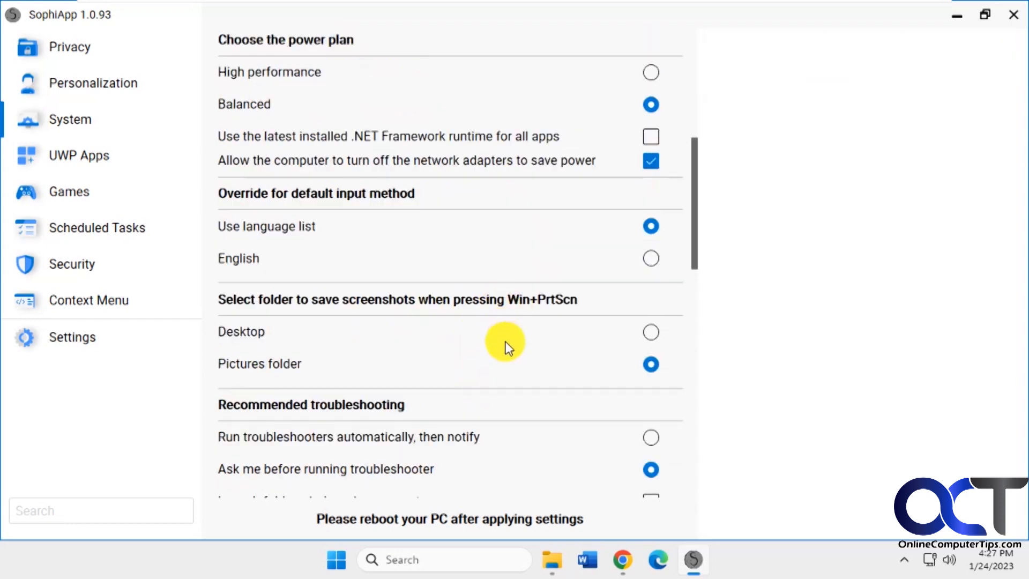
scroll("down", 3)
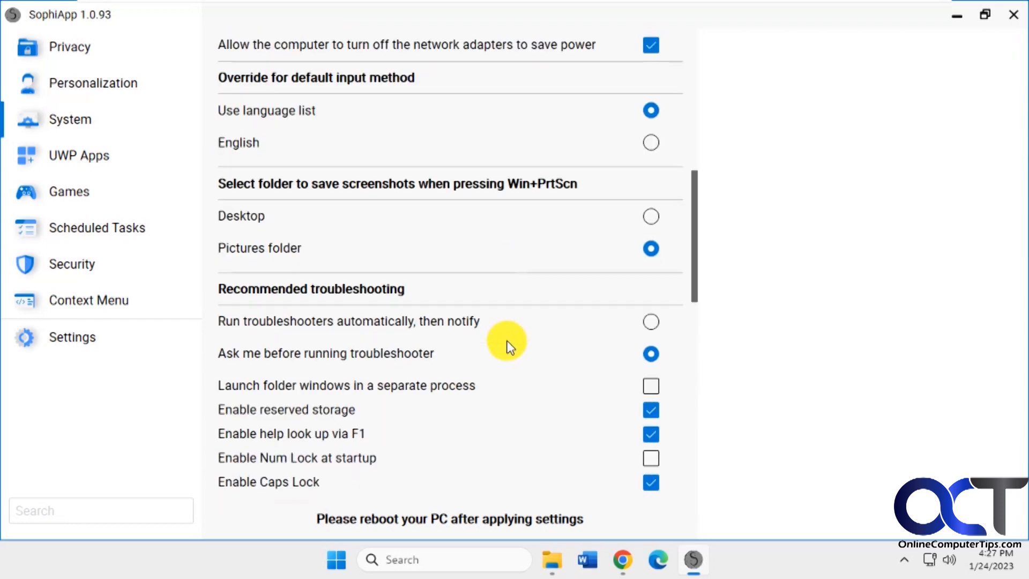
scroll("down", 3)
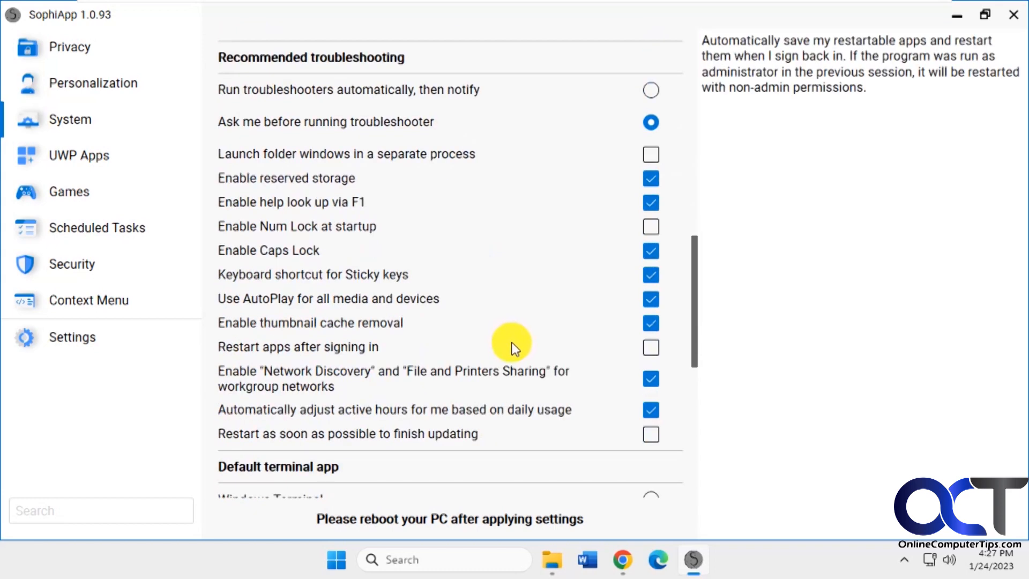
scroll("down", 3)
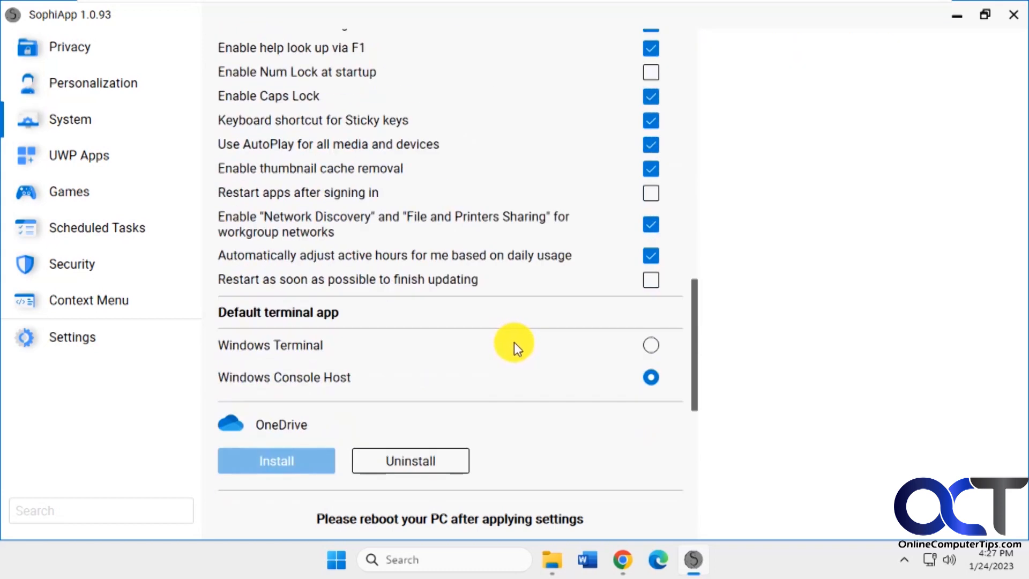
scroll("down", 3)
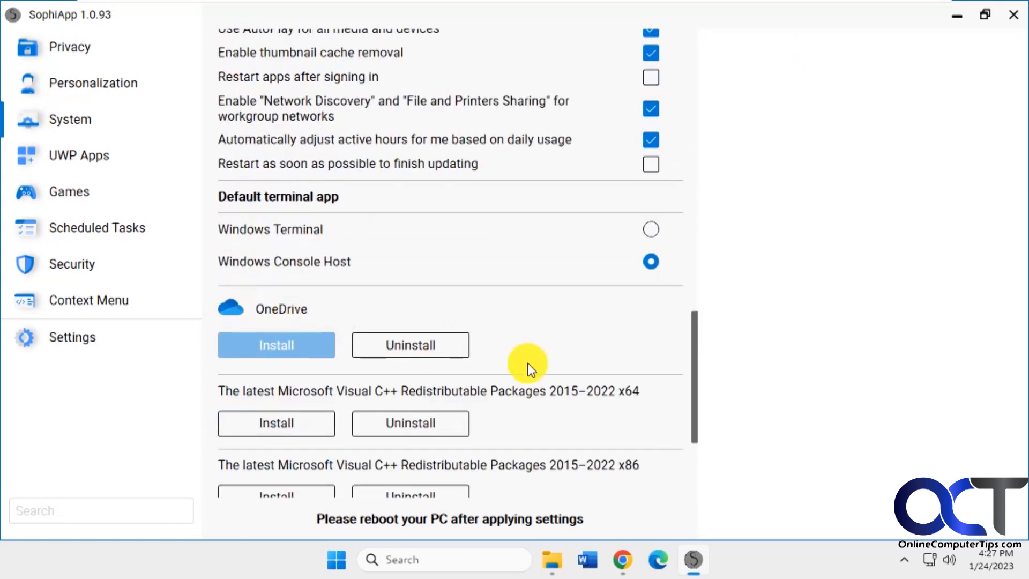
scroll("down", 3)
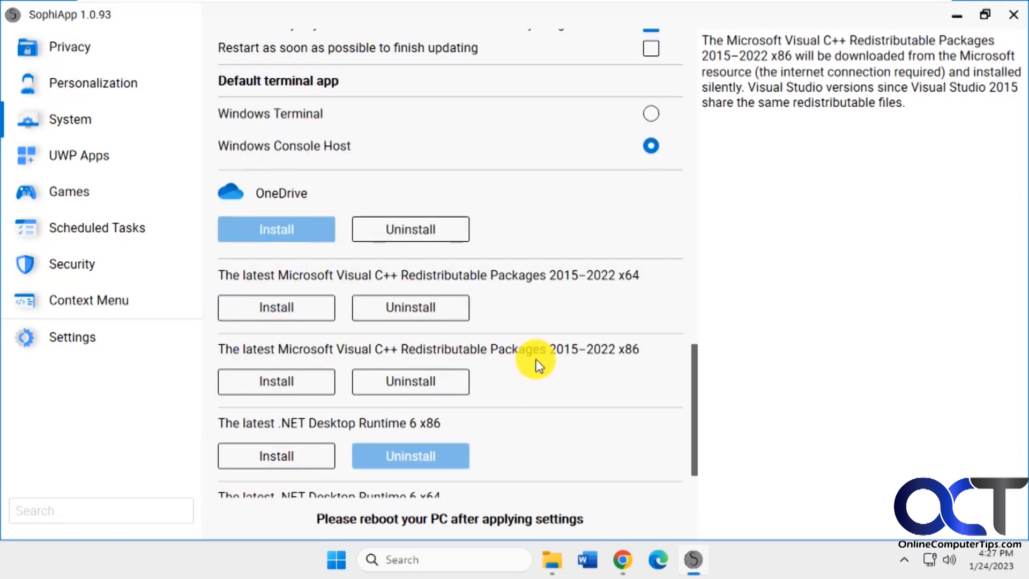
scroll("down", 3)
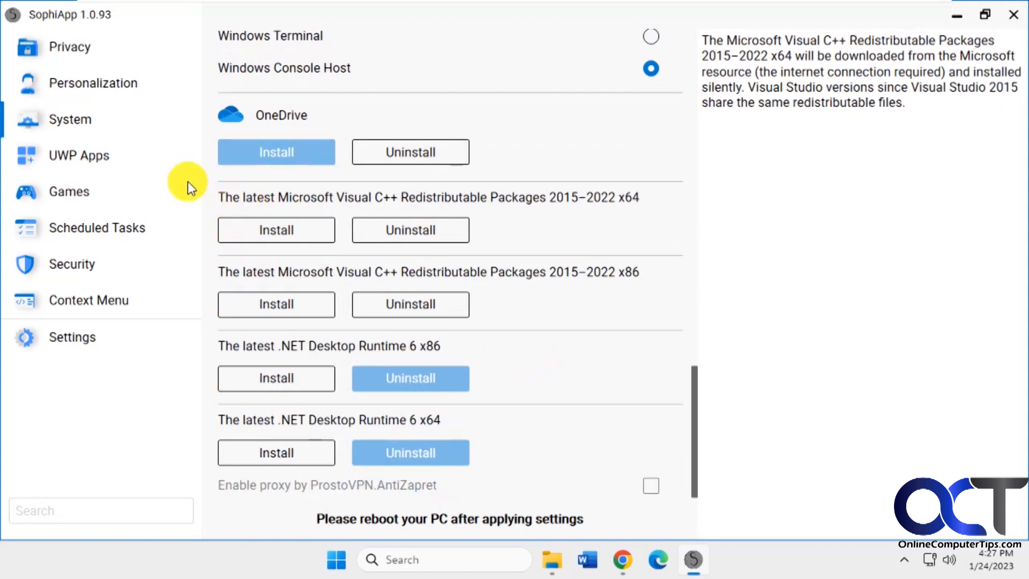
mouse_move(101, 156)
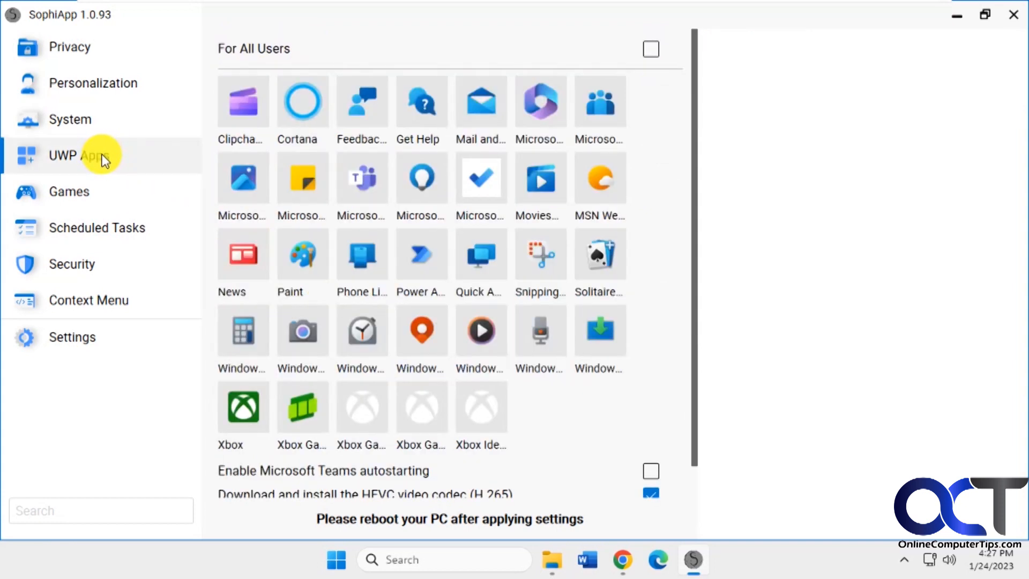
mouse_move(351, 313)
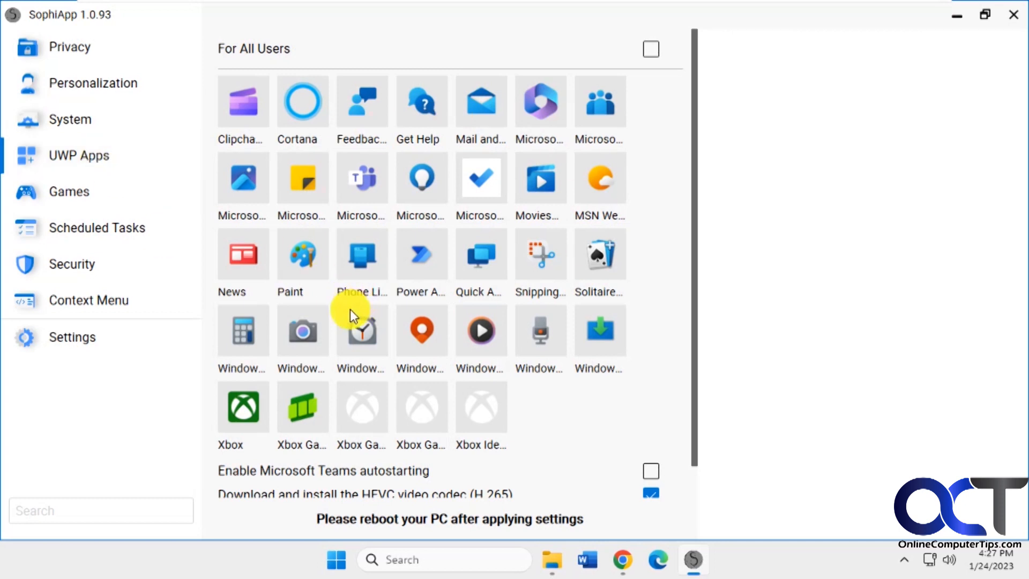
mouse_move(302, 407)
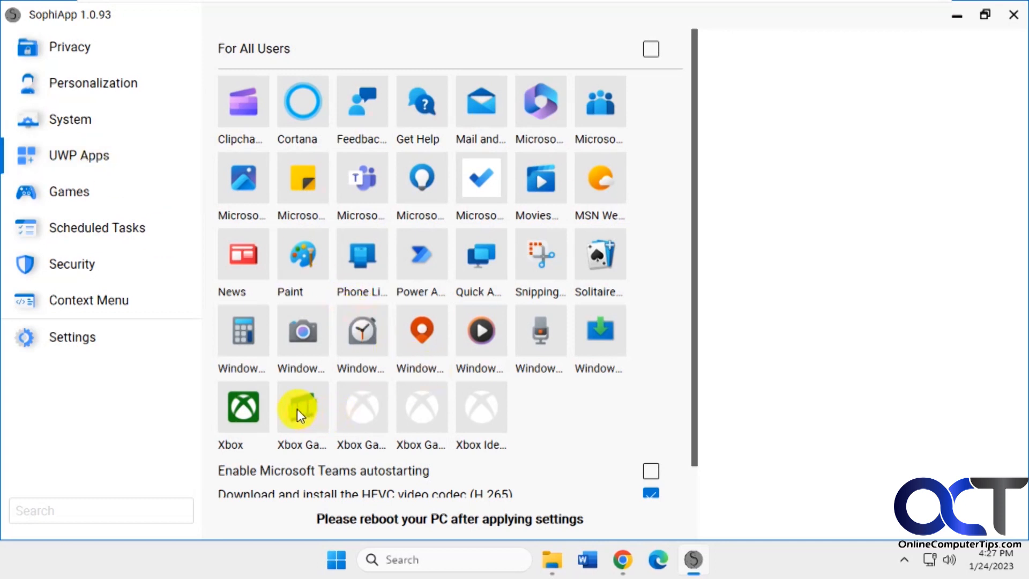
Step: Select the green Xbox Game Bar tile and apply its removal
left_click(302, 407)
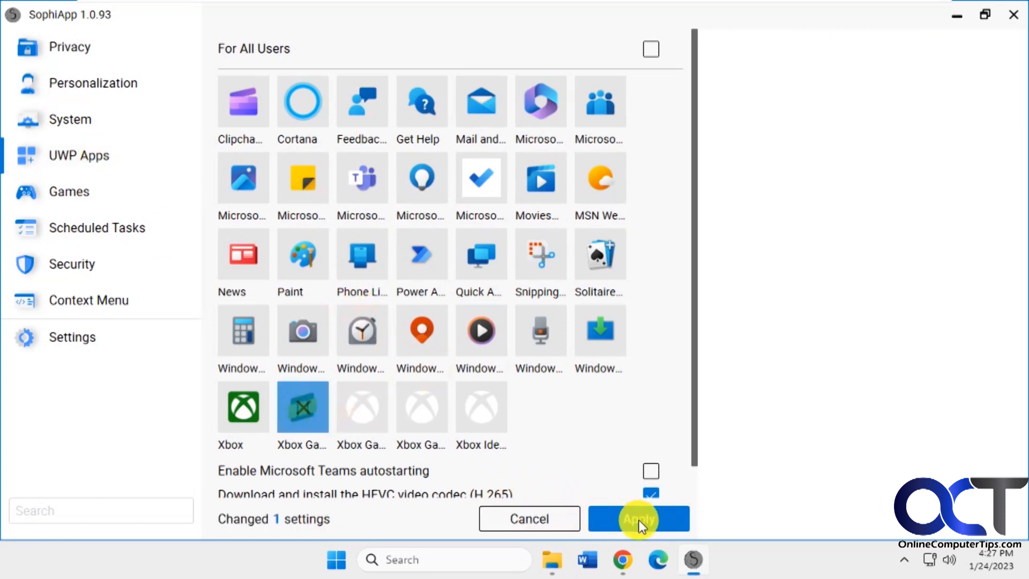
left_click(638, 519)
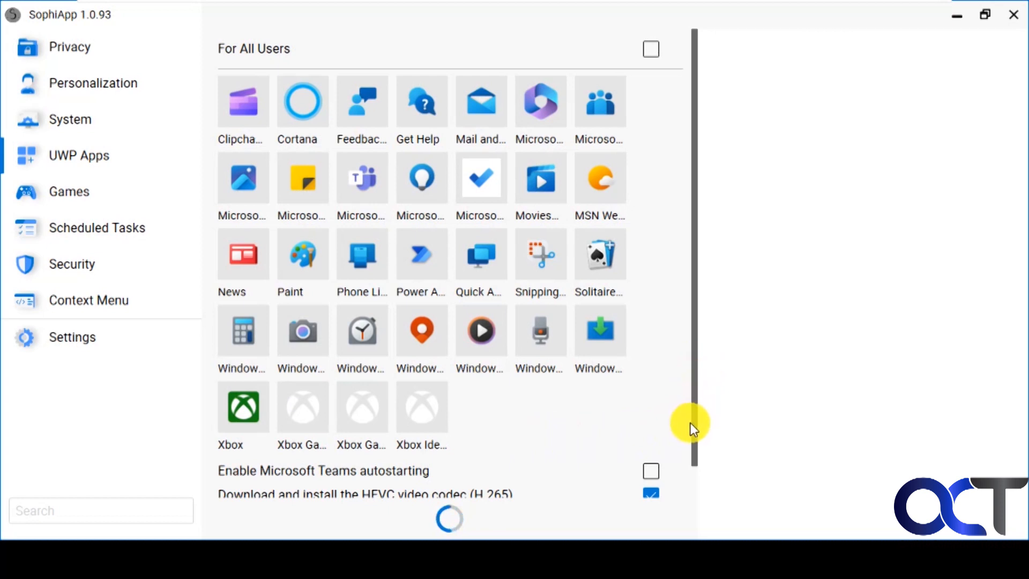
scroll("down", 3)
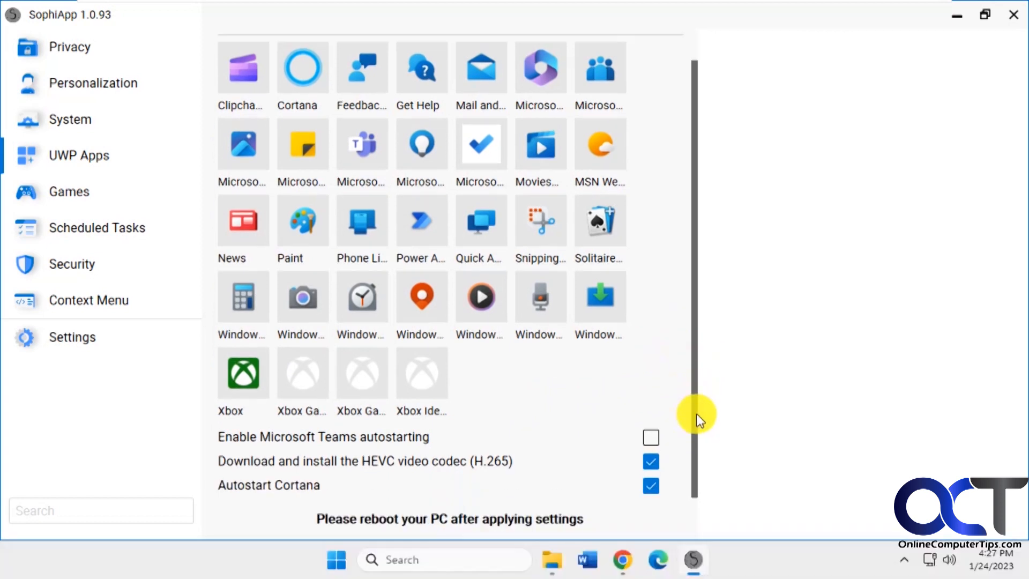
mouse_move(437, 525)
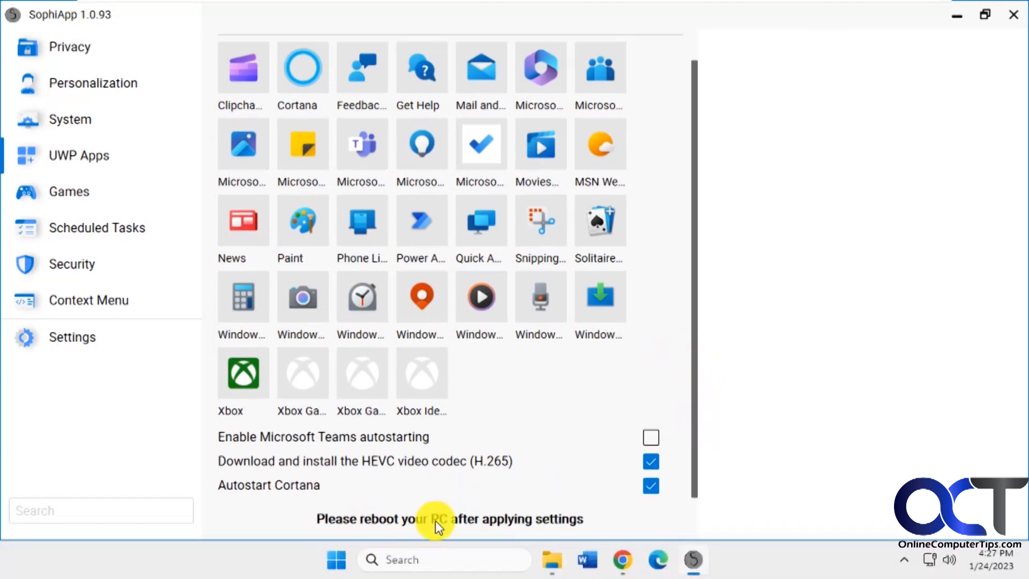
mouse_move(508, 526)
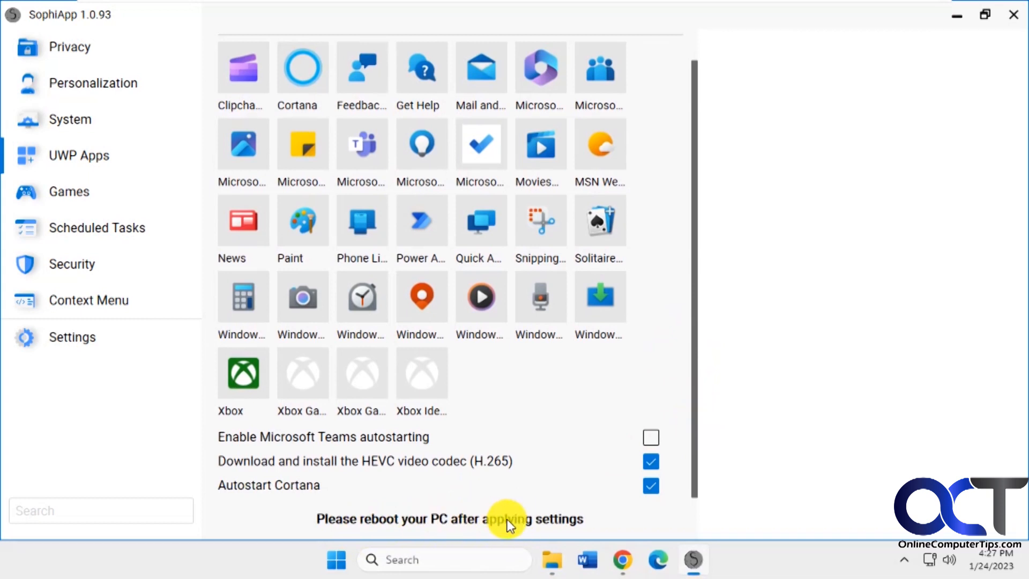
mouse_move(699, 355)
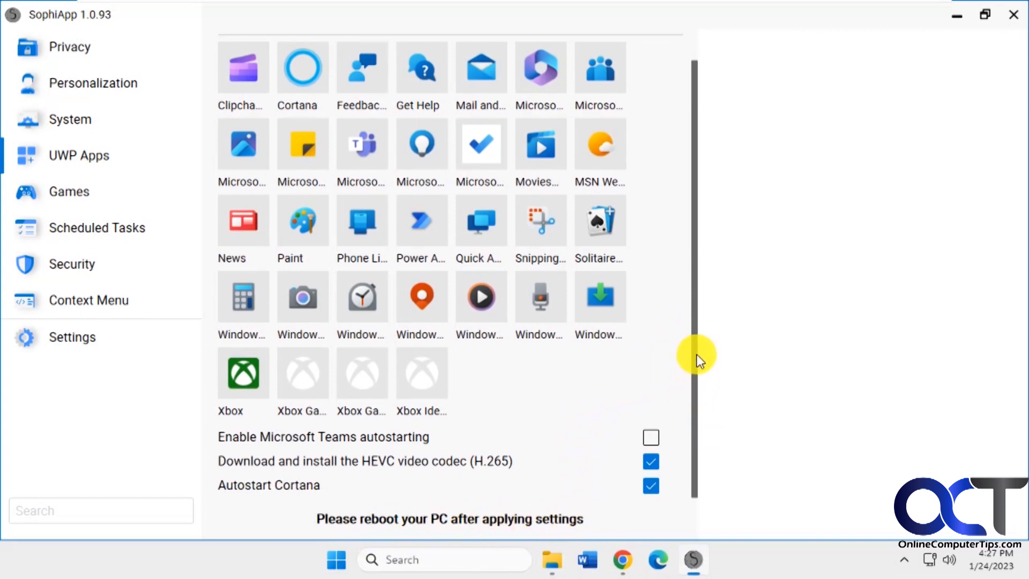
mouse_move(684, 354)
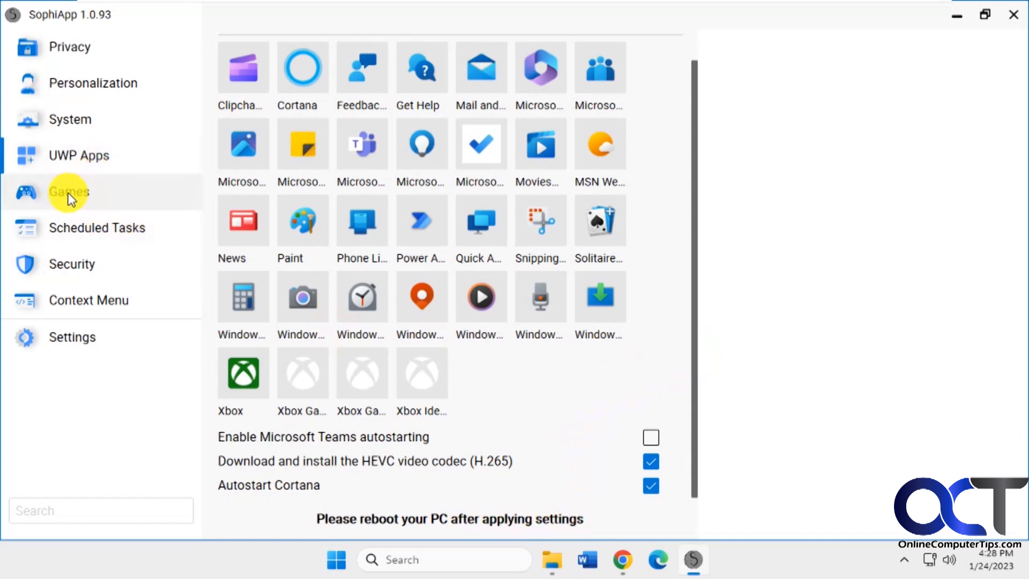
Step: Browse the Games and Scheduled Tasks pages, then show the Security options
left_click(68, 191)
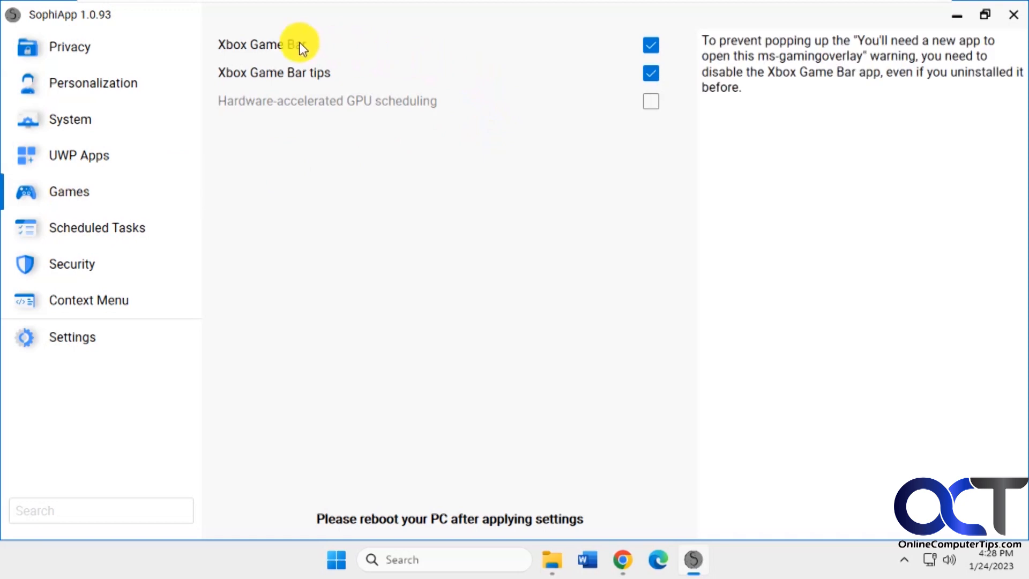
left_click(96, 230)
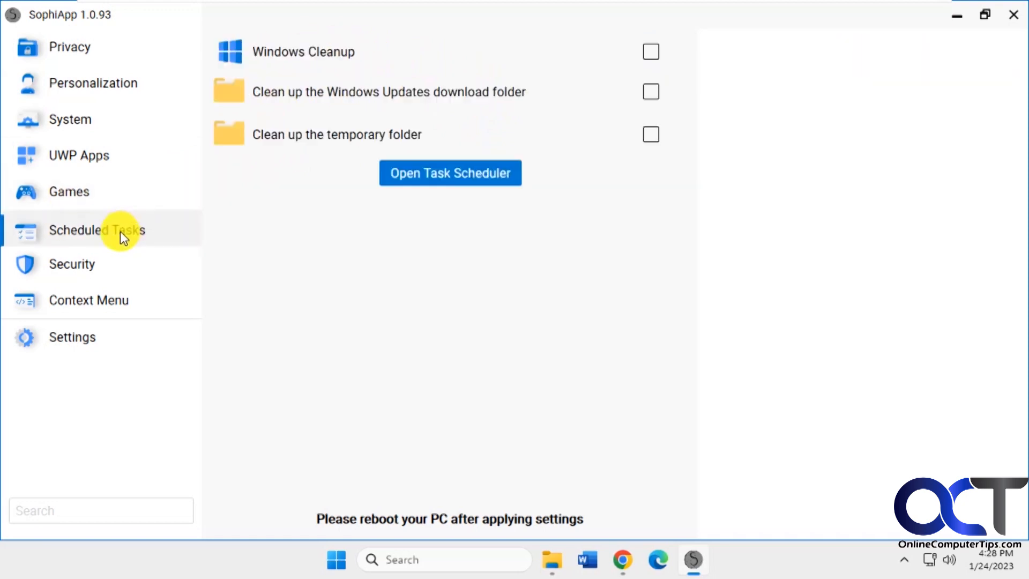
mouse_move(473, 131)
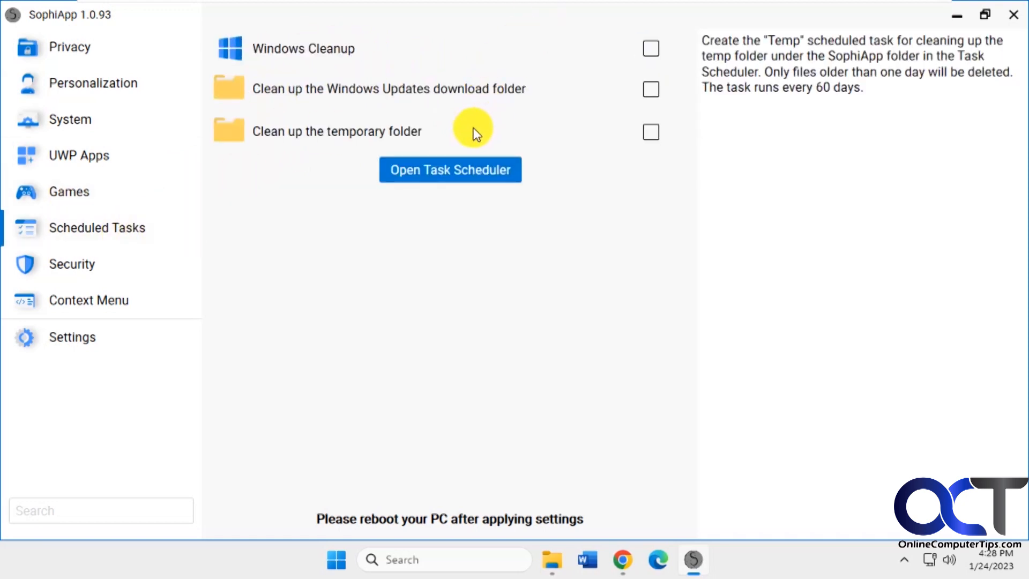
mouse_move(403, 137)
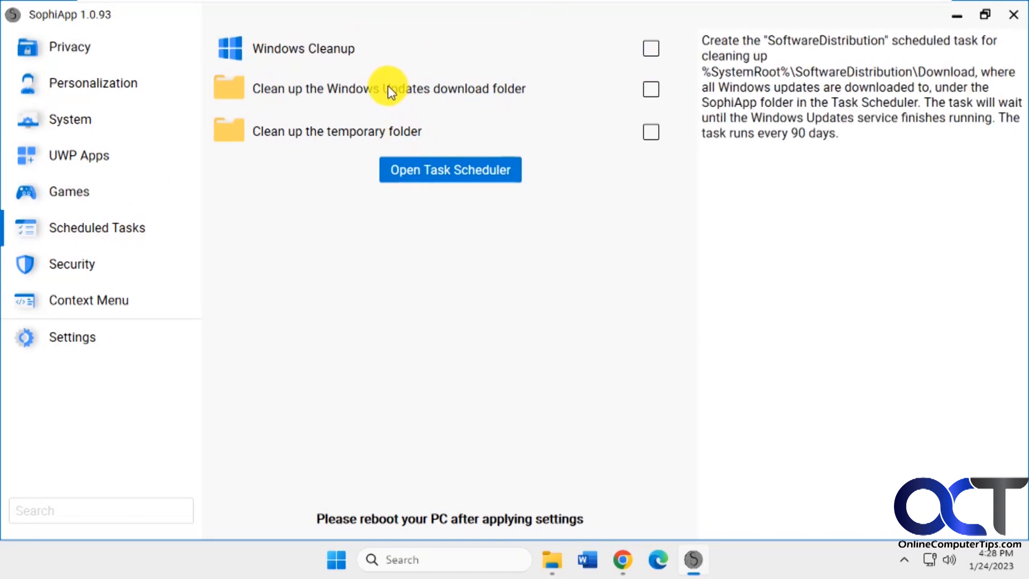
left_click(72, 263)
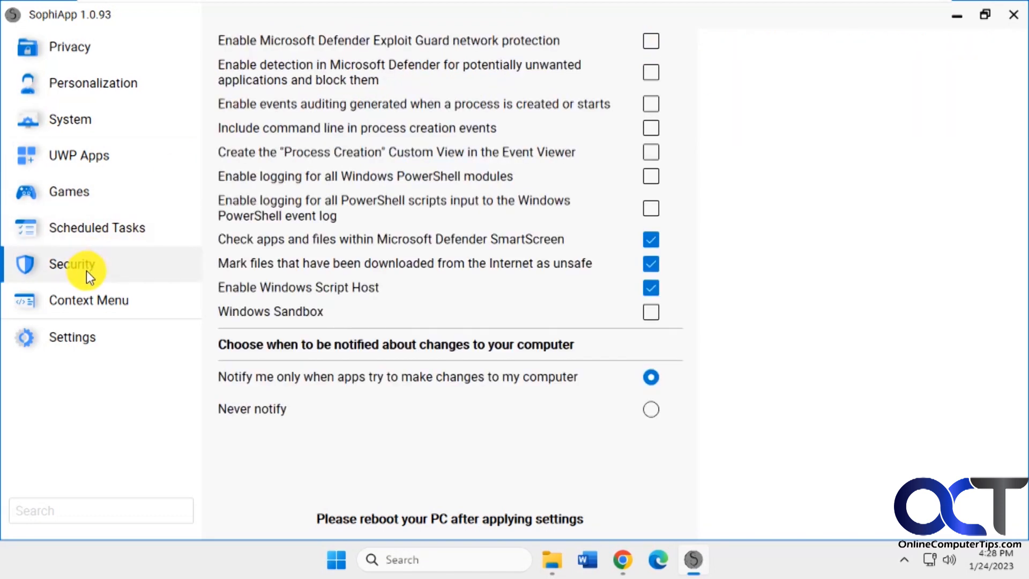
mouse_move(378, 59)
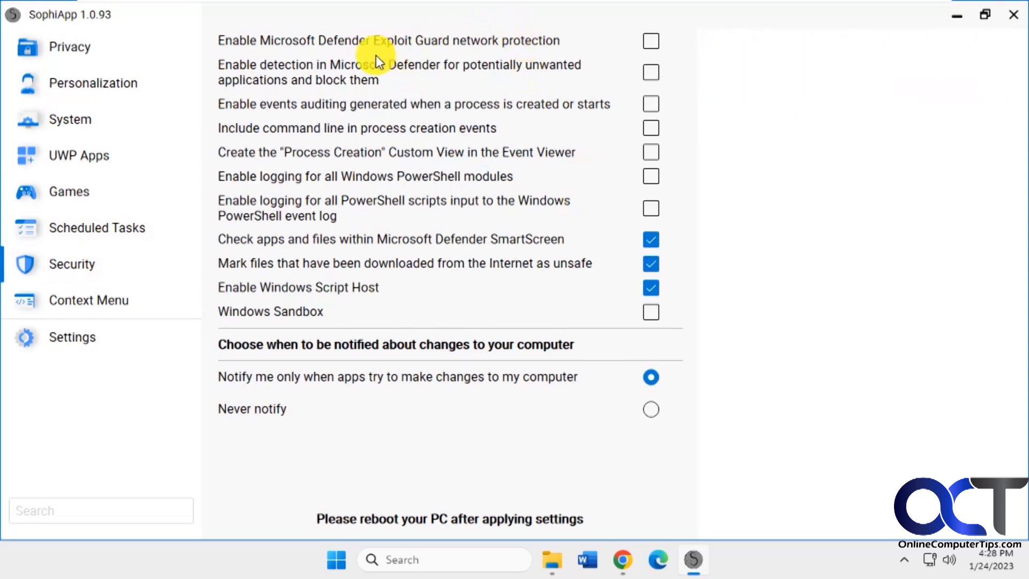
mouse_move(384, 111)
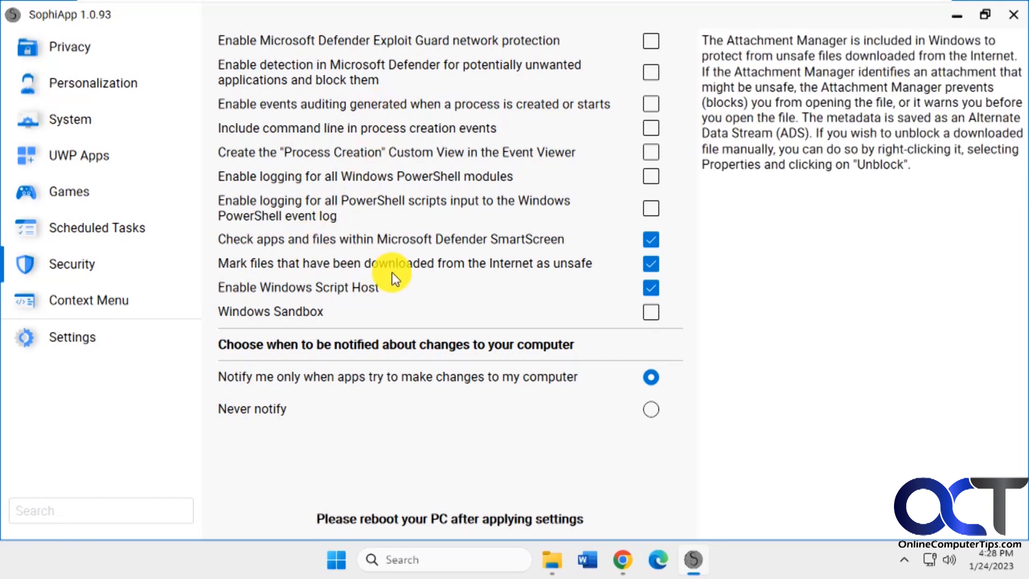
mouse_move(397, 373)
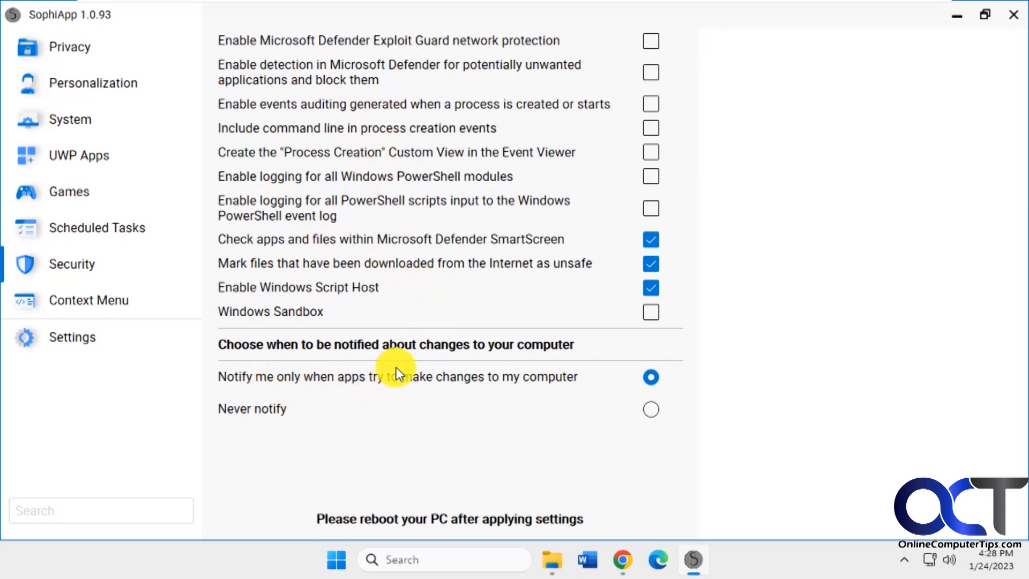
mouse_move(386, 362)
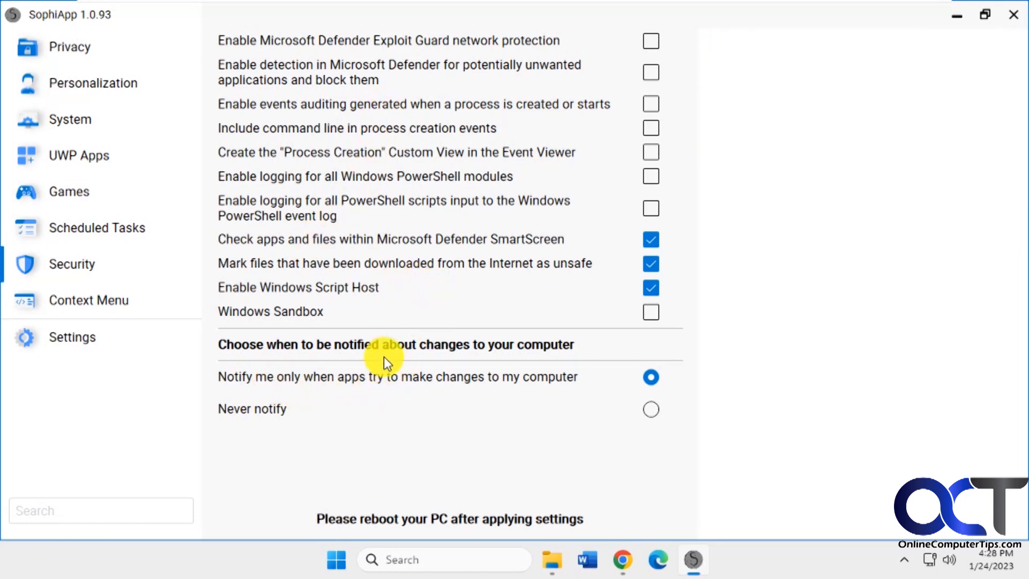
mouse_move(88, 300)
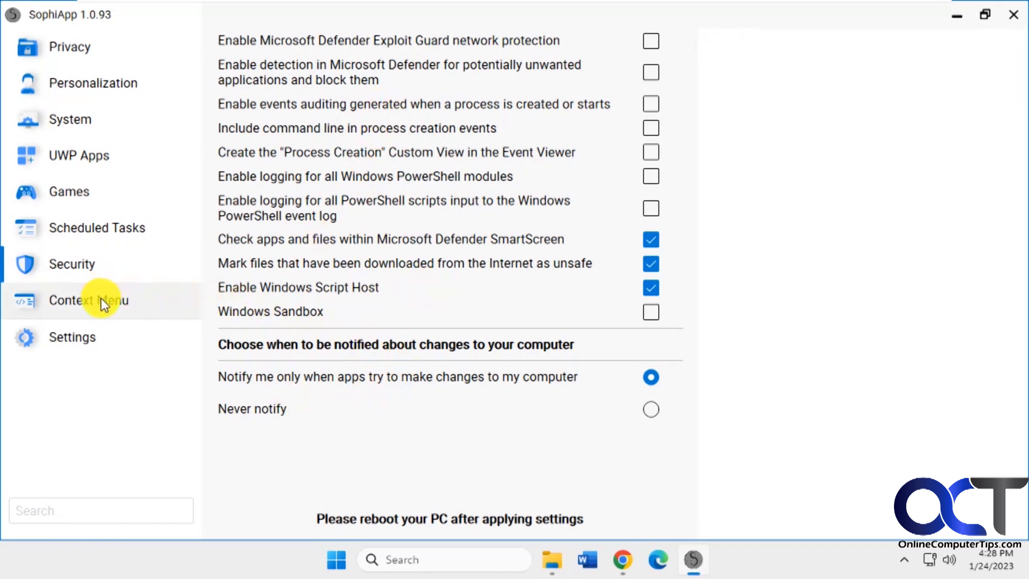
left_click(88, 300)
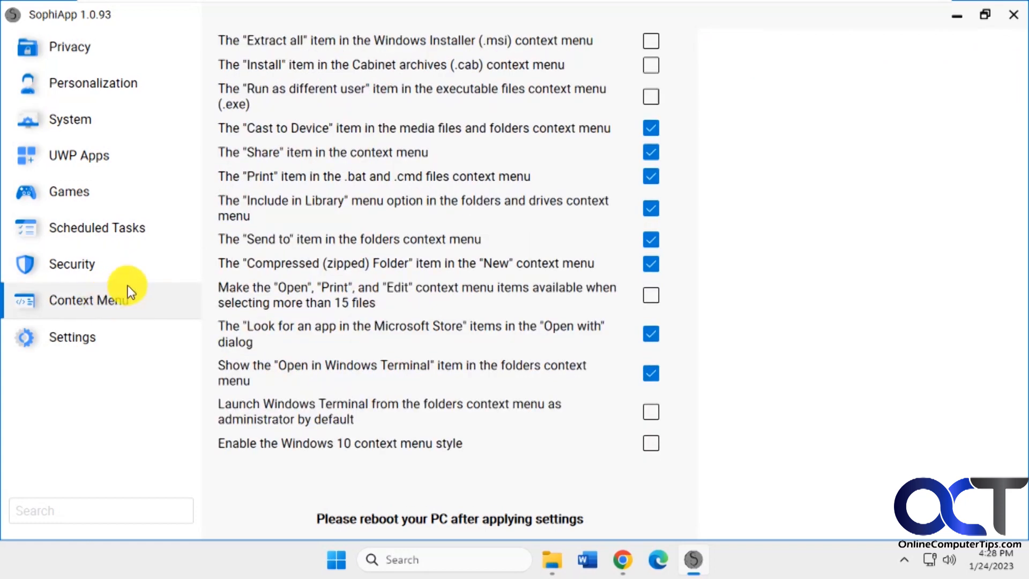
mouse_move(294, 49)
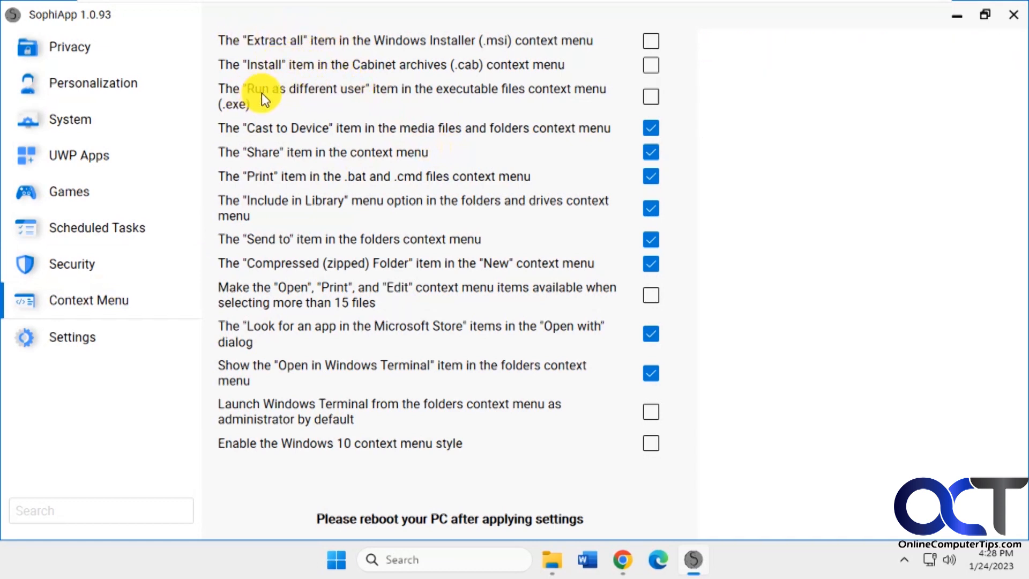
mouse_move(553, 565)
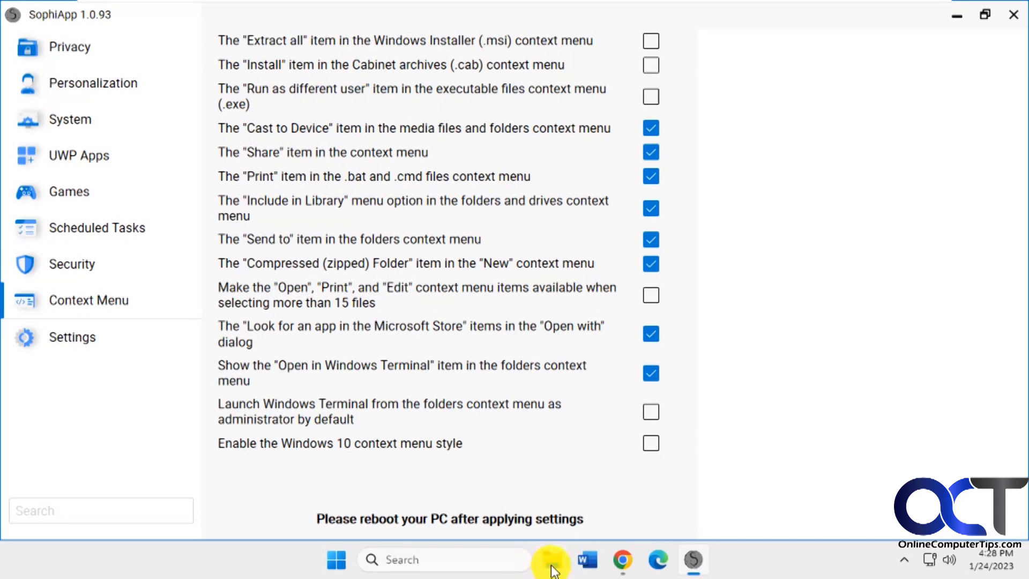
Step: Open File Explorer and view an .exe file's full Windows 11 right-click menu
right_click(552, 560)
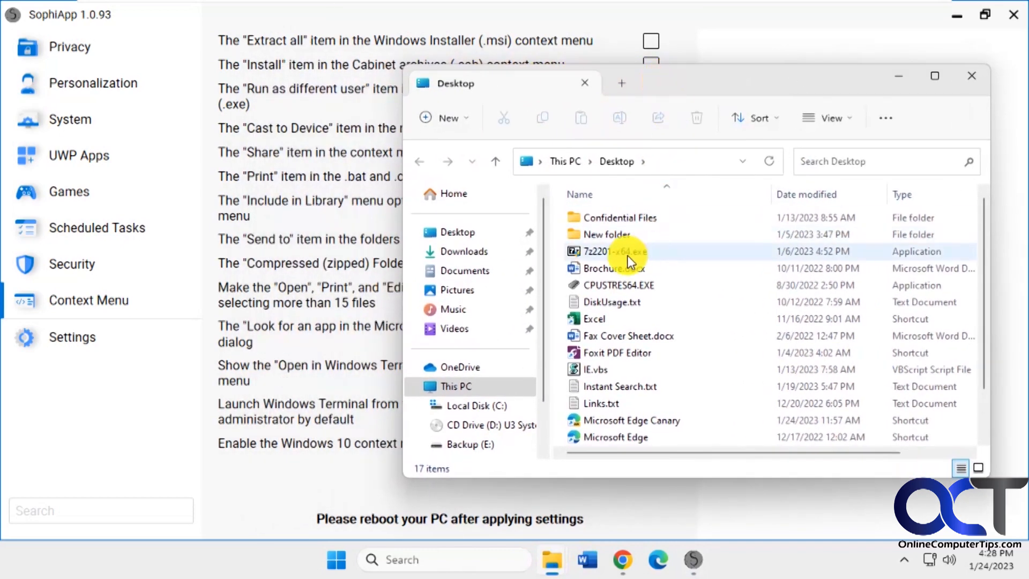
right_click(614, 252)
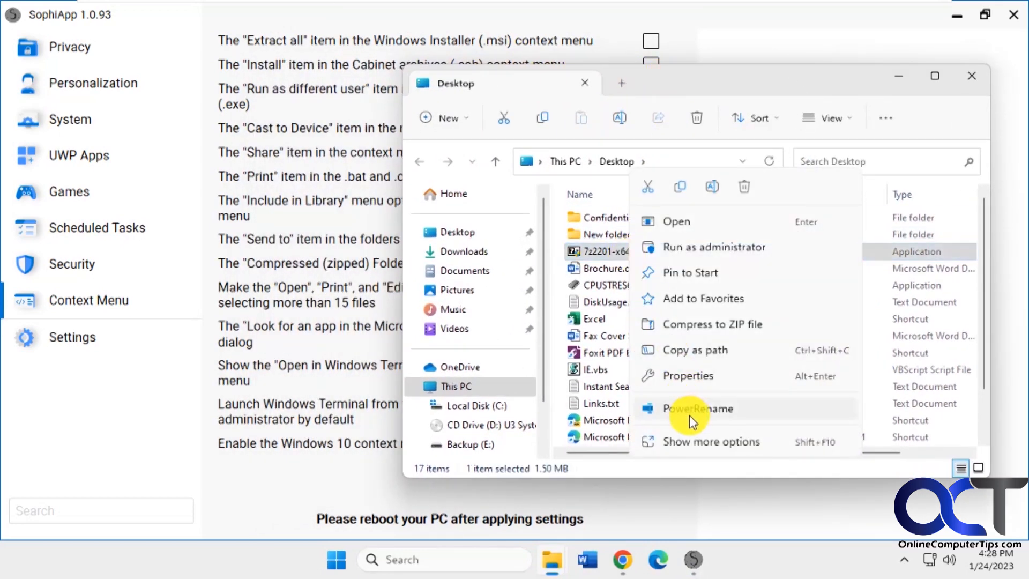
mouse_move(695, 447)
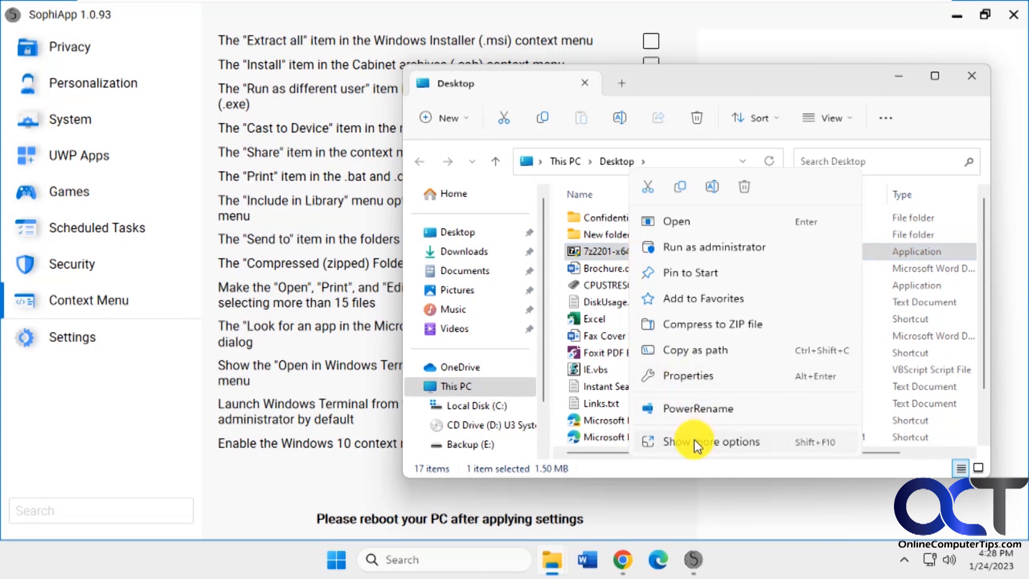
left_click(702, 442)
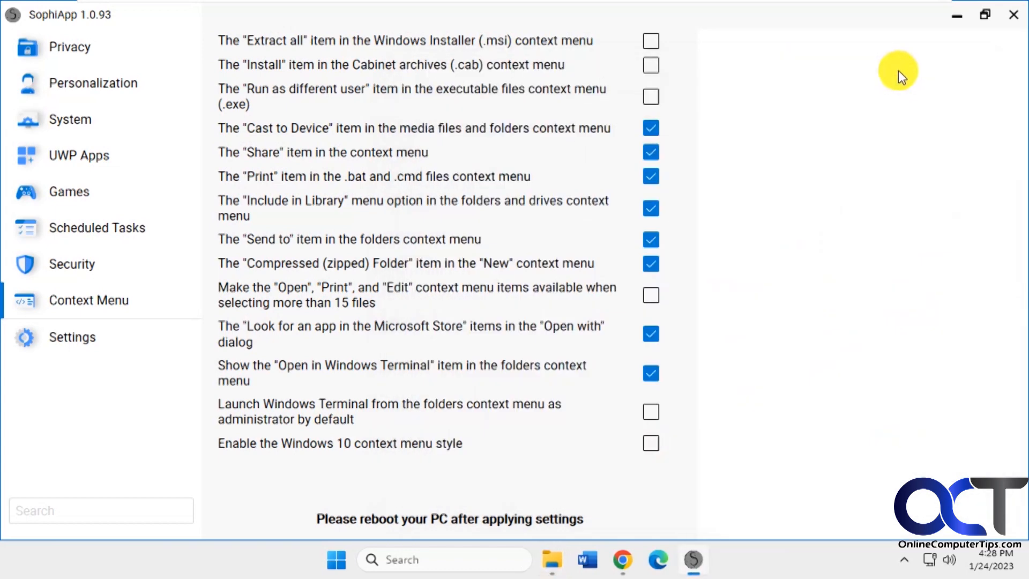
Step: Apply Run as different user and confirm it in 7z2201-x64.exe's full context menu
left_click(650, 97)
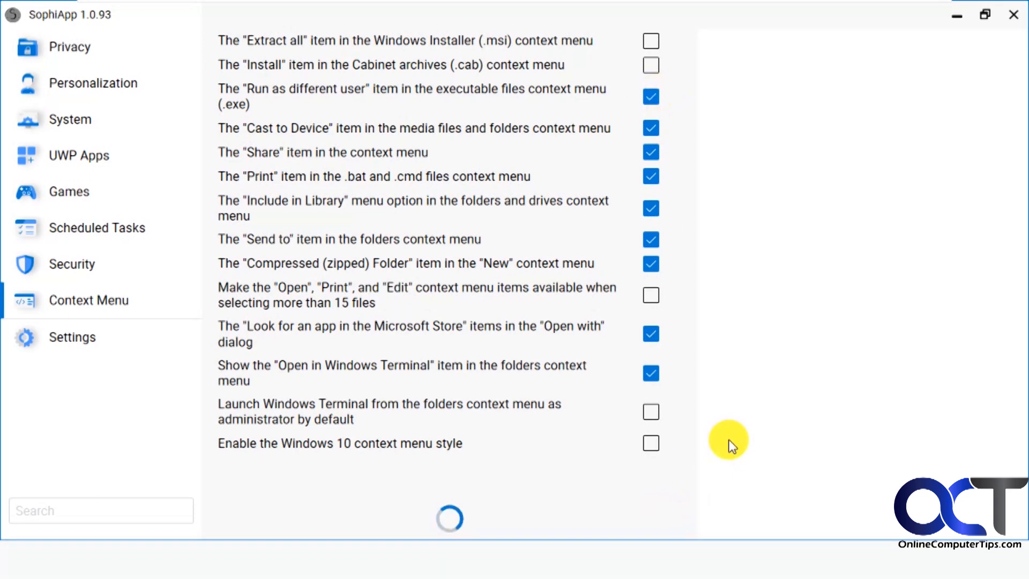
right_click(552, 560)
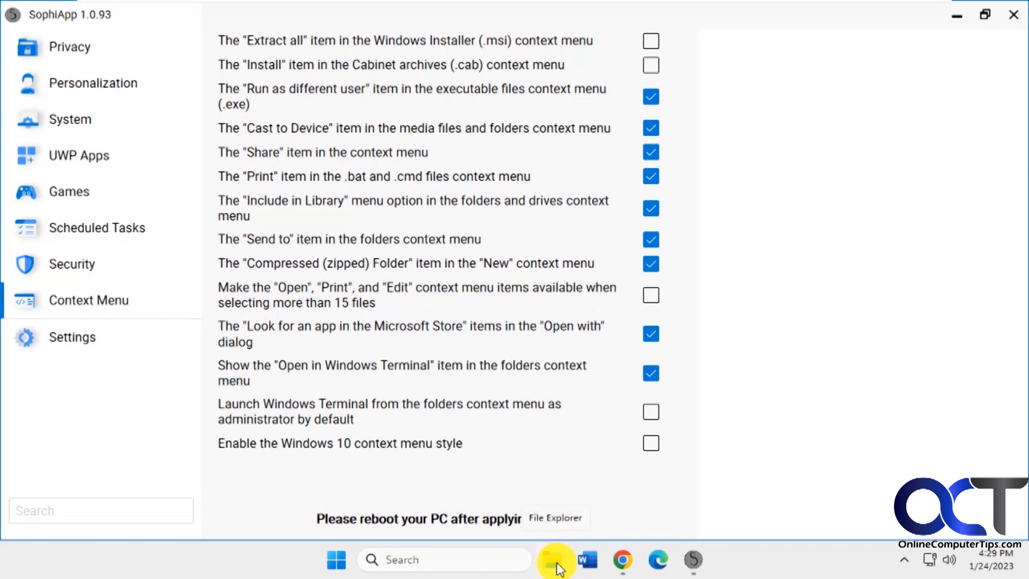
left_click(553, 560)
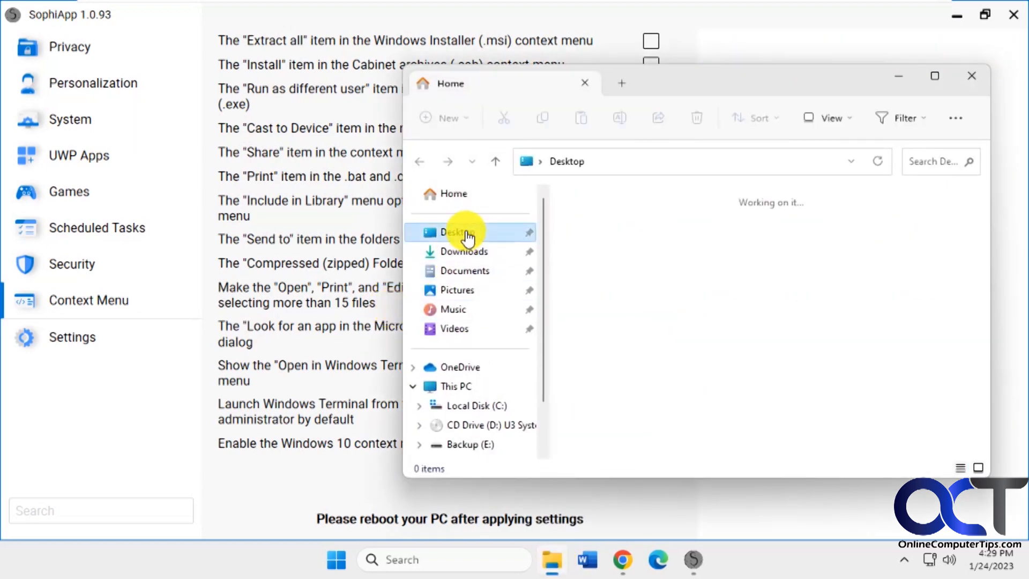
right_click(706, 220)
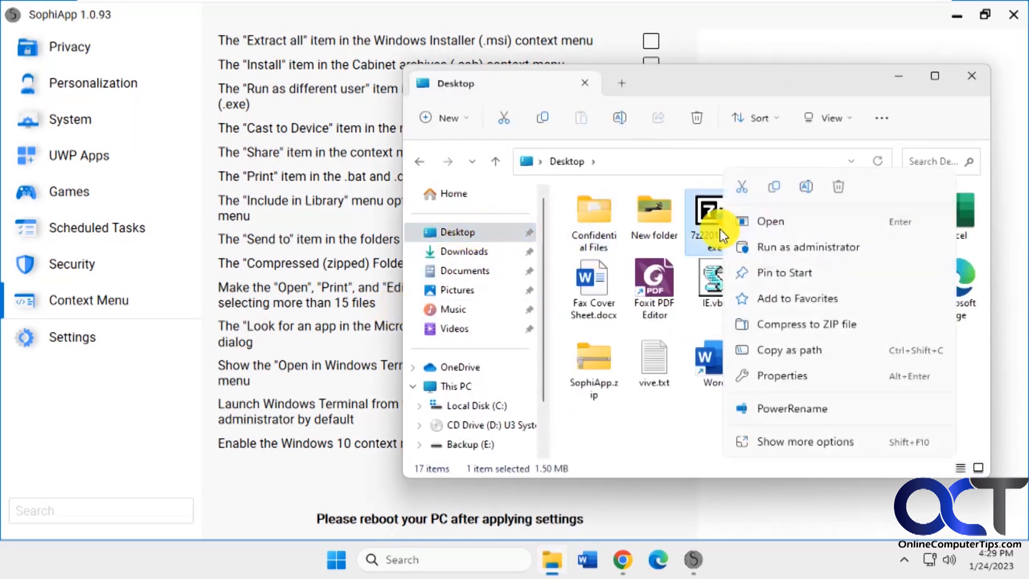
mouse_move(805, 441)
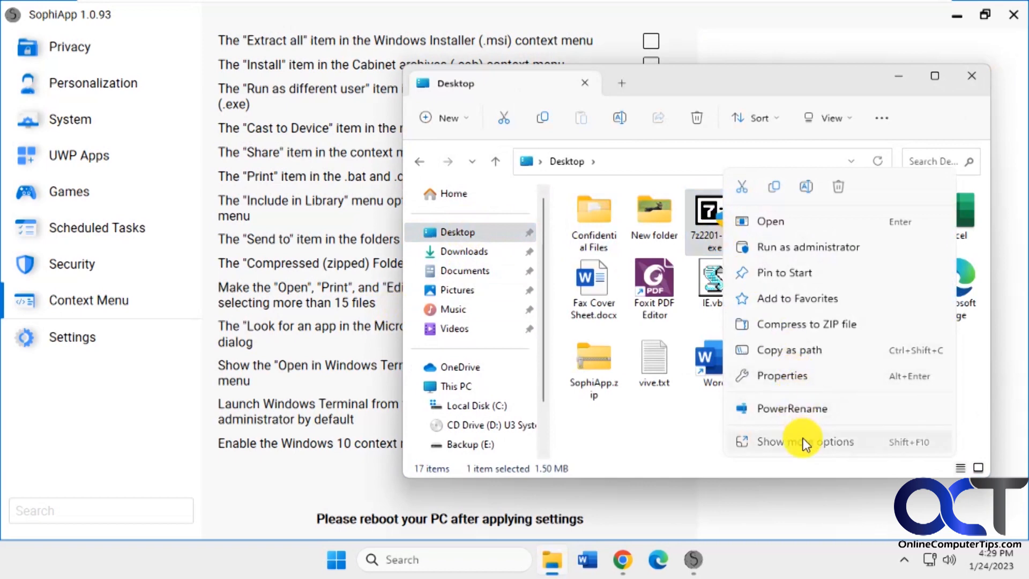
left_click(806, 441)
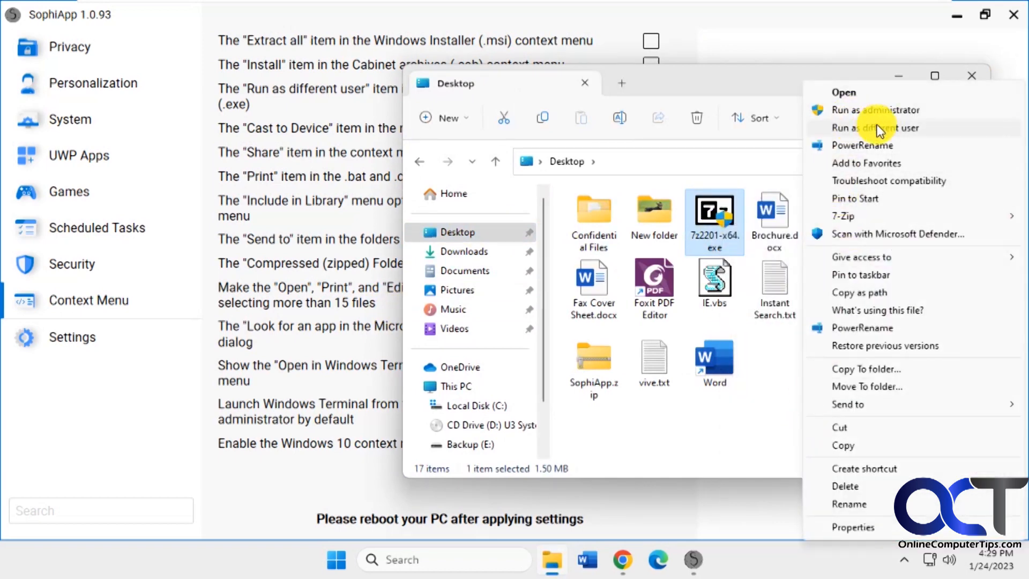
mouse_move(874, 115)
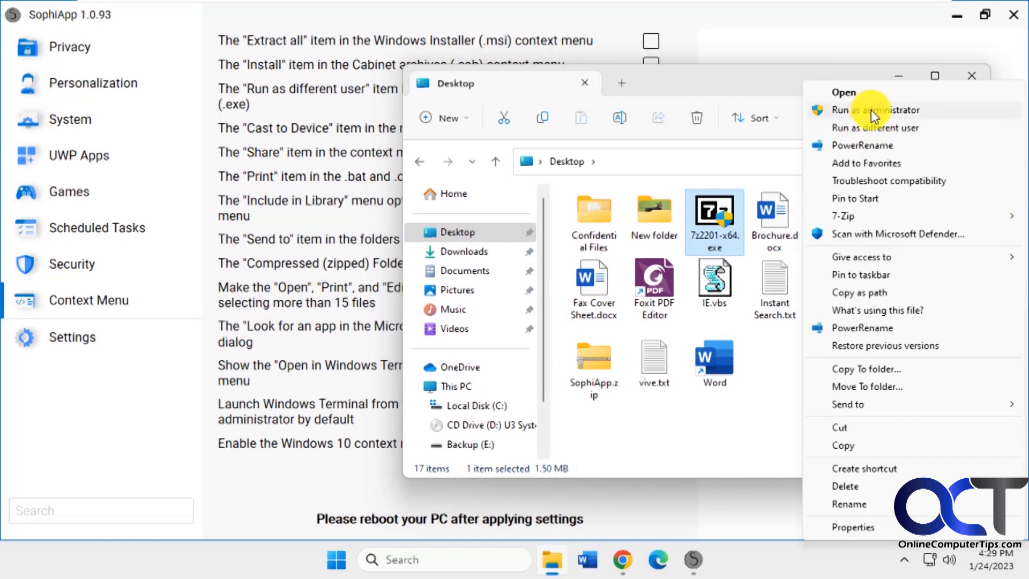
left_click(898, 74)
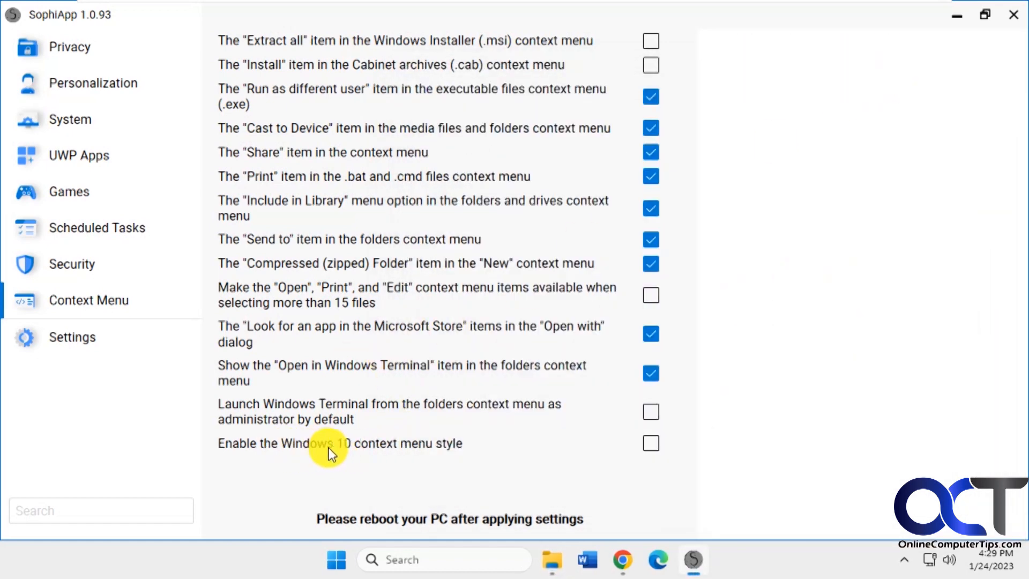
Step: Apply the Windows 10 context menu style and right-click Instant Search.txt on the Desktop
left_click(650, 444)
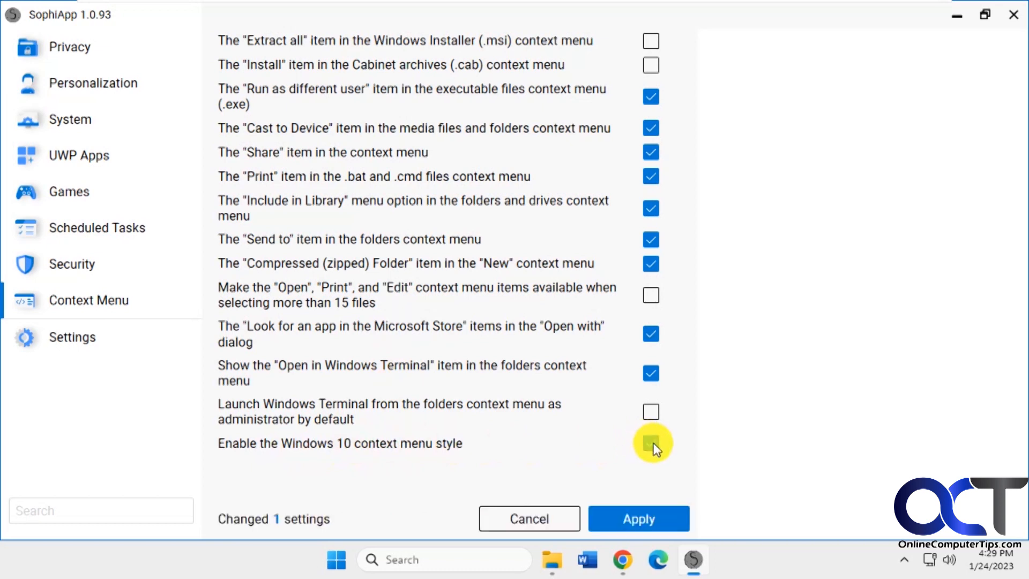
left_click(651, 443)
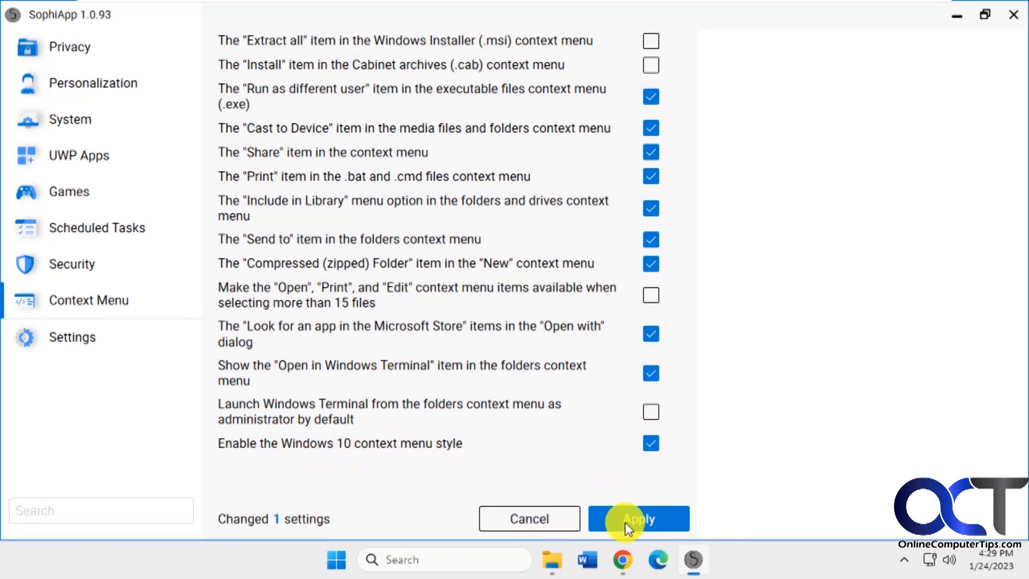
left_click(637, 519)
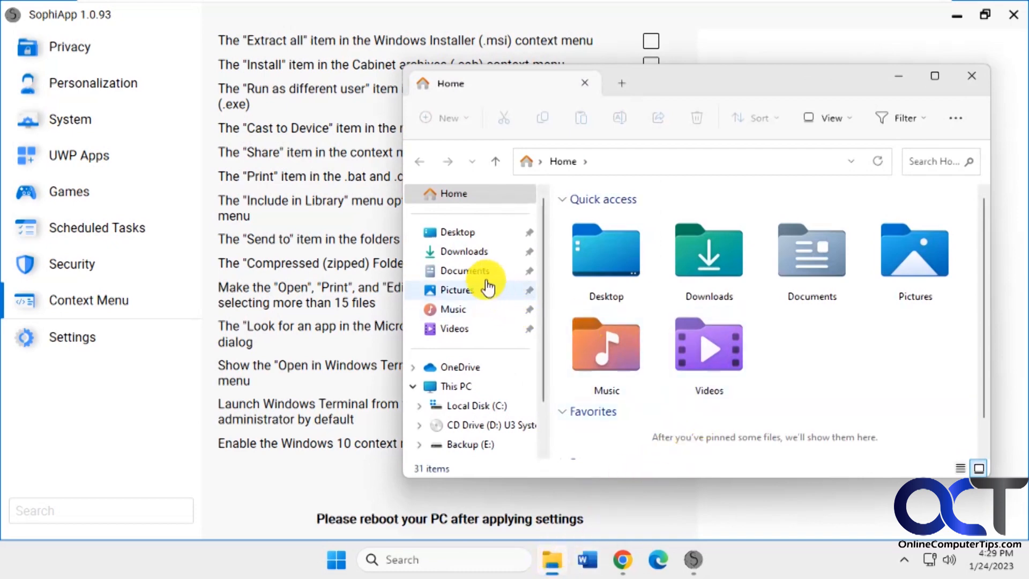
left_click(458, 231)
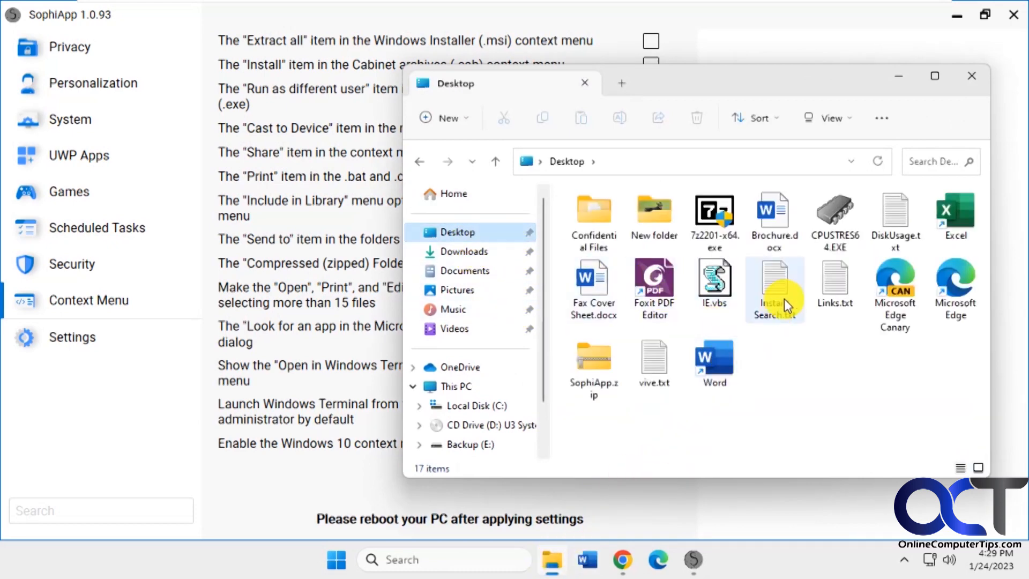
right_click(774, 289)
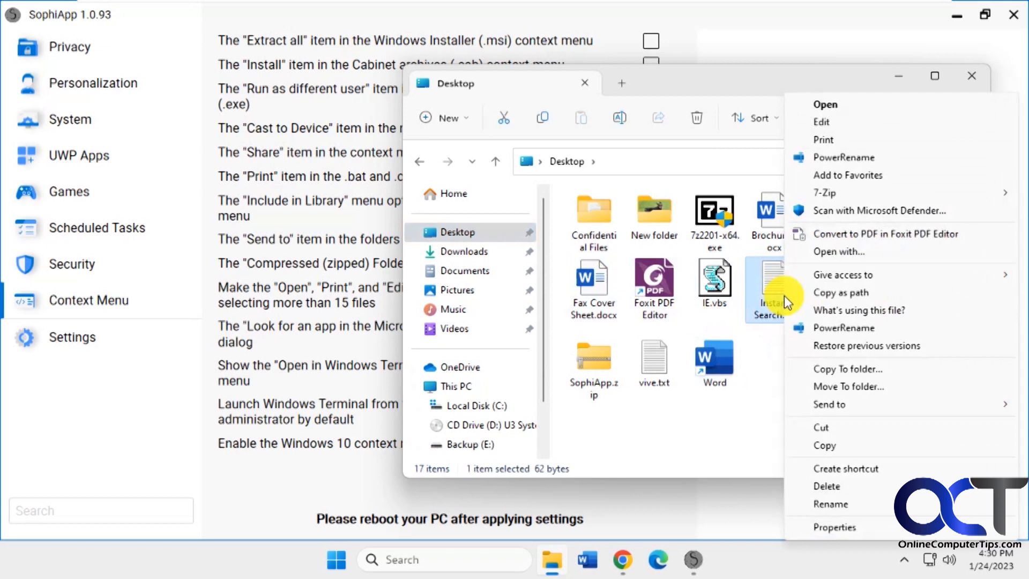
mouse_move(781, 234)
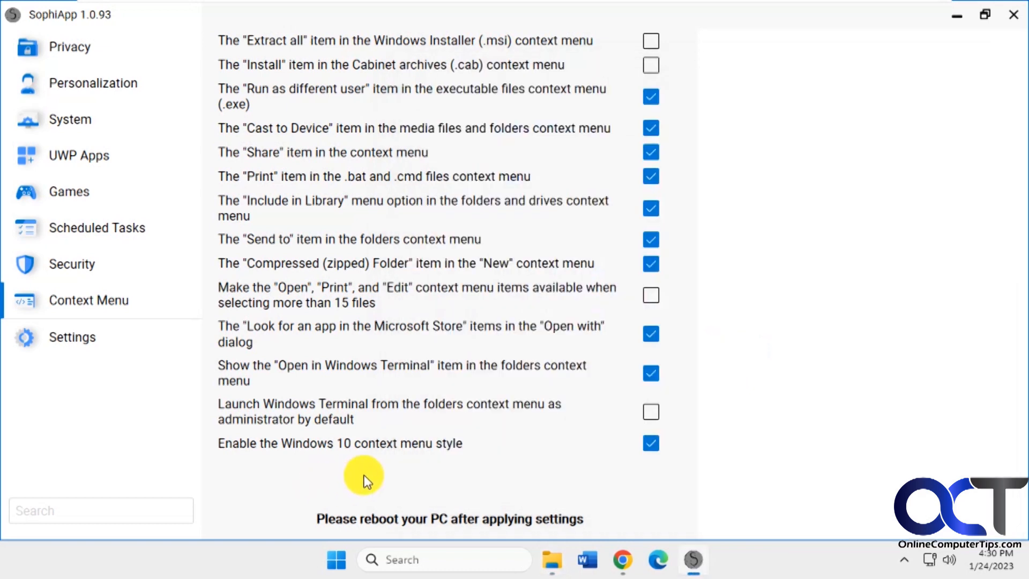
Step: Uncheck the Windows 10 menu style and check the Foxit PDF Editor item's menu
left_click(650, 443)
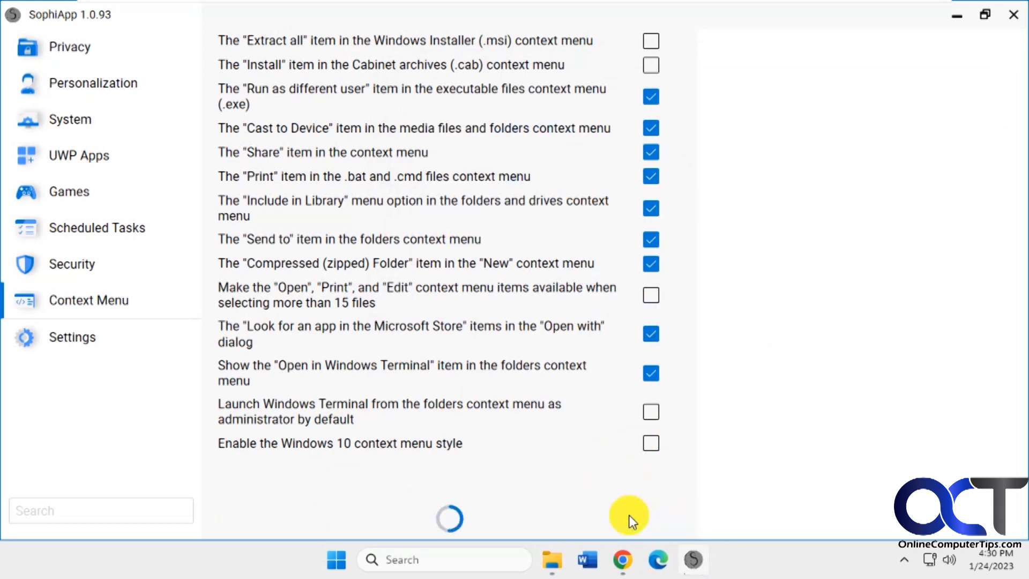
mouse_move(558, 561)
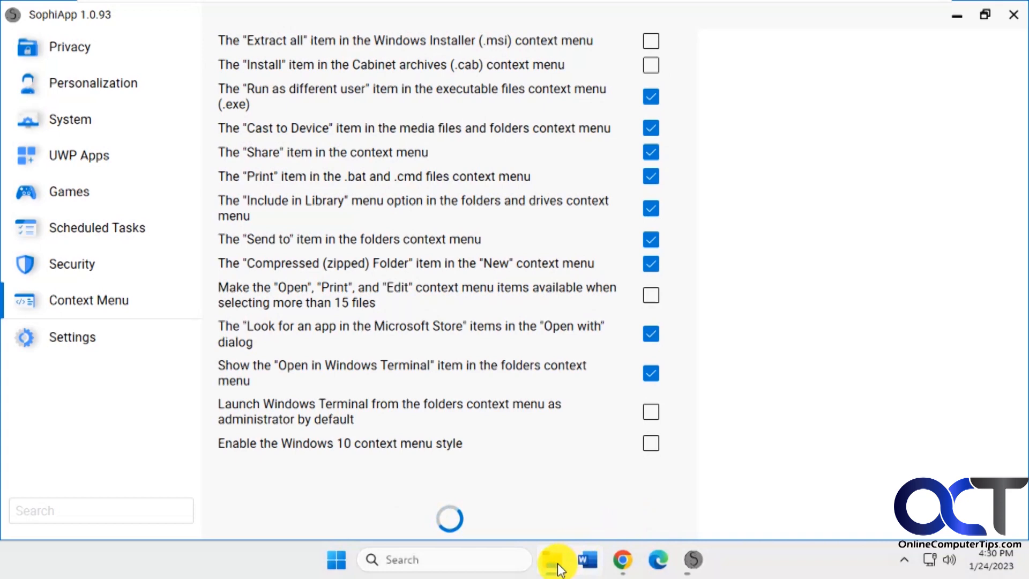
left_click(552, 559)
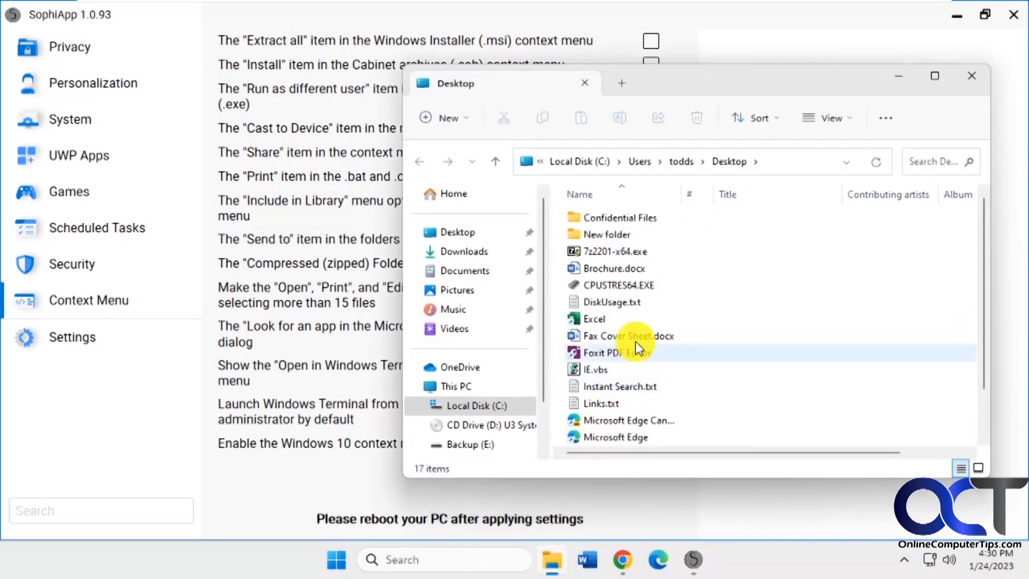
right_click(621, 336)
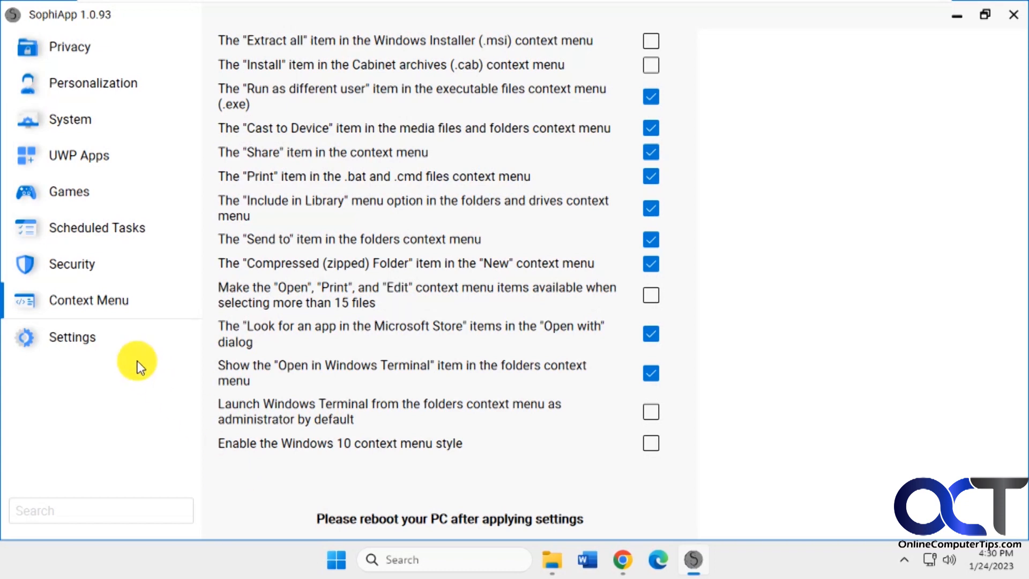
Step: Open SophiApp Settings, keep the Light theme, and toggle Advanced settings on then off
left_click(72, 336)
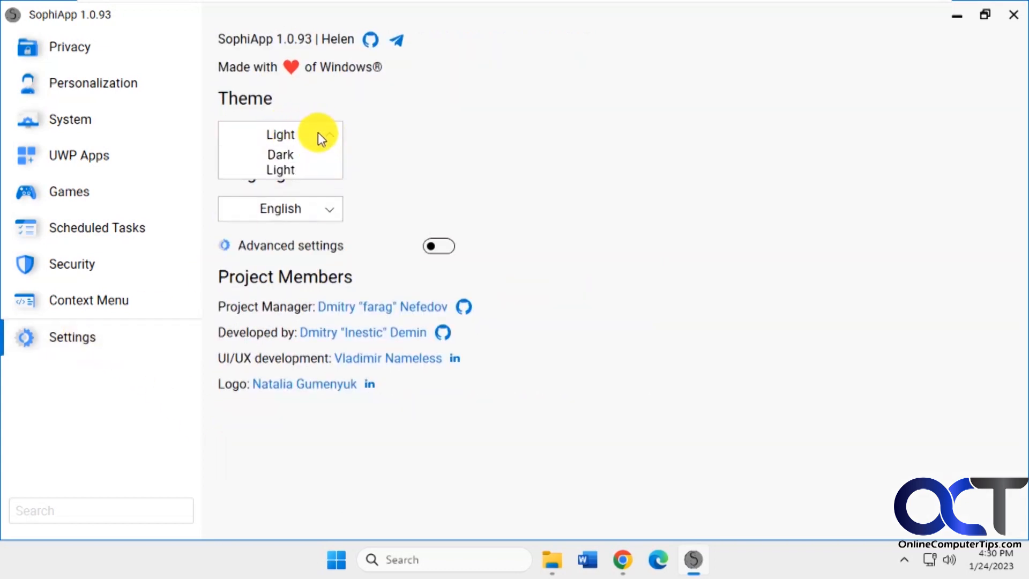
left_click(281, 134)
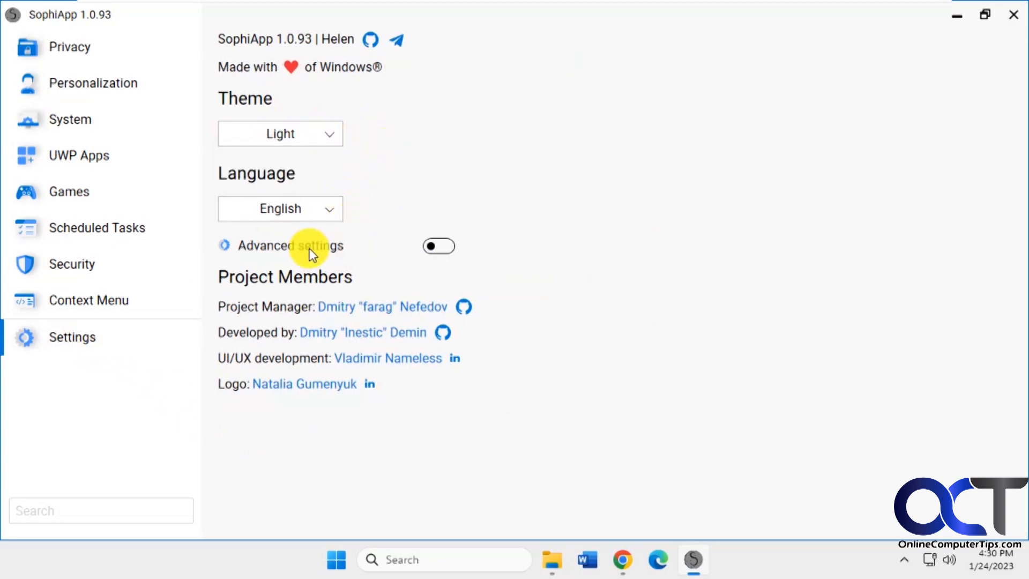
left_click(439, 246)
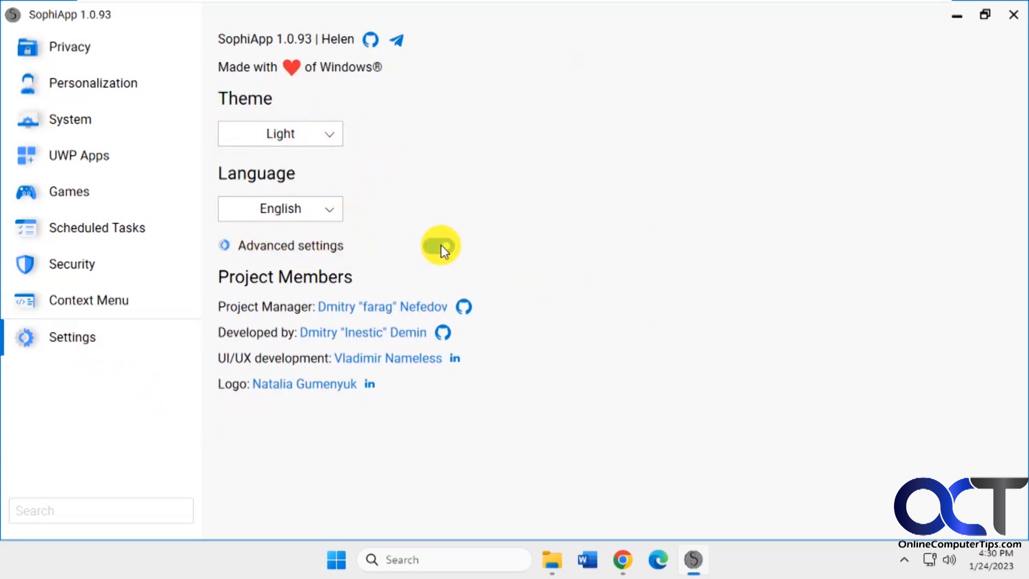
left_click(439, 246)
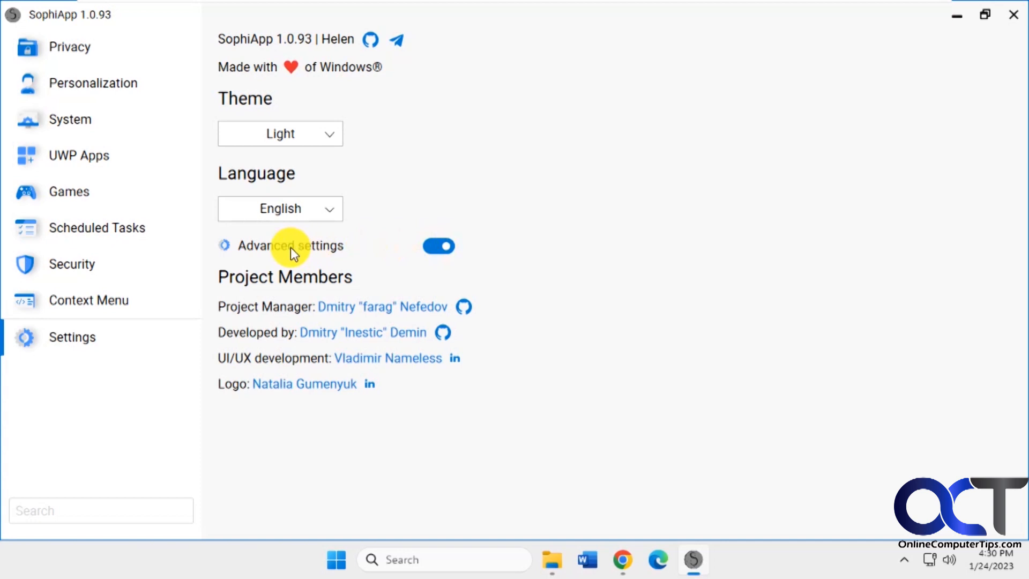
left_click(438, 246)
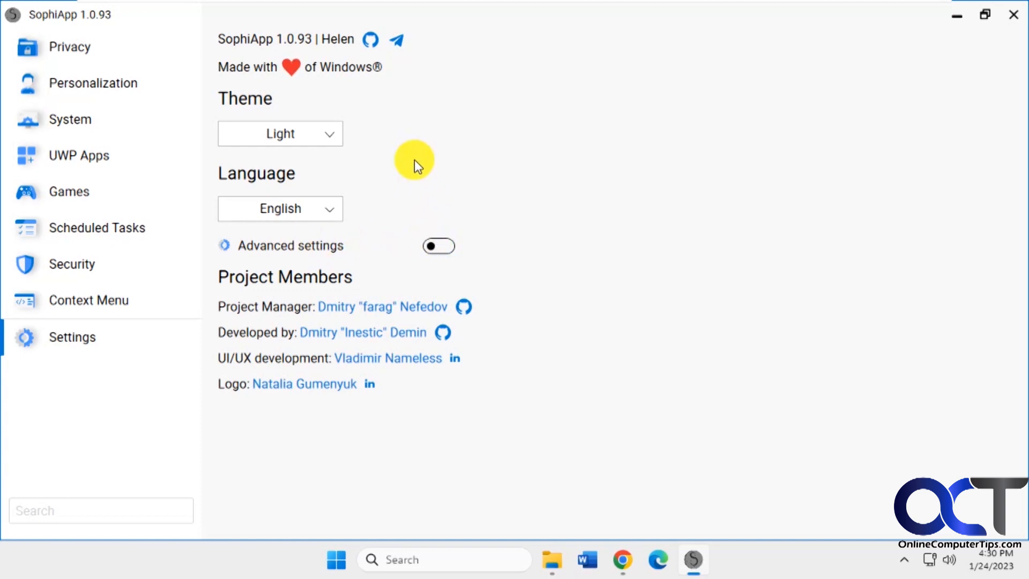
mouse_move(158, 270)
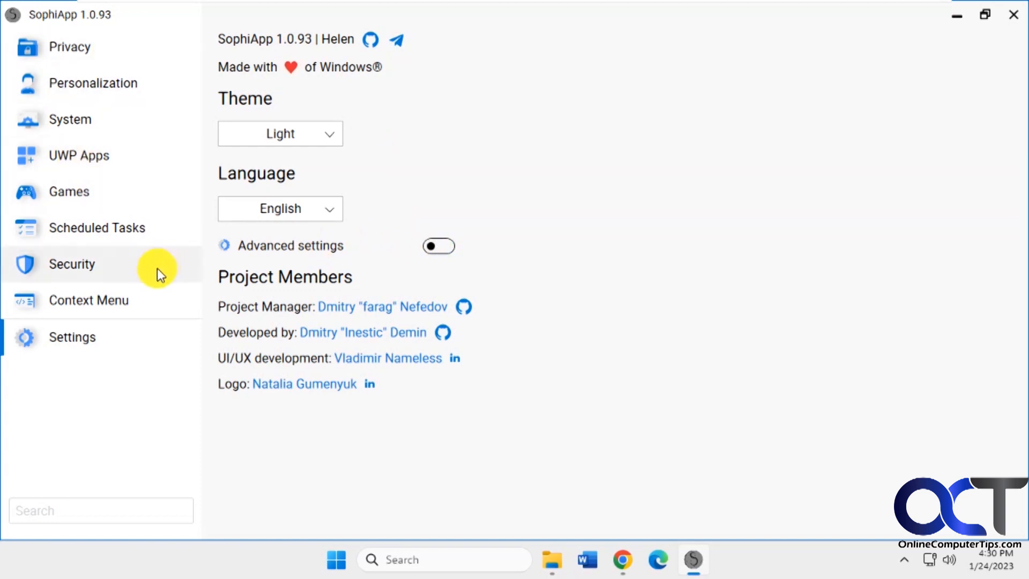
mouse_move(567, 129)
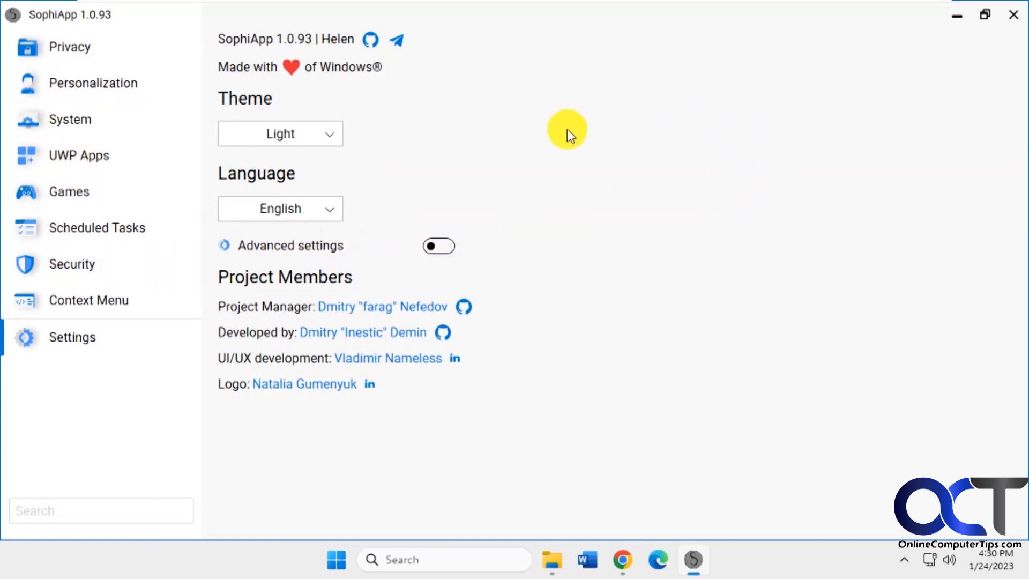
mouse_move(571, 100)
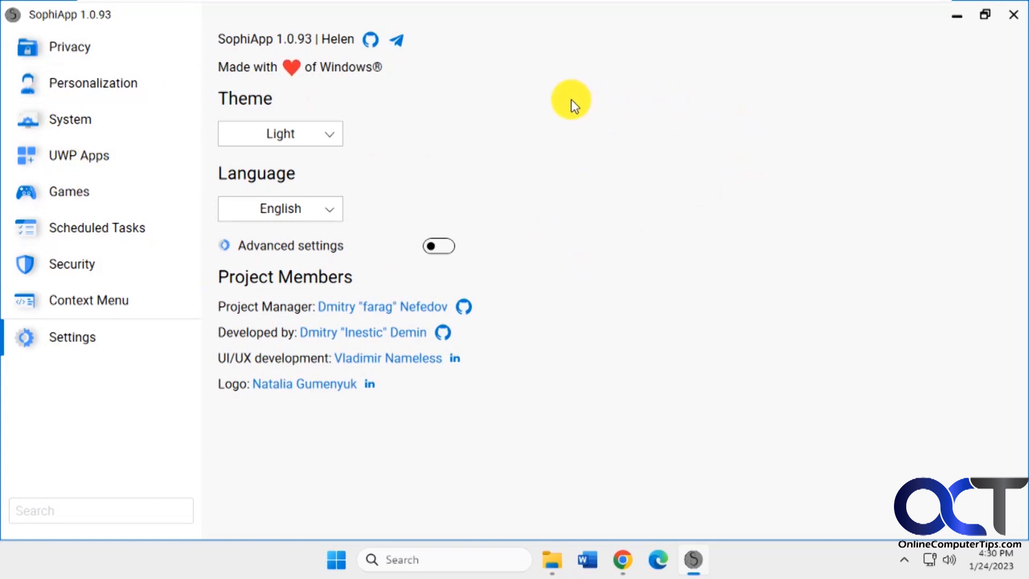
mouse_move(548, 237)
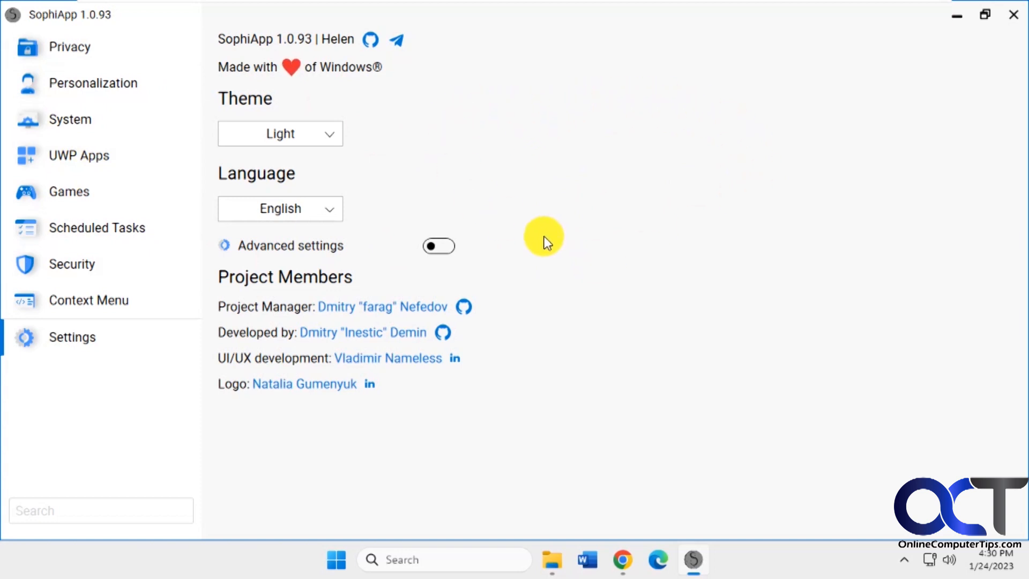
mouse_move(612, 292)
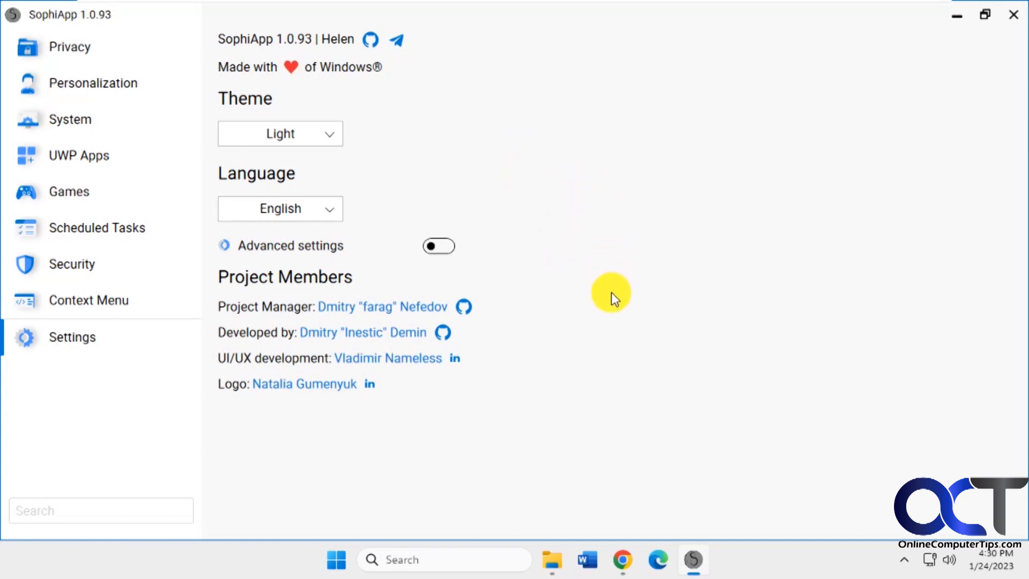